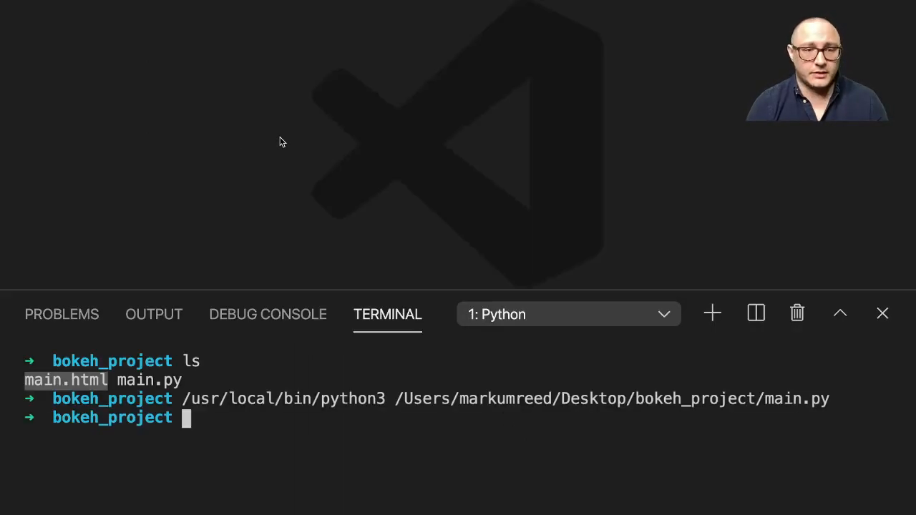
# Clear the terminal and create glyph_examples.py with touch
pyautogui.write('cle')
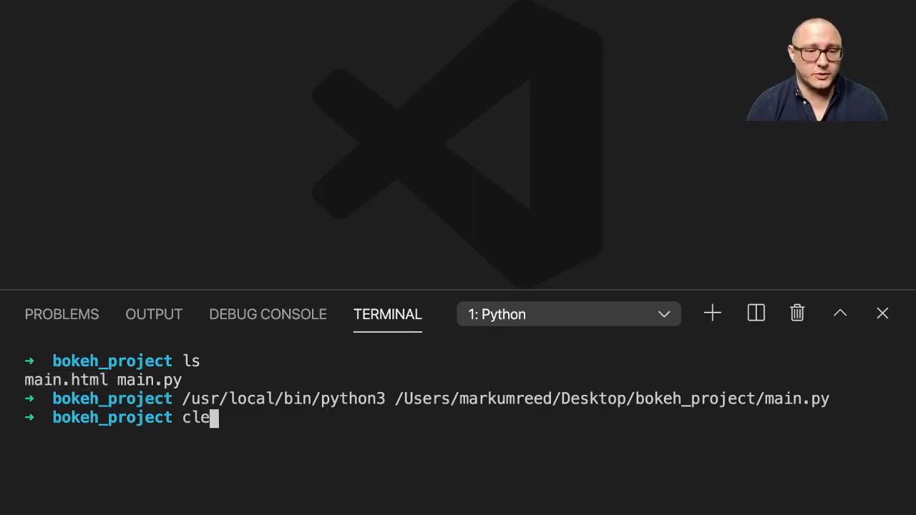
pyautogui.press('Enter')
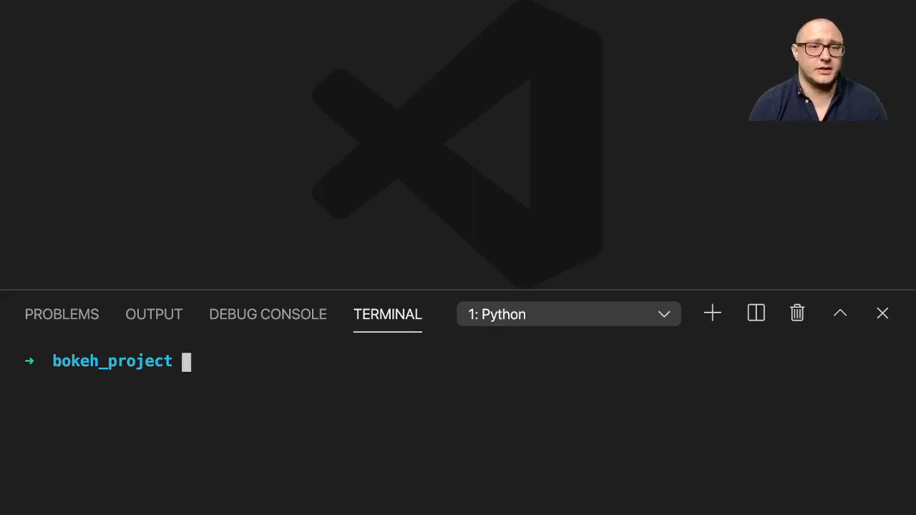
pyautogui.write('touch')
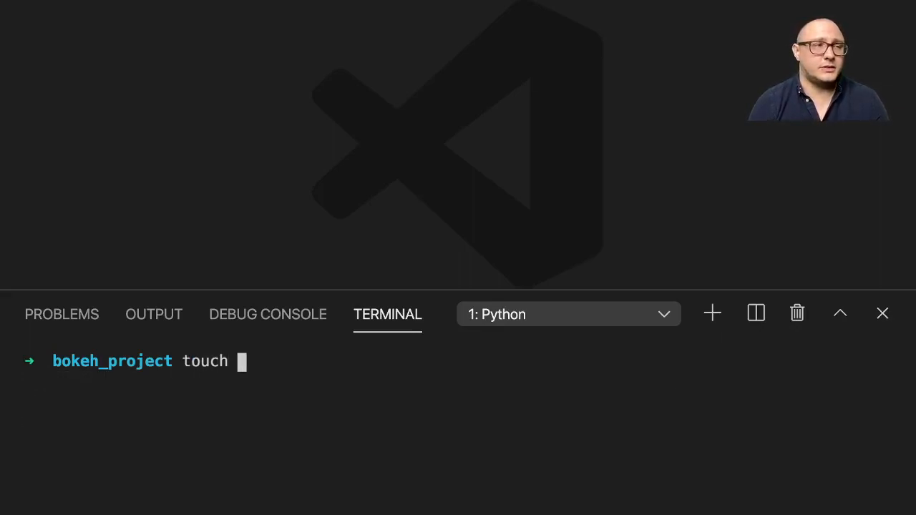
pyautogui.press('BackSpace')
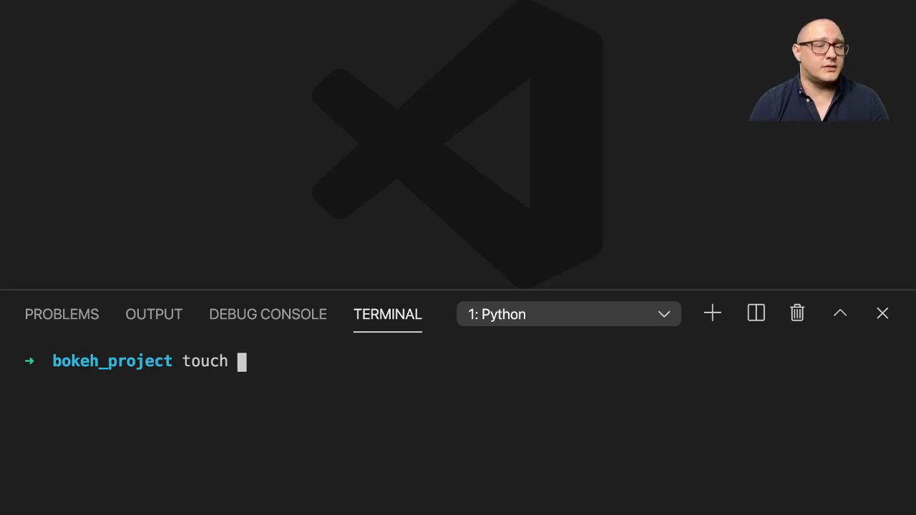
pyautogui.write('gly')
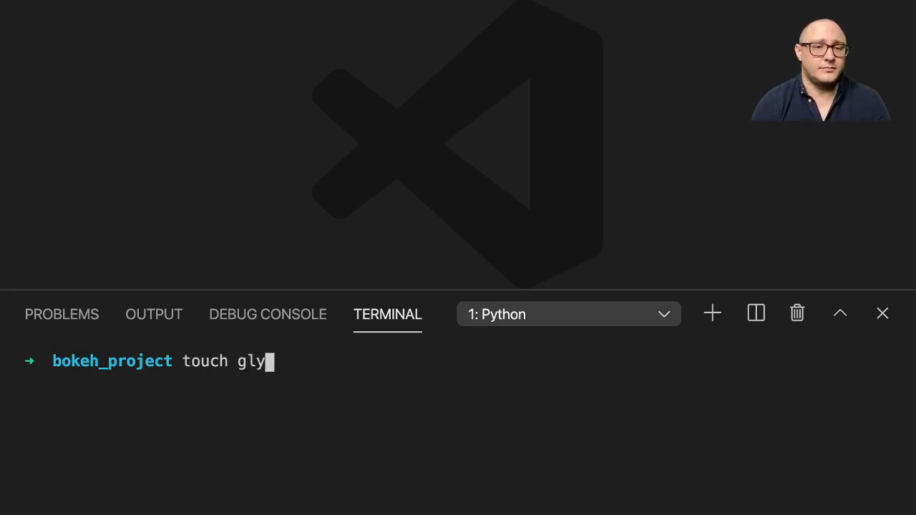
pyautogui.write('ph_')
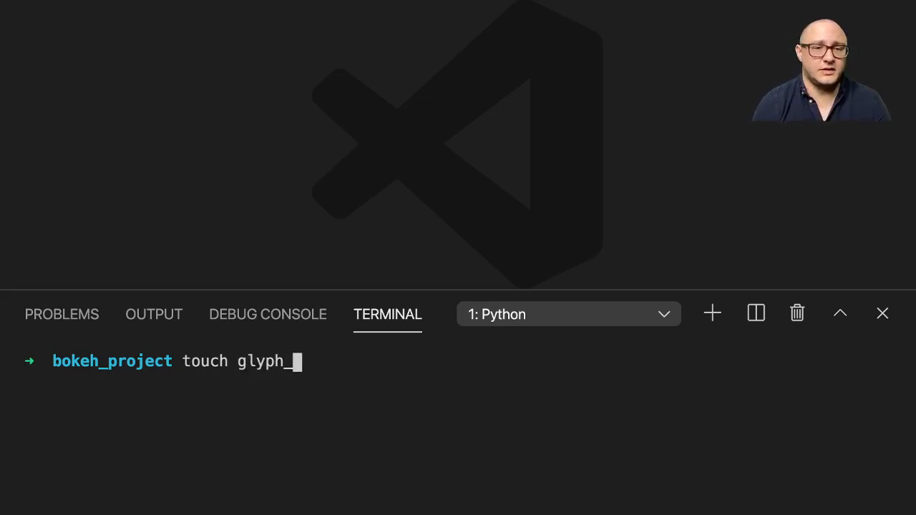
pyautogui.write('examples.py')
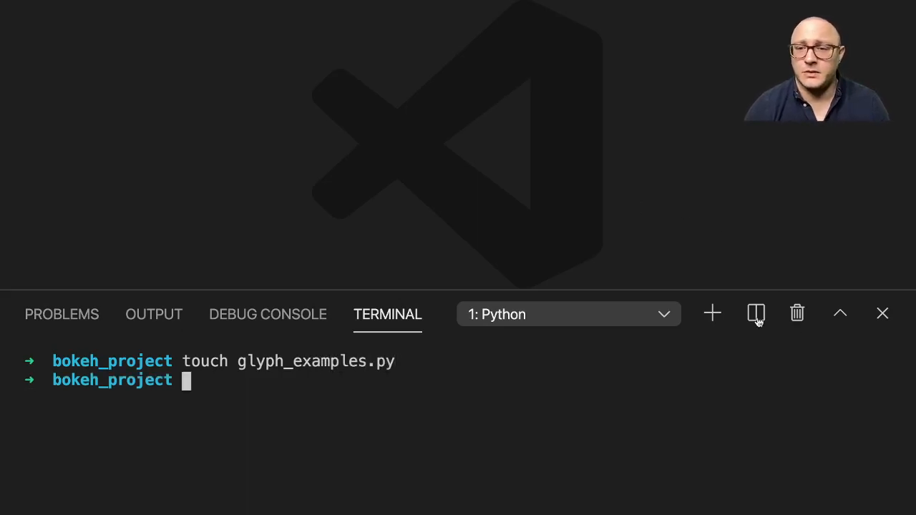
# Open glyph_examples.py from the project folder in the editor
pyautogui.click(757, 313)
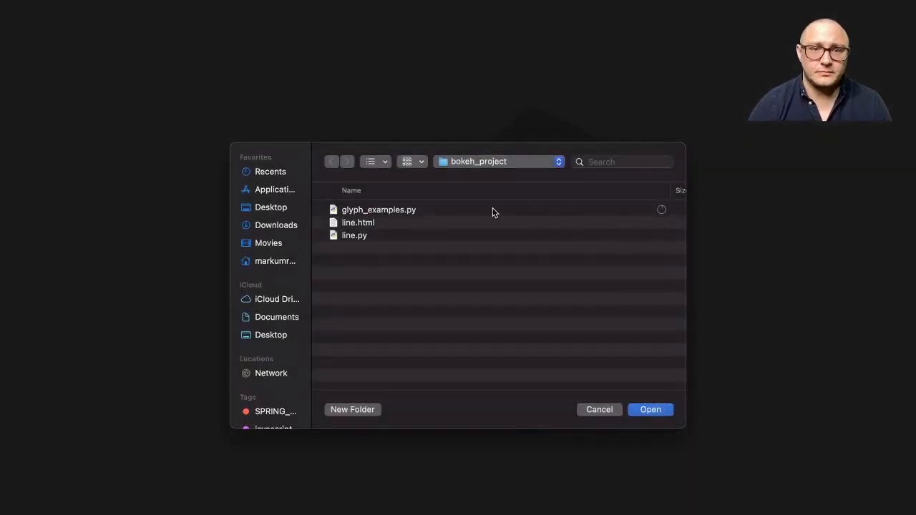
pyautogui.click(650, 410)
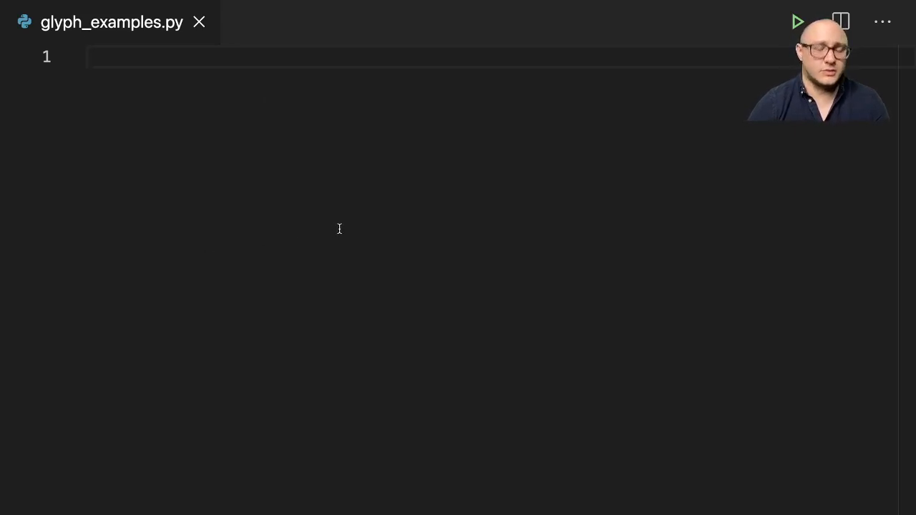
# Add a '# Basic Imports' comment and 'from bokeh.plotting import figure, show'
pyautogui.write('#')
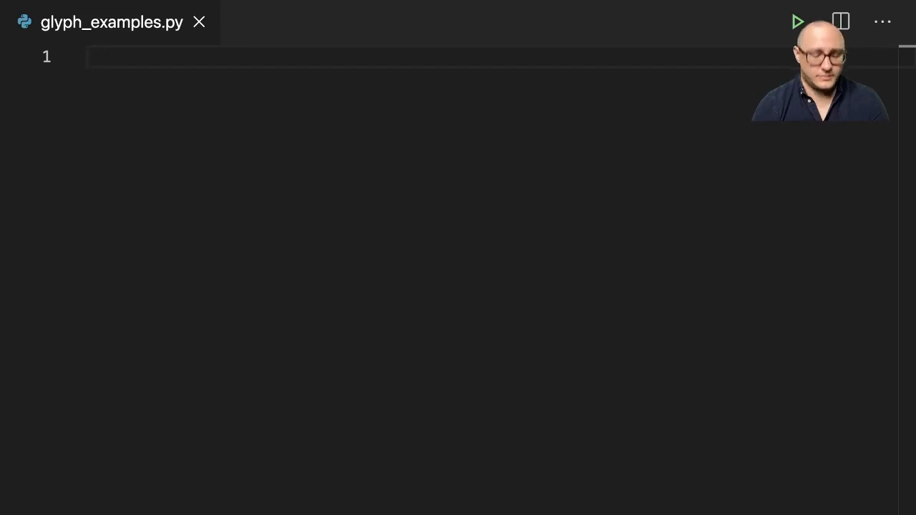
pyautogui.write('# Bas')
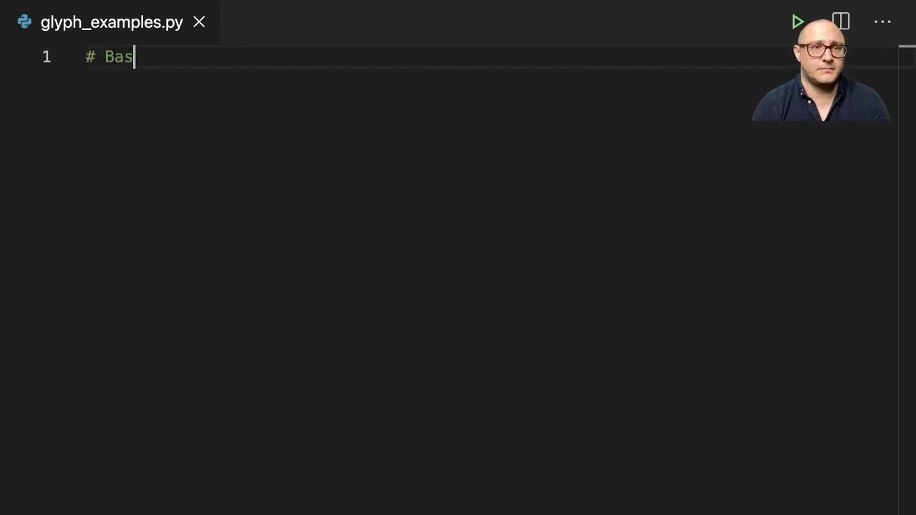
pyautogui.write('ic Imports')
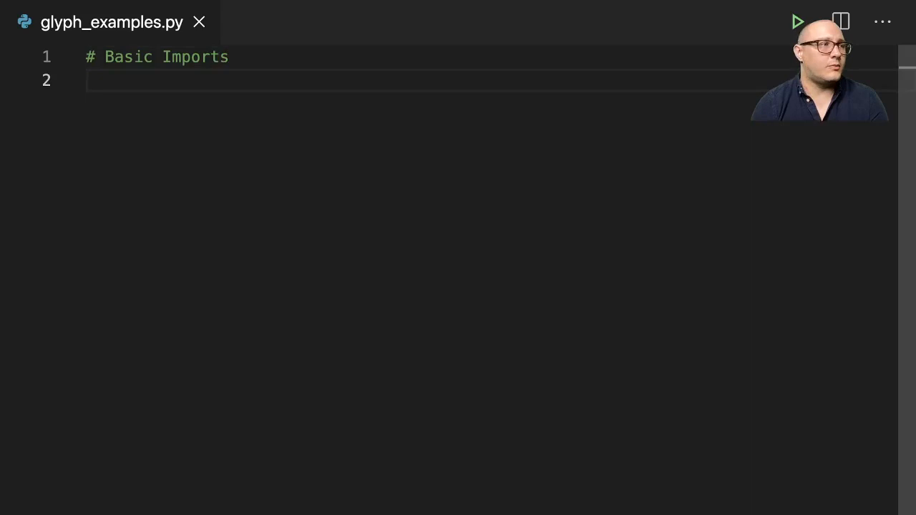
pyautogui.write('from bokeh.plotting')
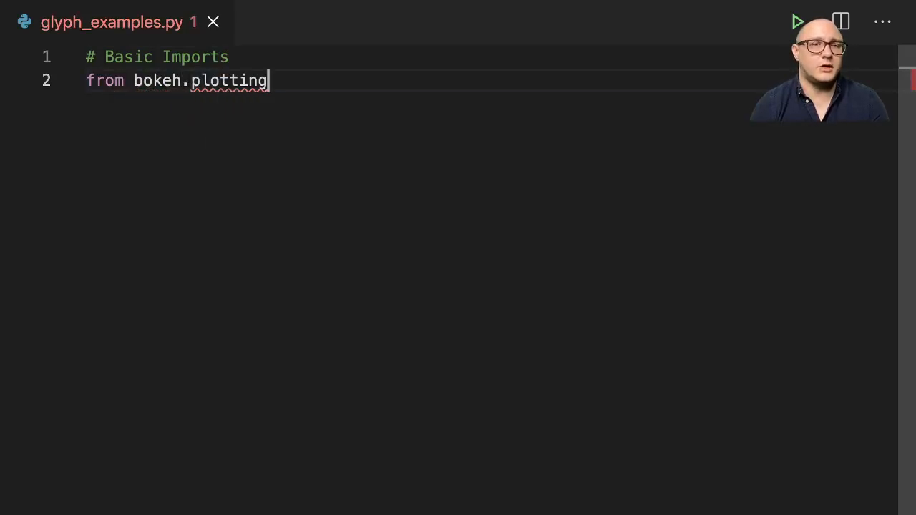
pyautogui.write('import')
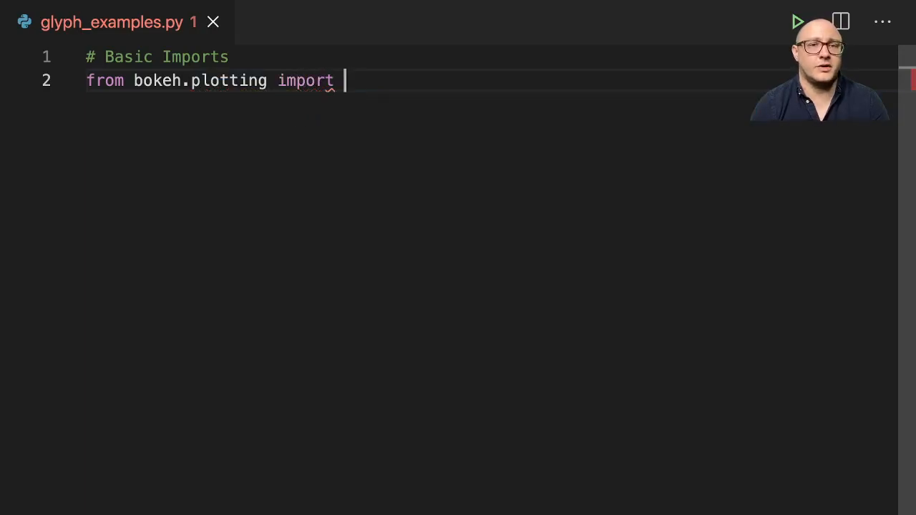
pyautogui.write('figure, show')
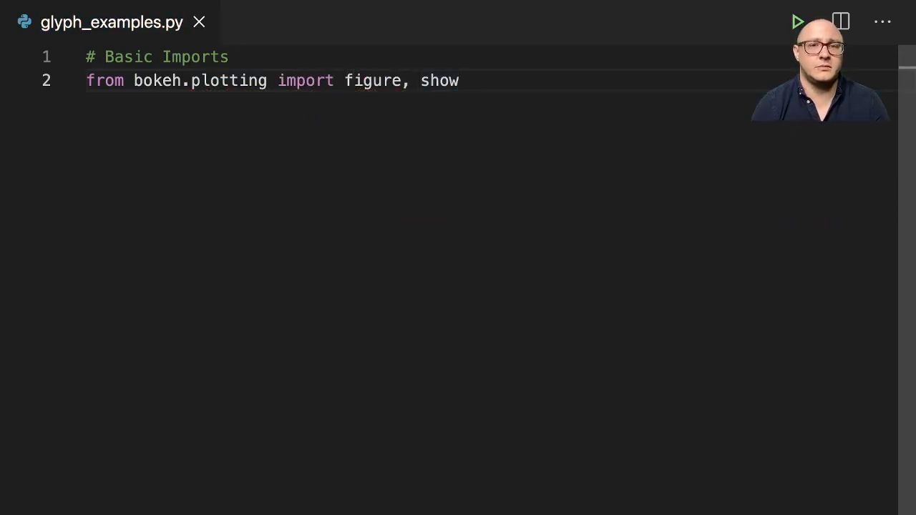
pyautogui.write('#')
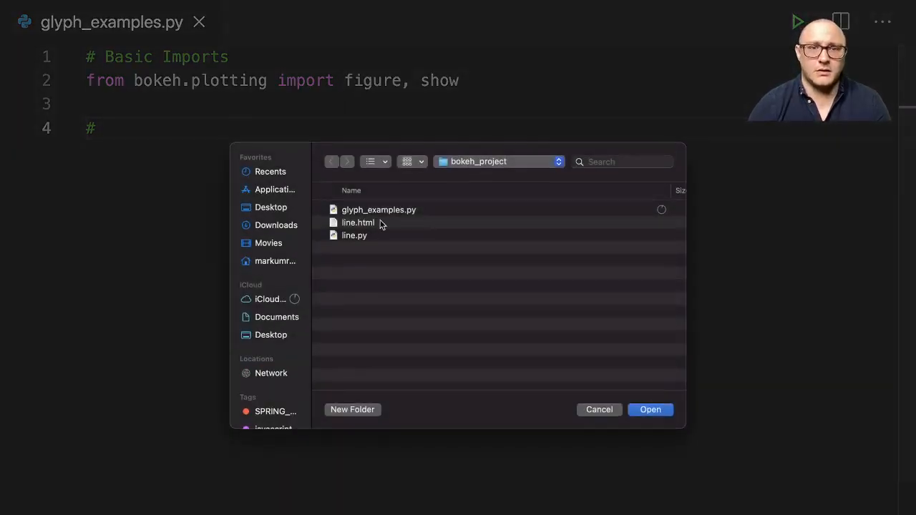
# Copy the x, y1, y2, y3 data lists from line.py under a '# prepare some data' comment
pyautogui.click(353, 235)
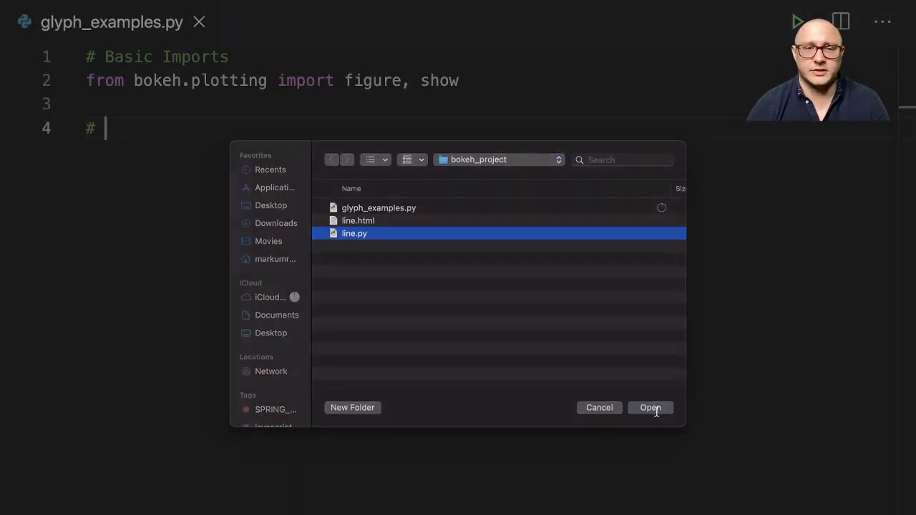
pyautogui.click(650, 407)
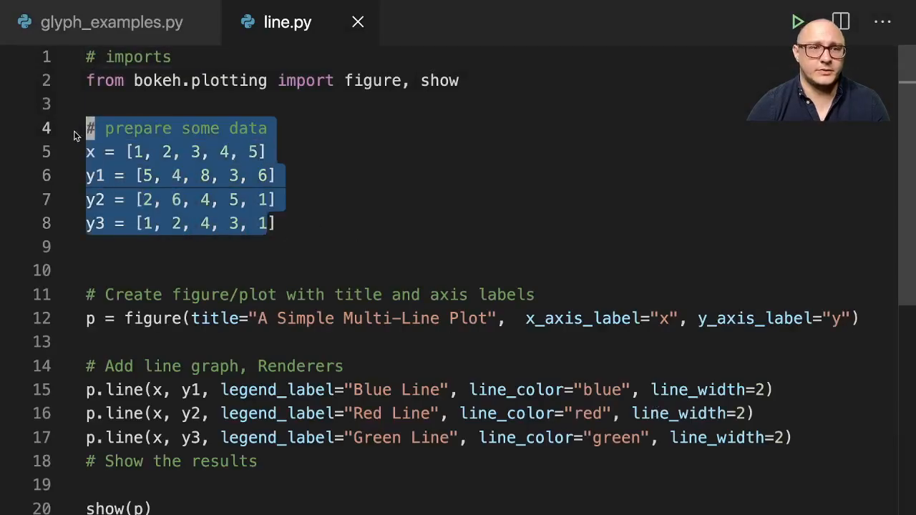
pyautogui.click(111, 21)
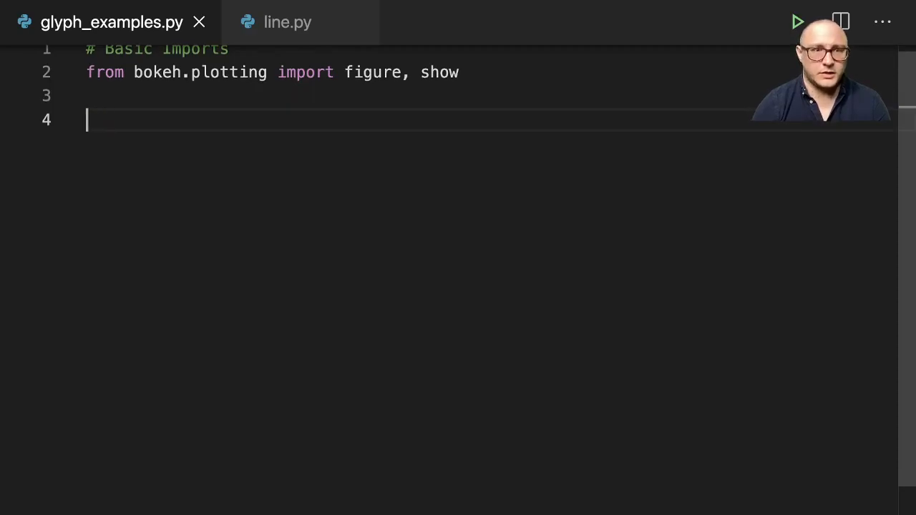
pyautogui.write('# prepare some data')
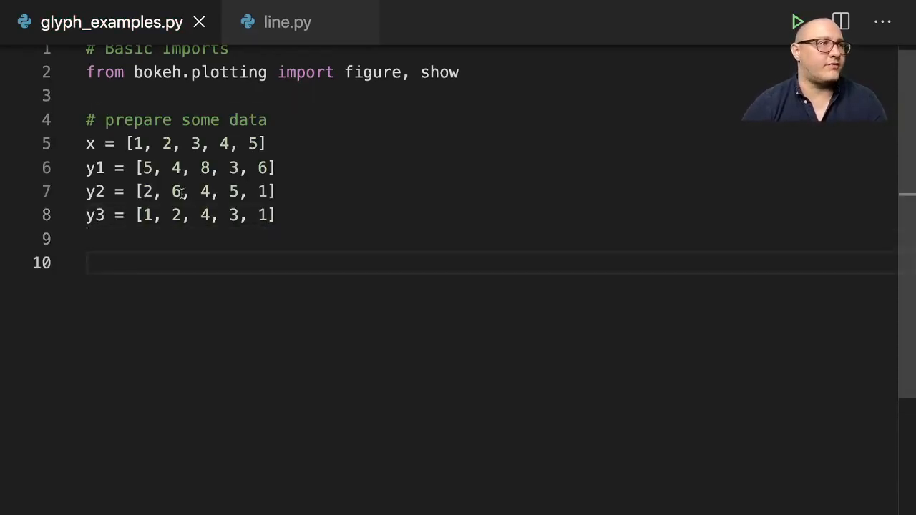
pyautogui.scroll(-3)
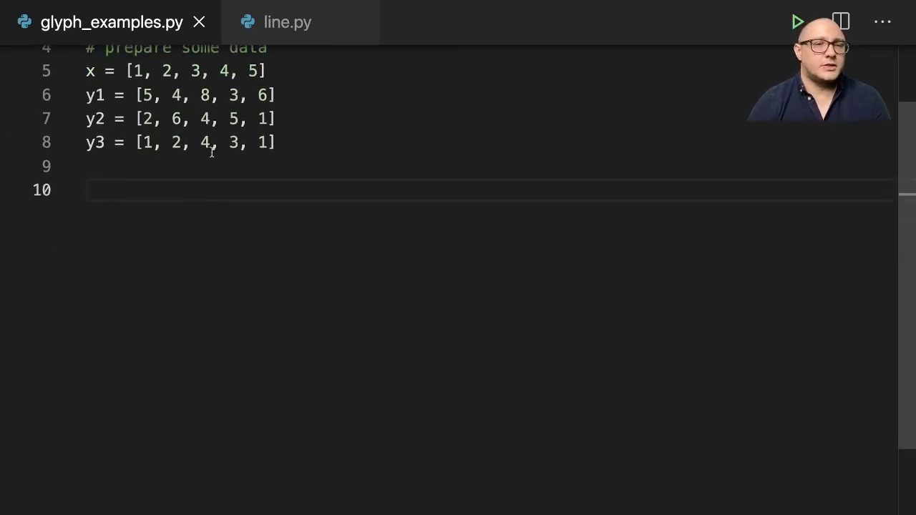
# Add a Create Figure comment and p = figure(title="Bokeh Glyph Examples")
pyautogui.write('#')
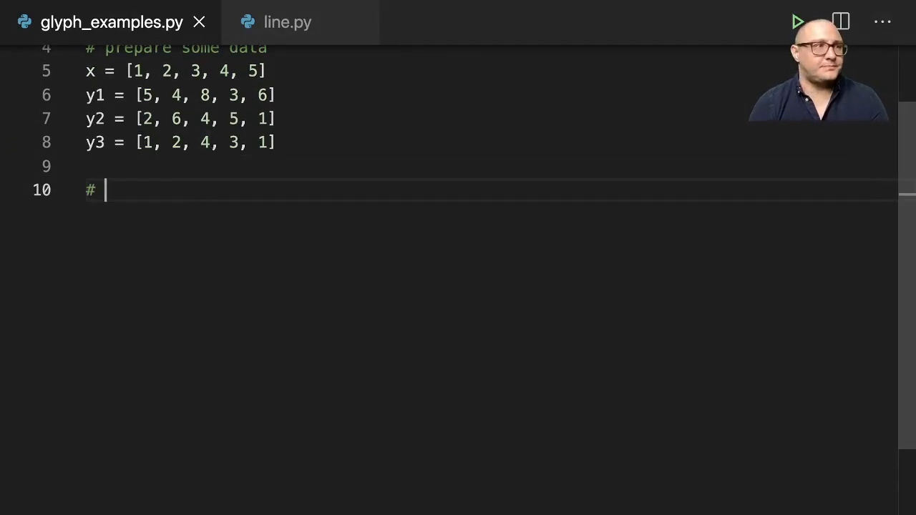
pyautogui.write('Crea')
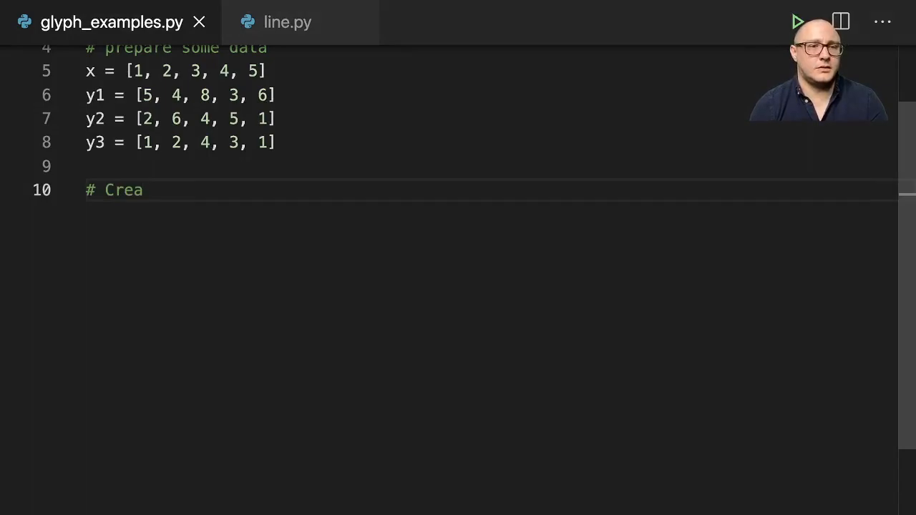
pyautogui.write('te Figure')
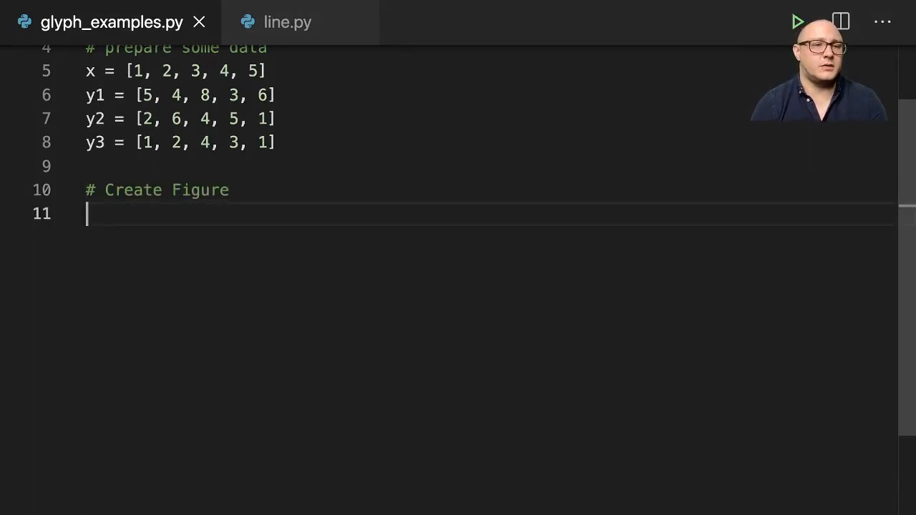
pyautogui.write('p =')
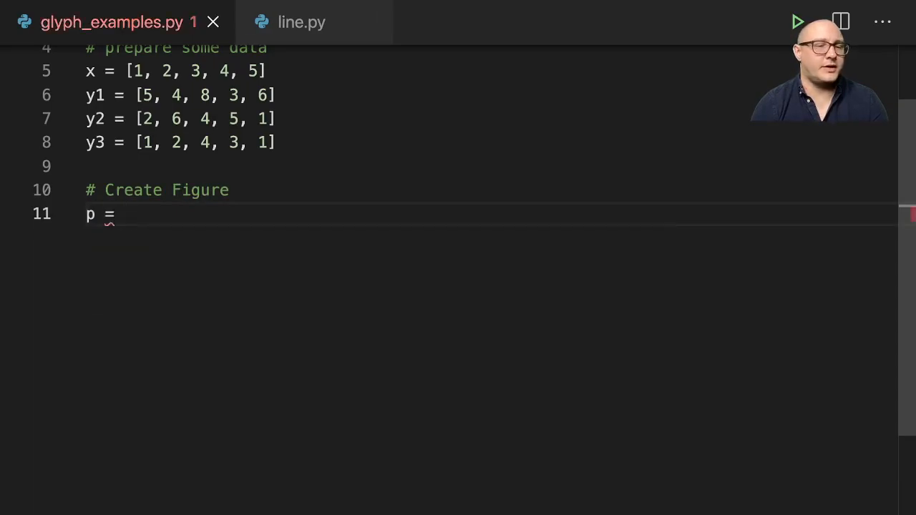
pyautogui.write('figure(')
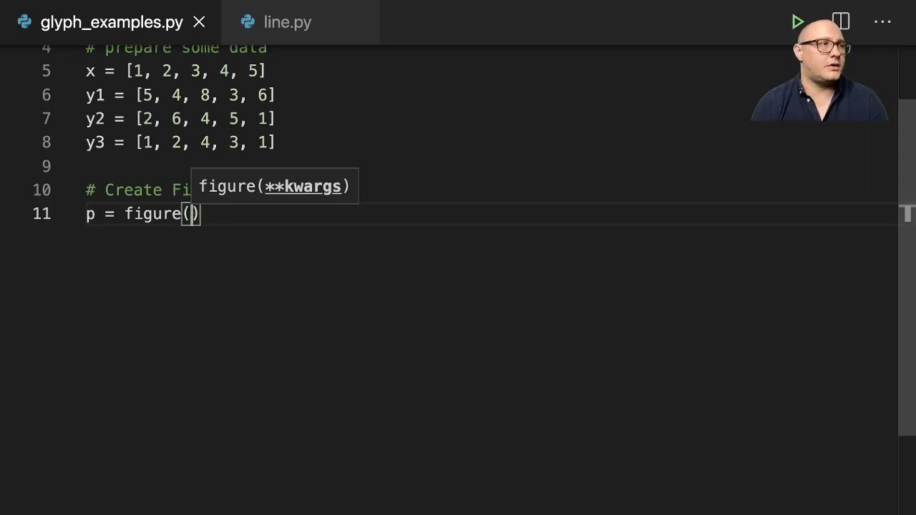
pyautogui.write('title=')
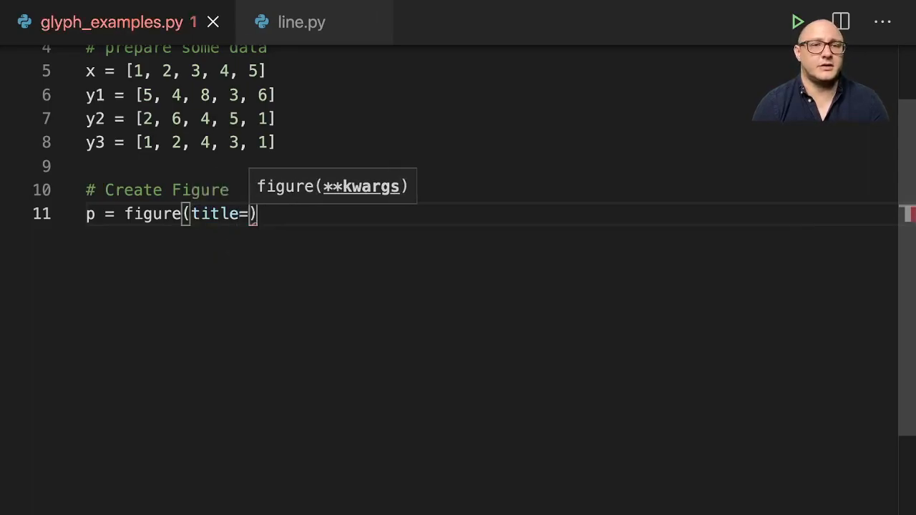
pyautogui.write('""')
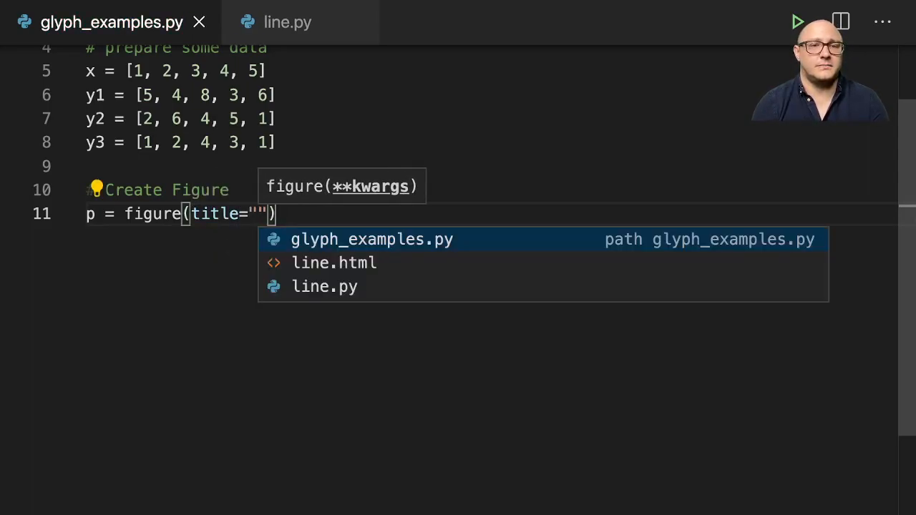
pyautogui.write('G')
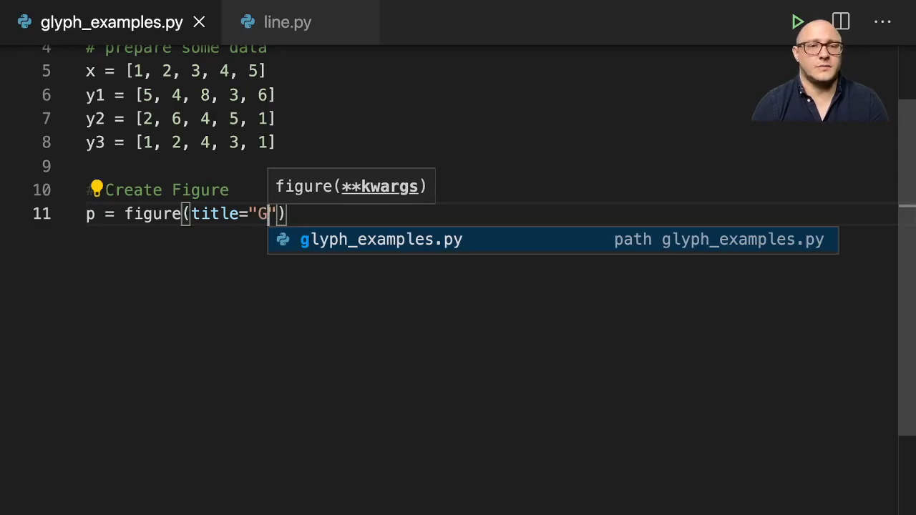
pyautogui.write('Bokeh')
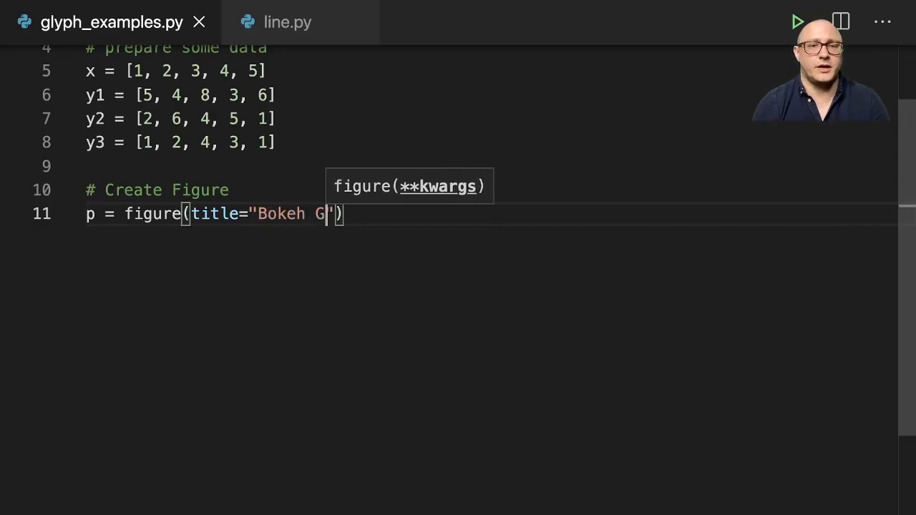
pyautogui.write('lyph E')
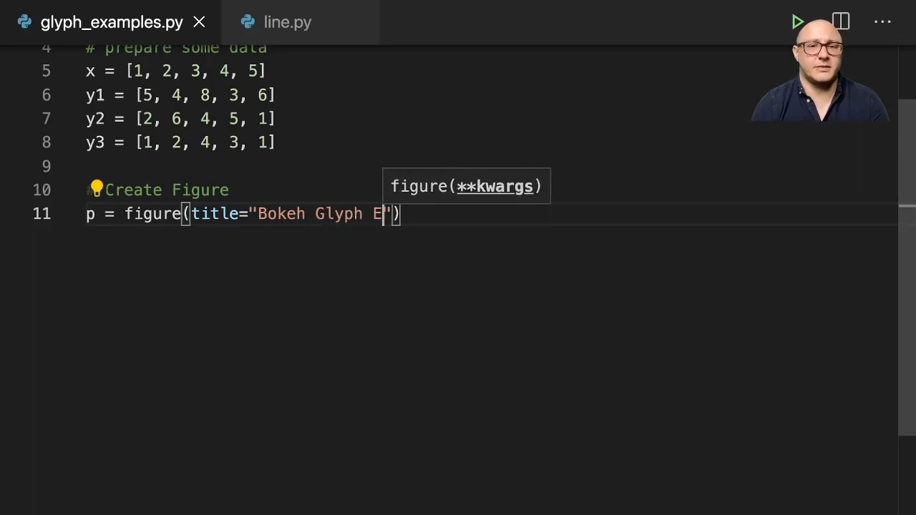
pyautogui.write('xamples')
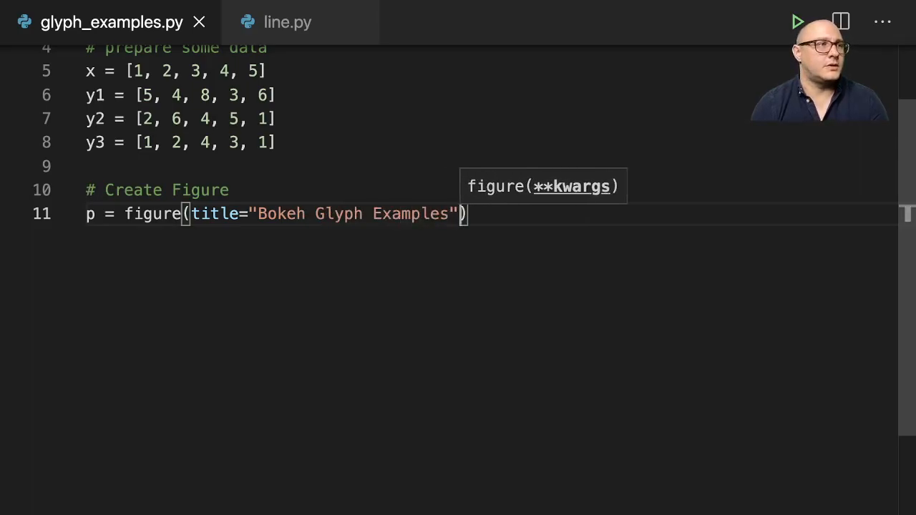
# Give the figure x_axis_label="x" and y_axis_label="y"
pyautogui.write(', x_axis_label=')
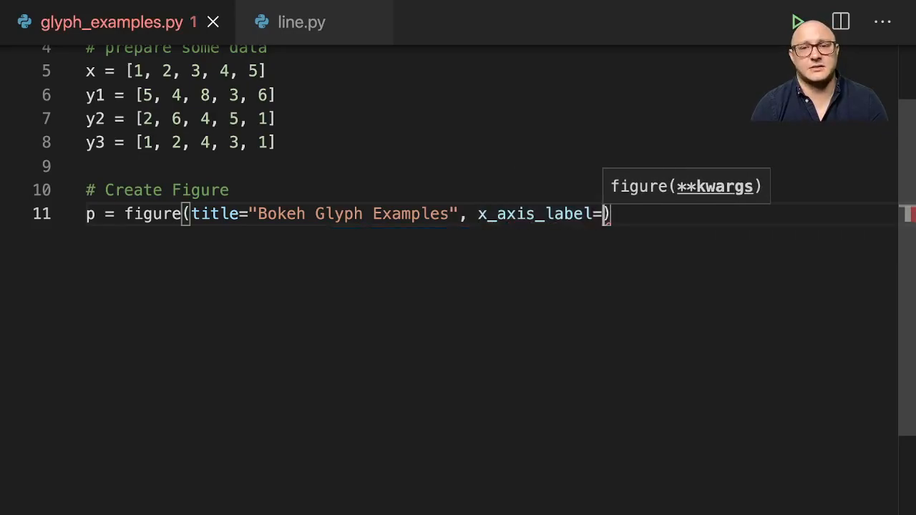
pyautogui.write('"x"')
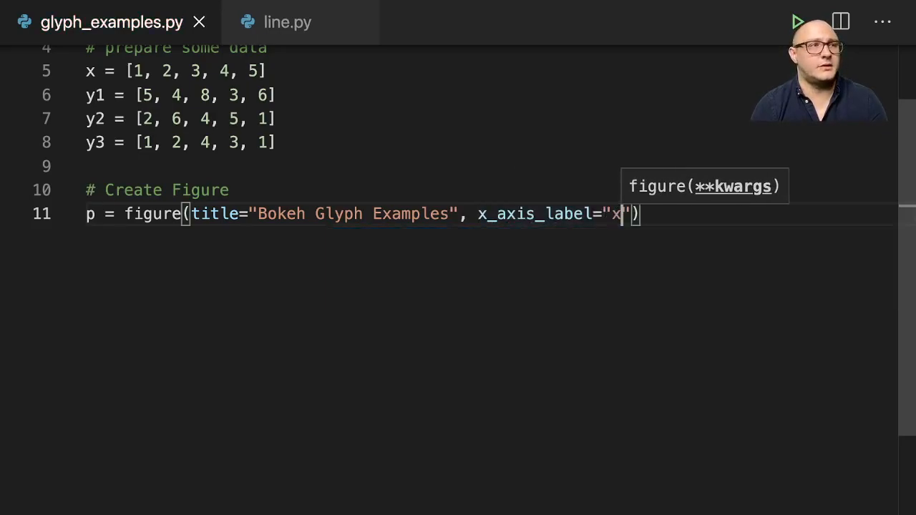
pyautogui.write(', y_axis_label=')
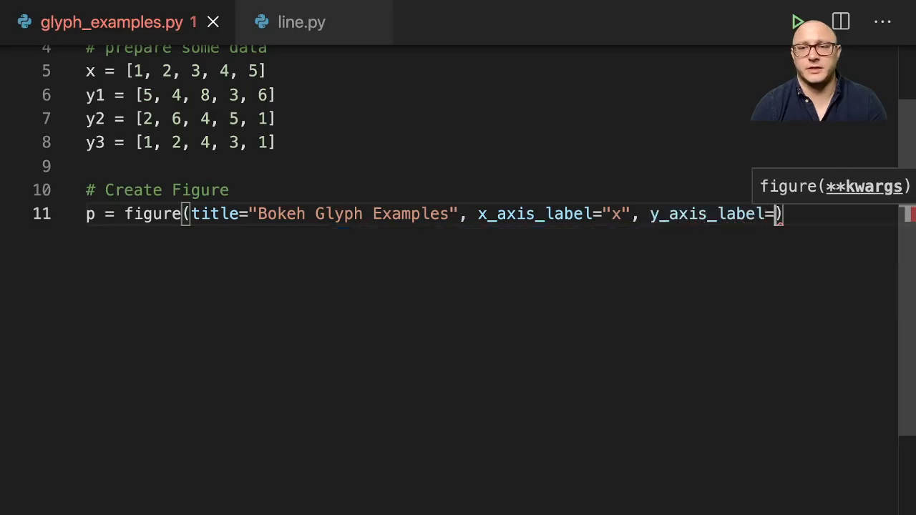
pyautogui.write('"y"')
pyautogui.write('#')
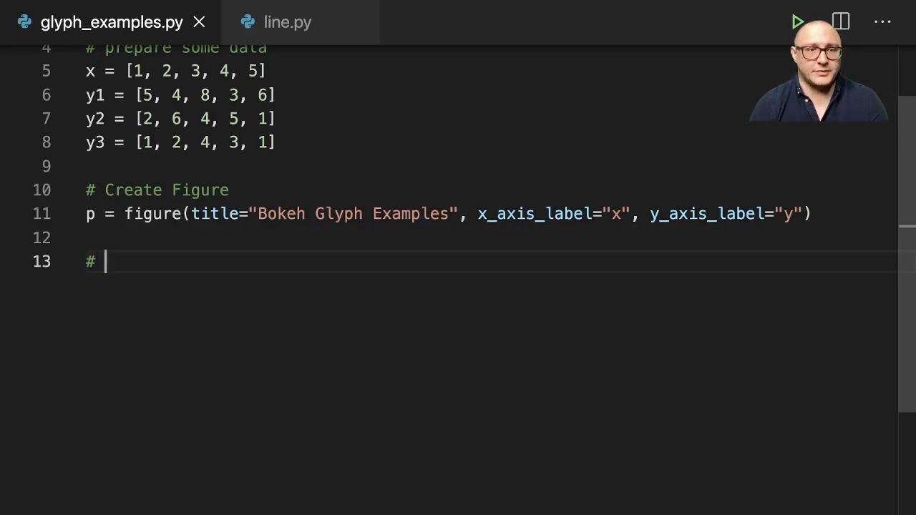
# Add an '# Add Renderers/Glyphs' comment
pyautogui.write('Add')
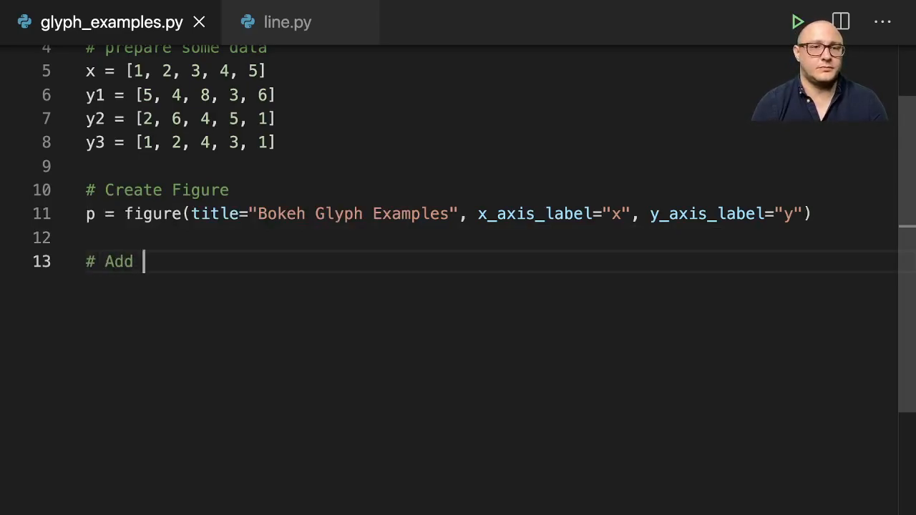
pyautogui.write('Renderers')
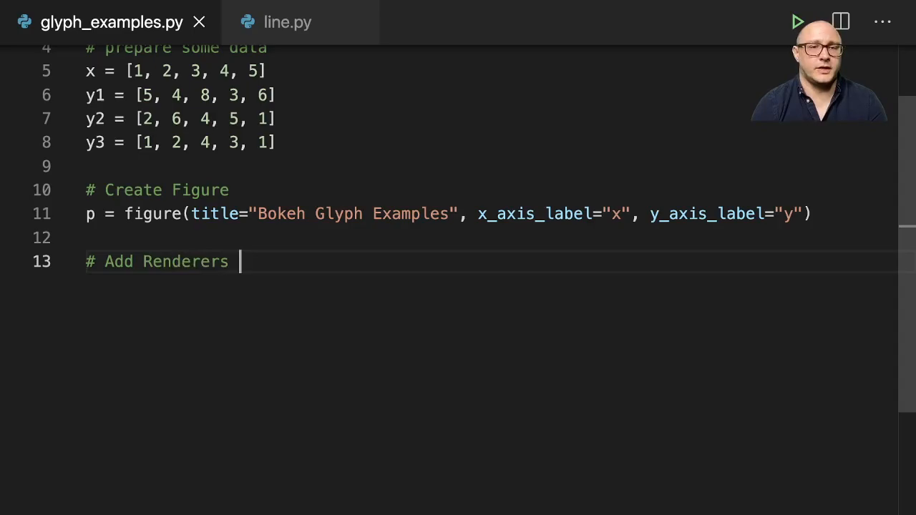
pyautogui.write('/Glp')
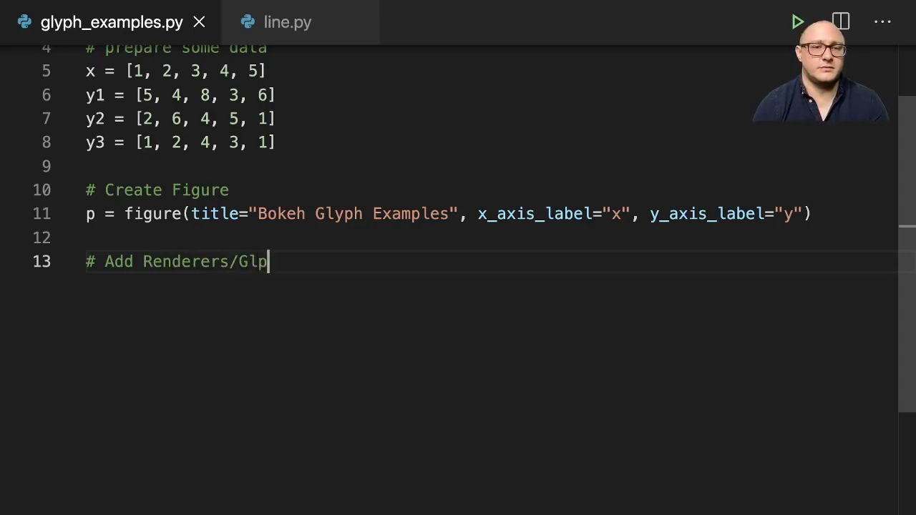
pyautogui.write('hs')
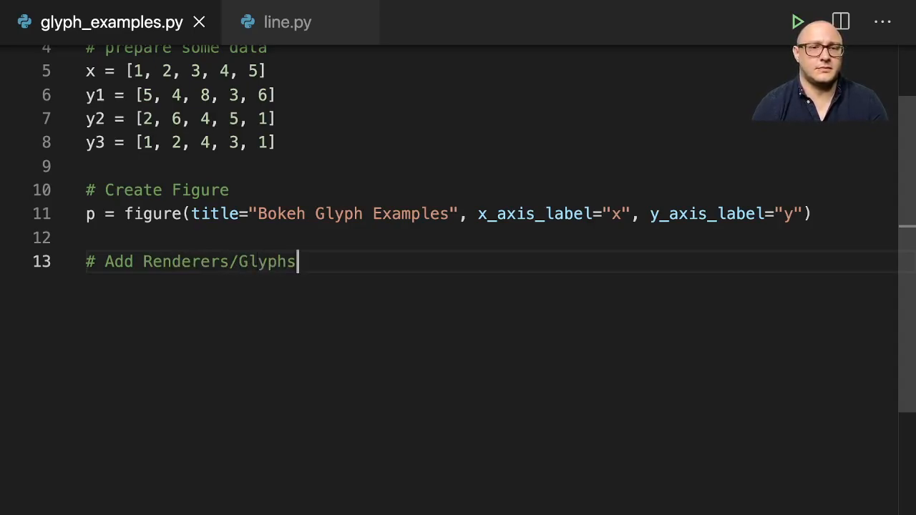
# Add p.line(x, y1, legend_label="Line", line_color="blue", line_width=2)
pyautogui.write('p.line(')
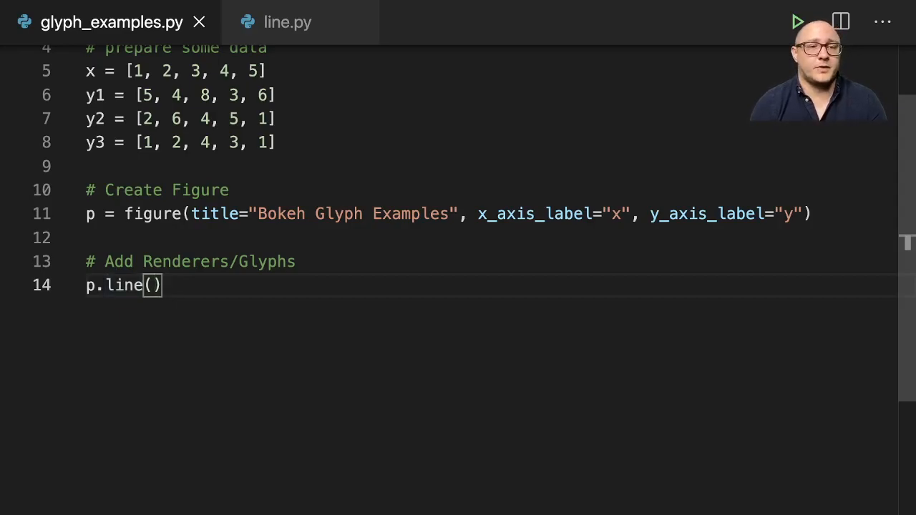
pyautogui.write('x, y1,')
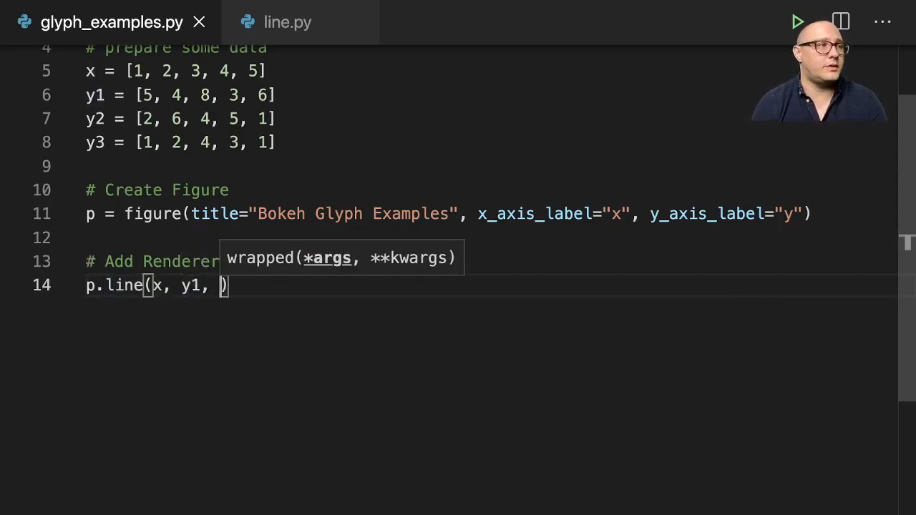
pyautogui.write('le')
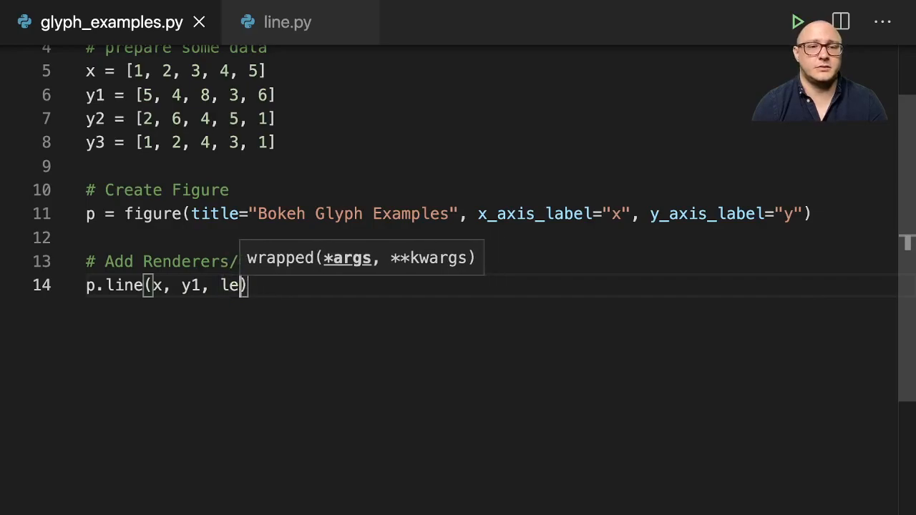
pyautogui.write('gend_label=')
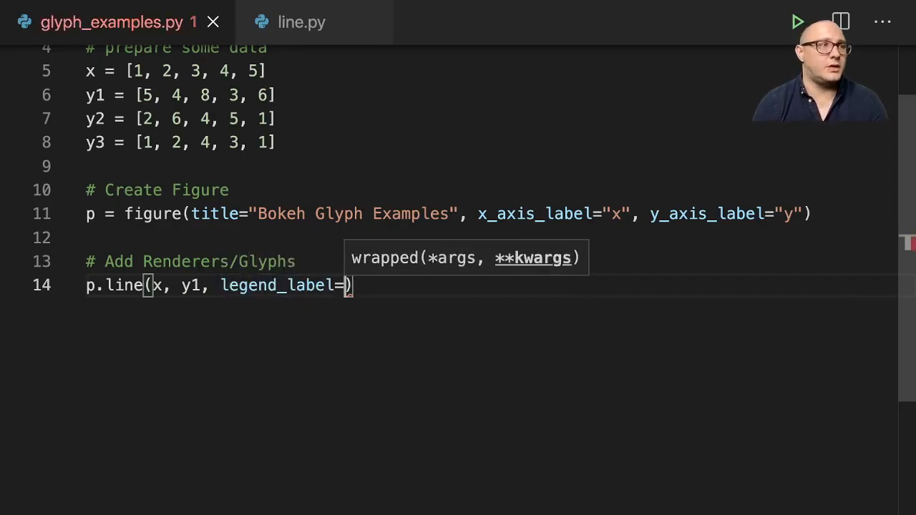
pyautogui.write('""')
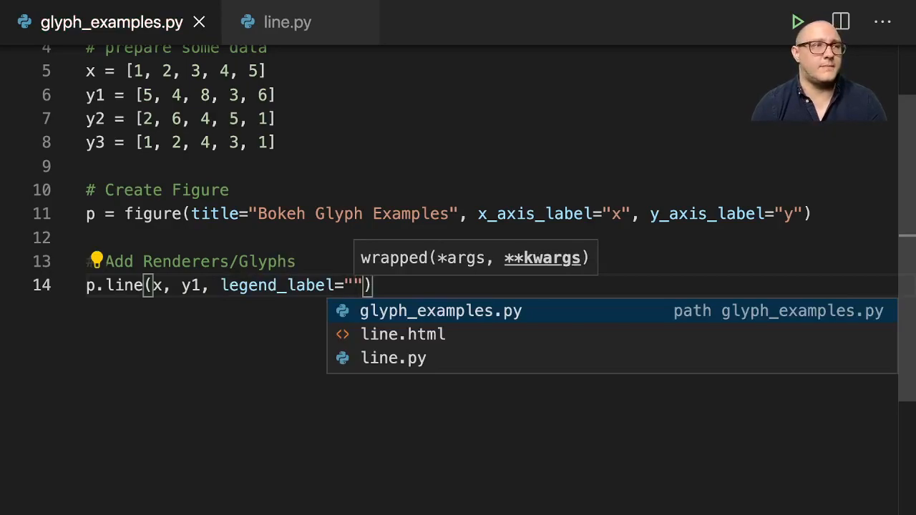
pyautogui.write('L')
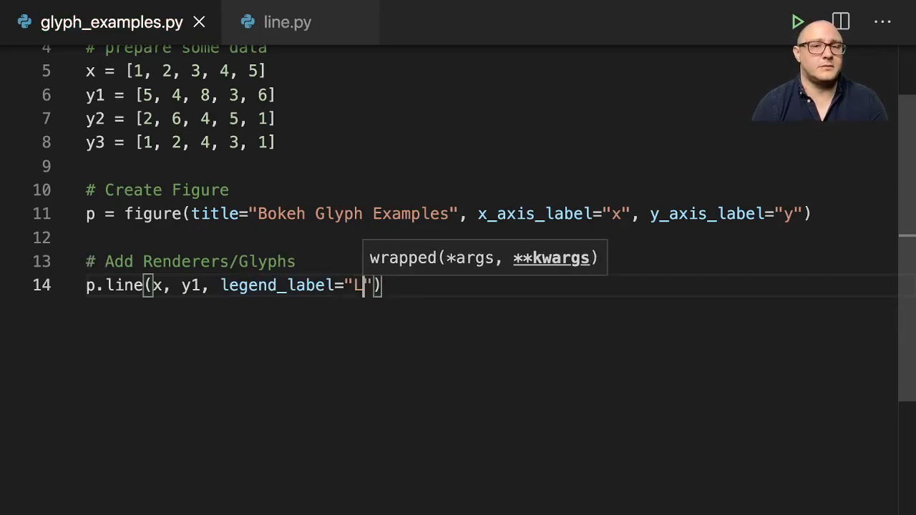
pyautogui.write('ine",')
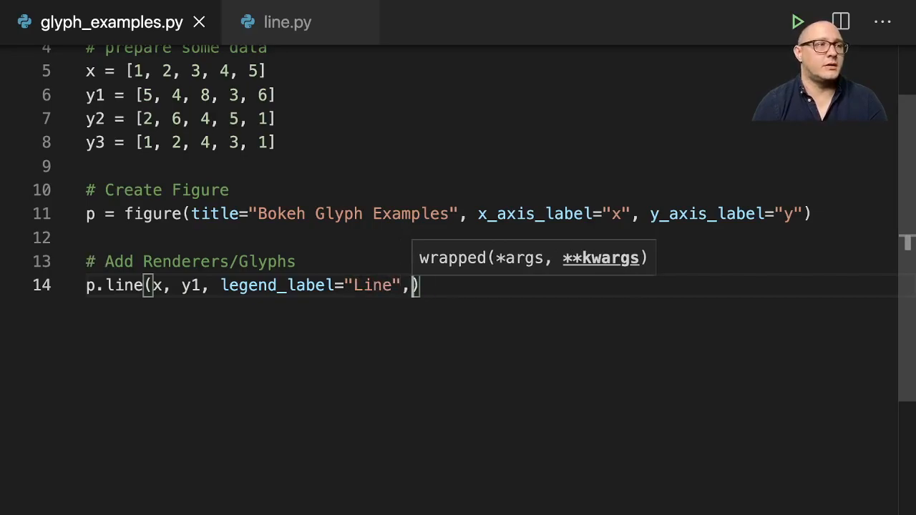
pyautogui.write('line_color')
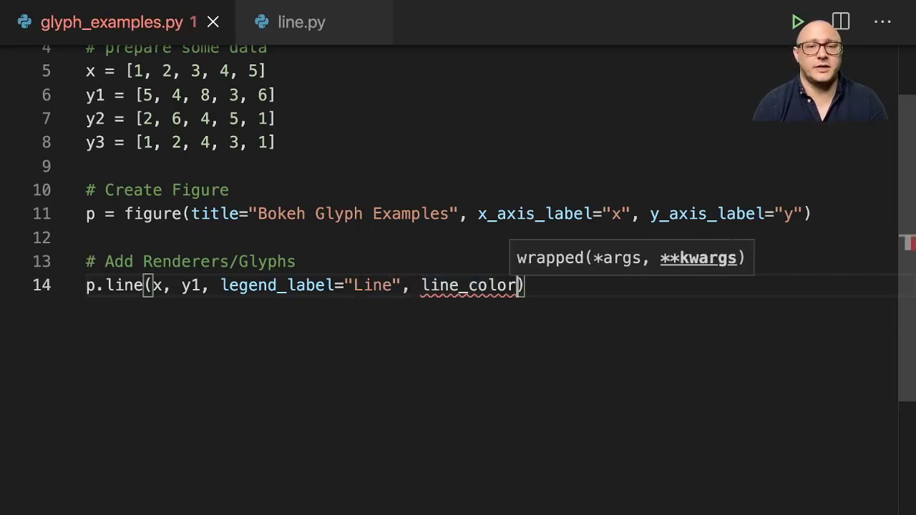
pyautogui.write('="blue",')
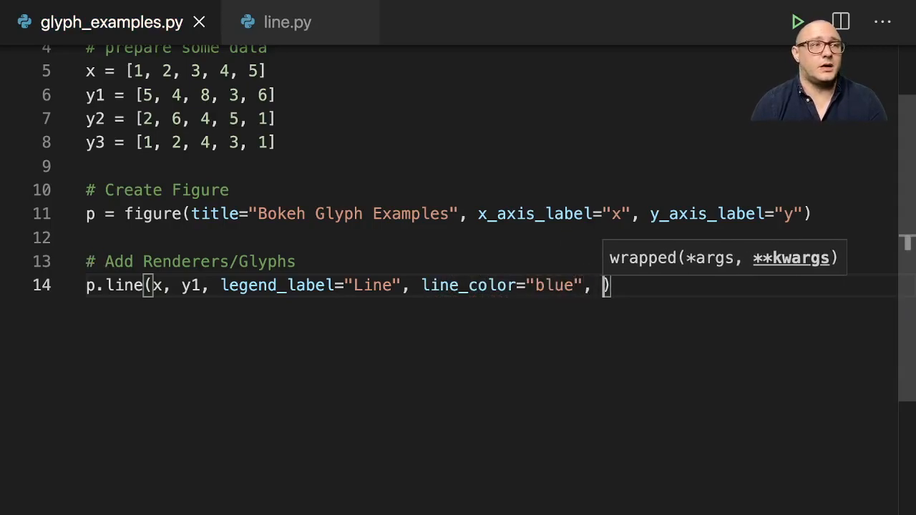
pyautogui.write('lin')
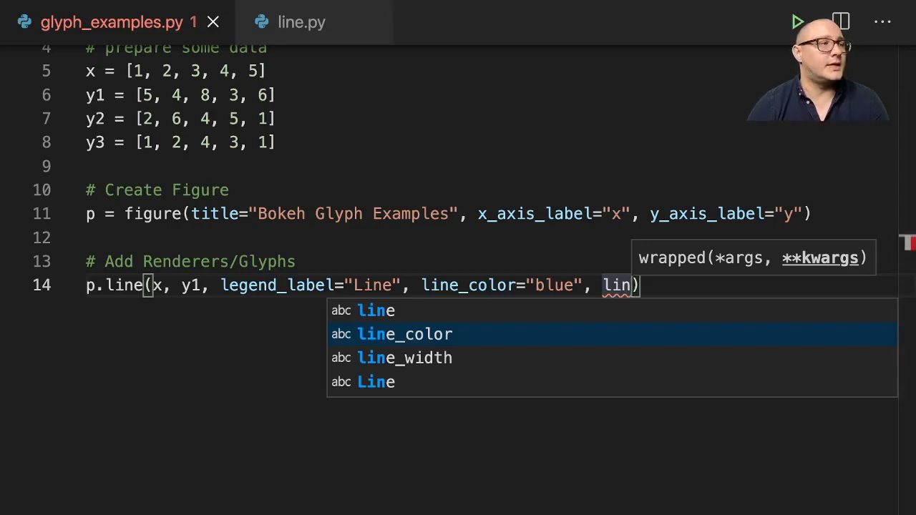
pyautogui.write('e_width')
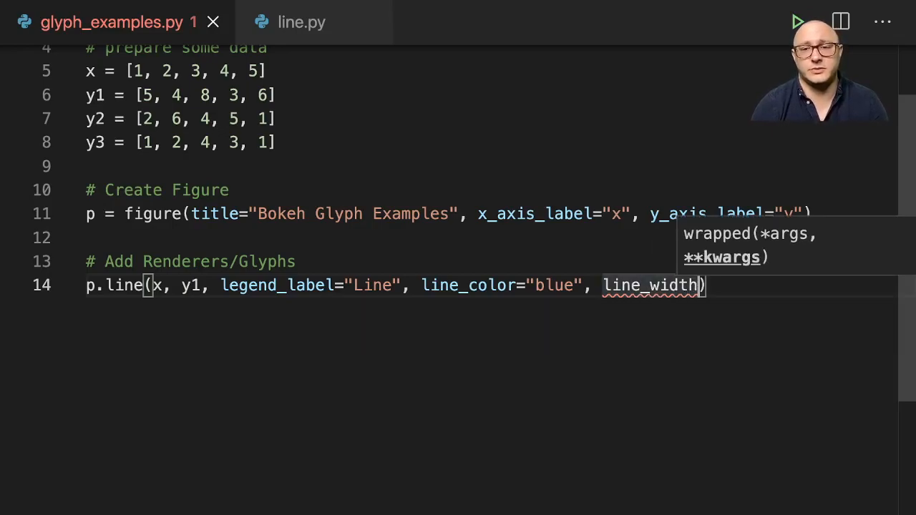
pyautogui.write('=2')
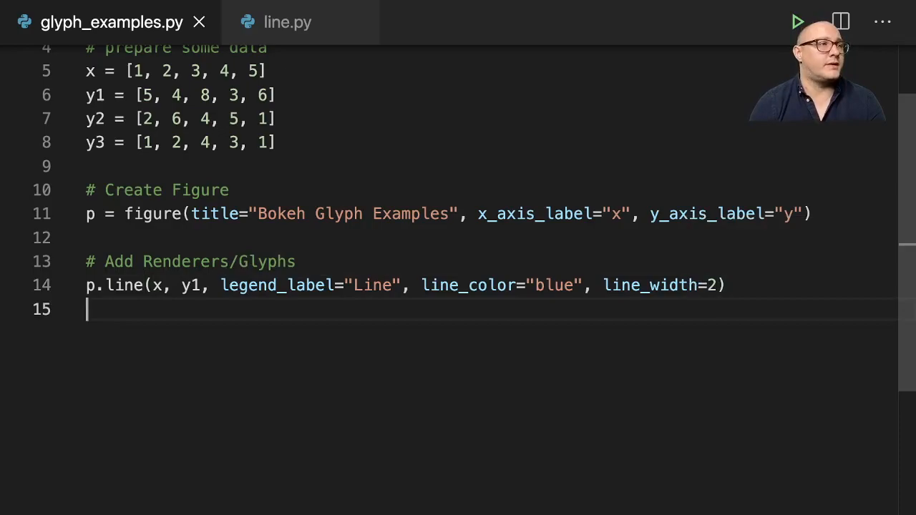
# Add p.circle(x, y2, ...) with legend_label="Red Cicle"
pyautogui.write('p.')
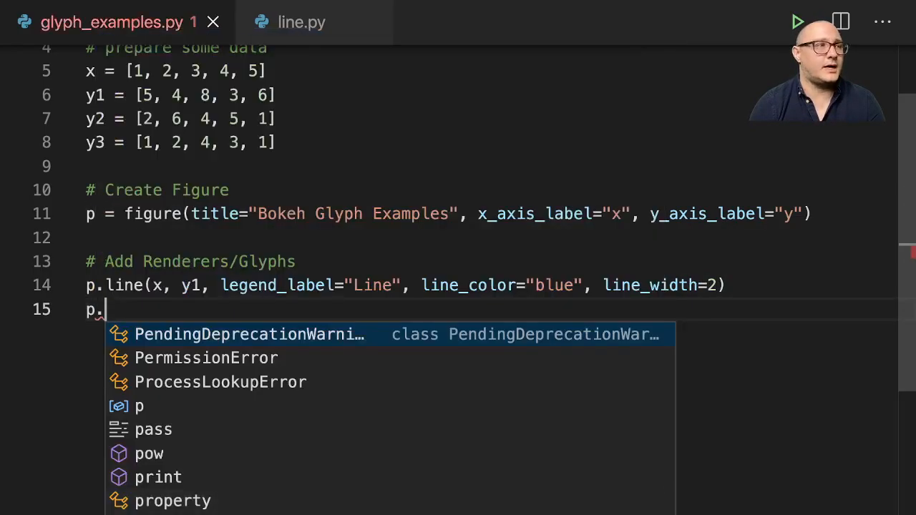
pyautogui.write('circle(')
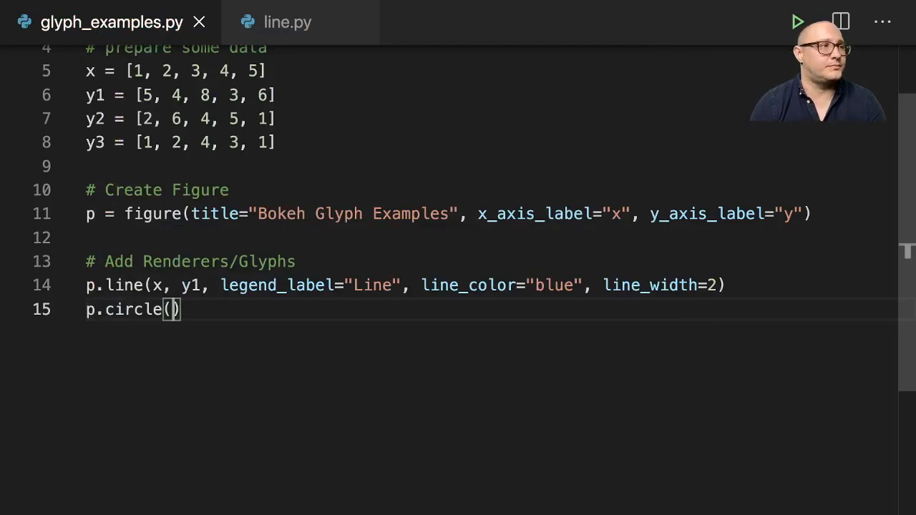
pyautogui.write('x, y')
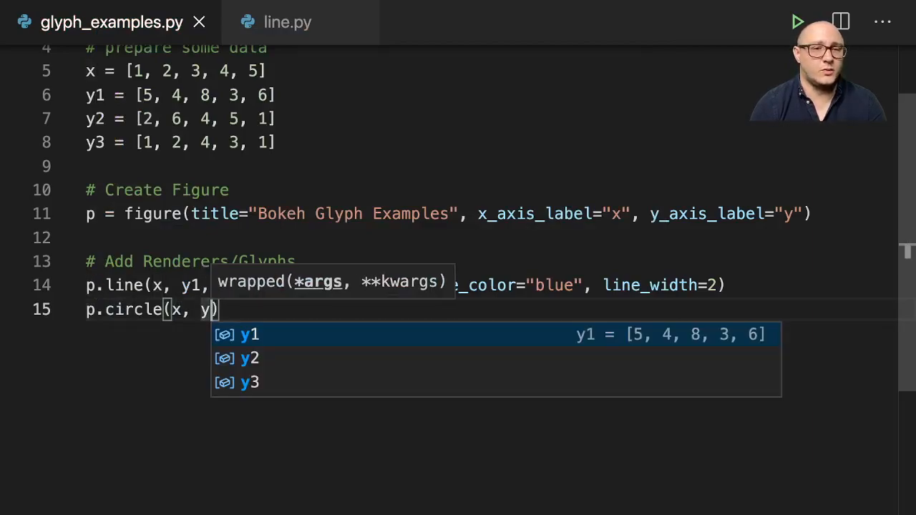
pyautogui.press('Escape')
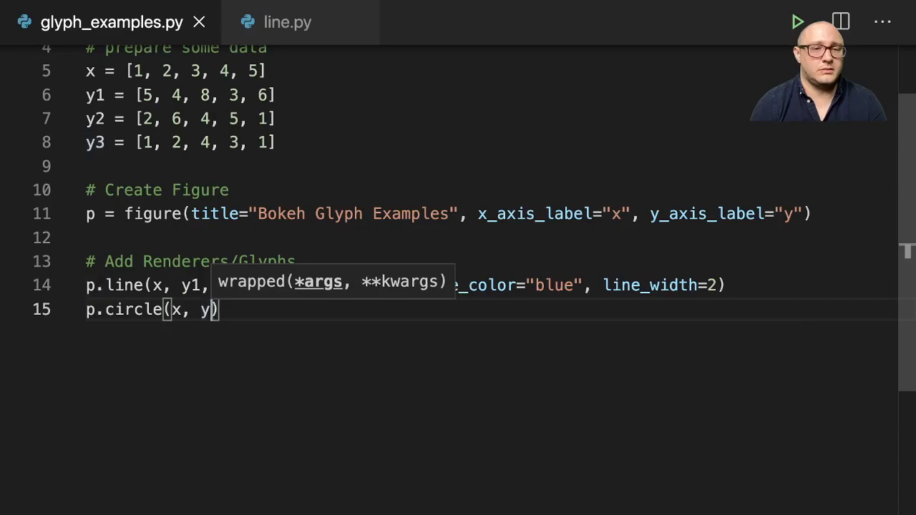
pyautogui.write('2, legend_label=')
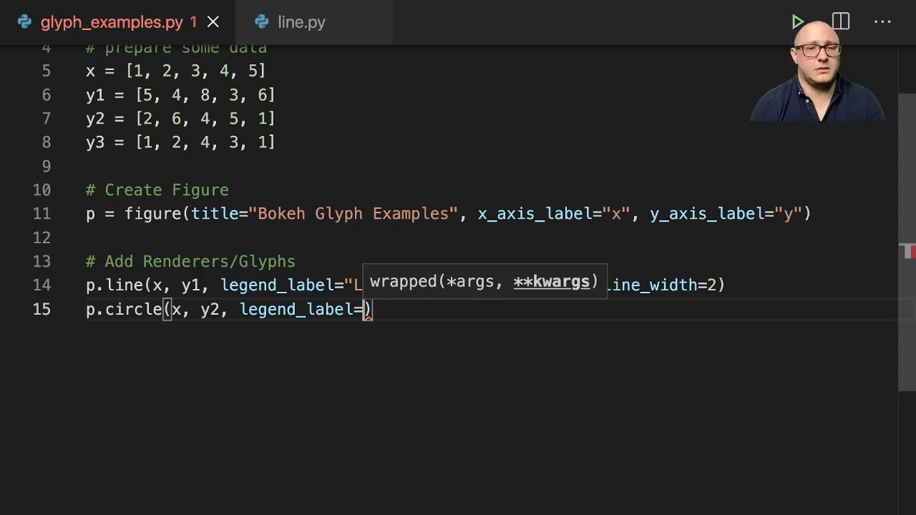
pyautogui.write('""')
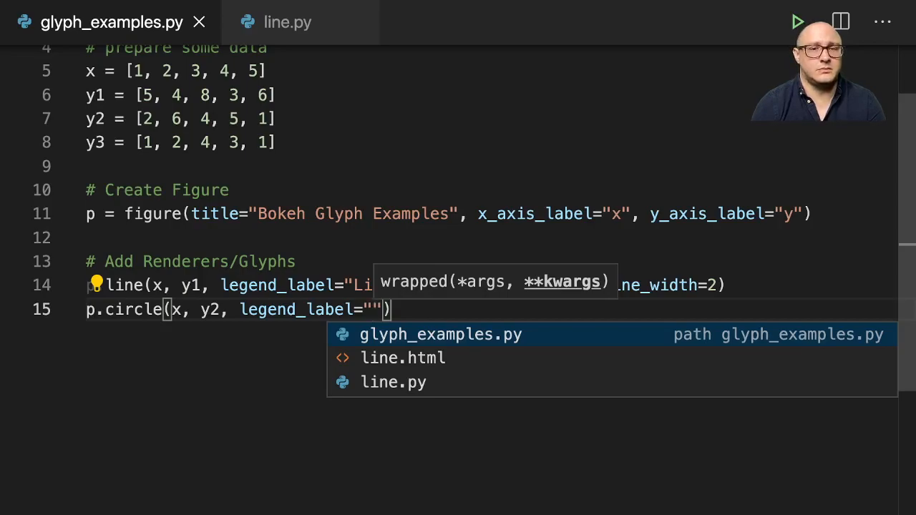
pyautogui.write('Red')
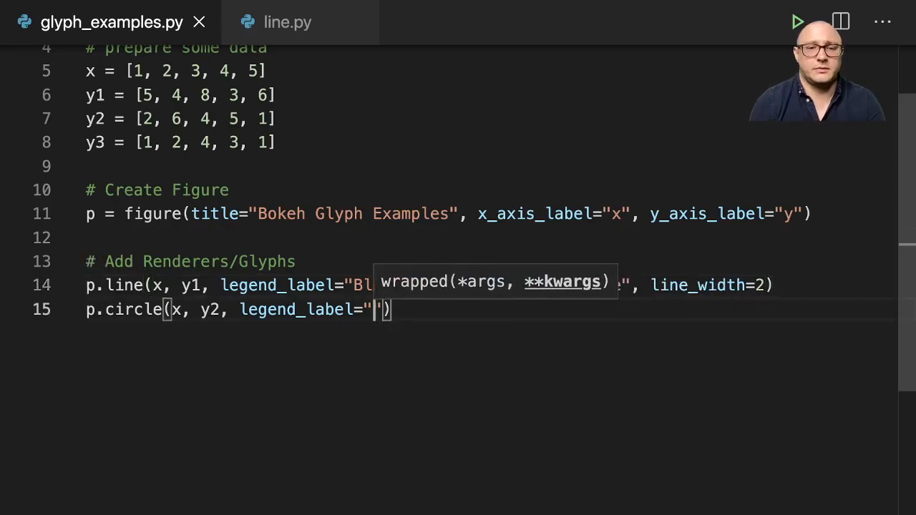
pyautogui.write('Red')
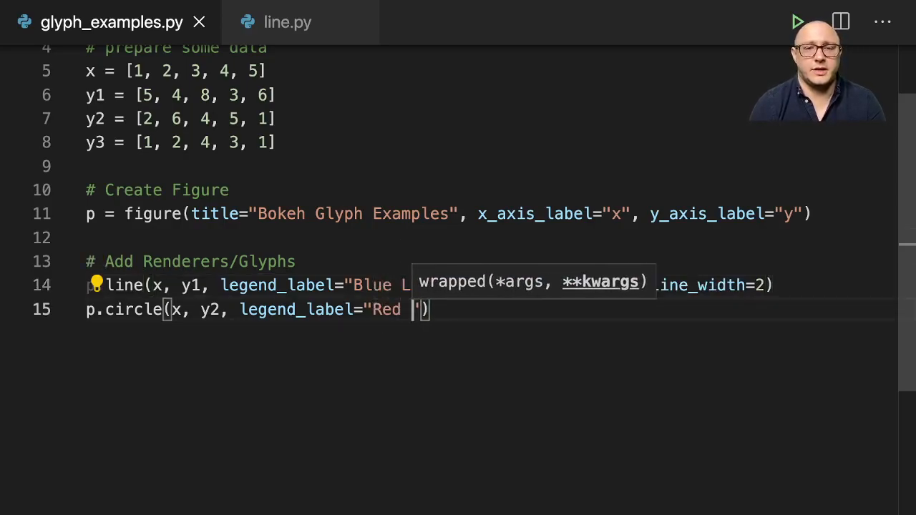
pyautogui.write('Cicle')
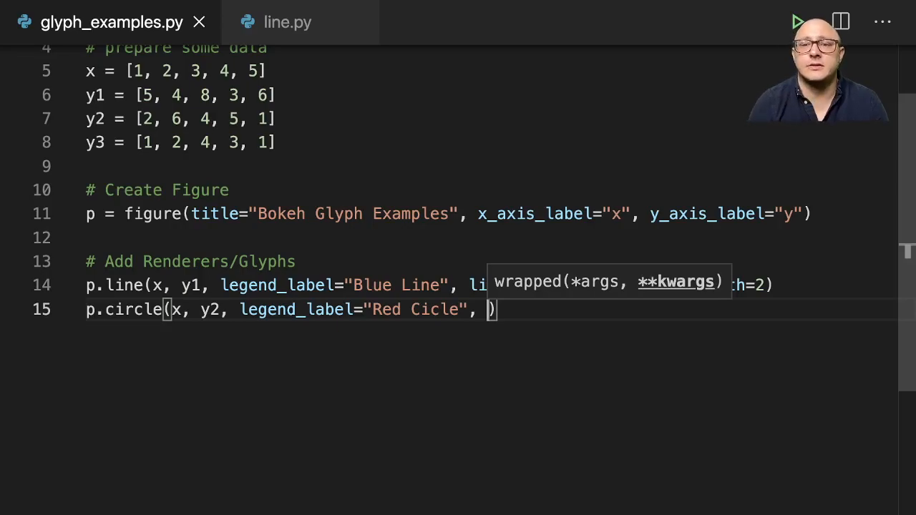
# Give the circle glyph line_color="yellow" and size=10
pyautogui.write('line_color="')
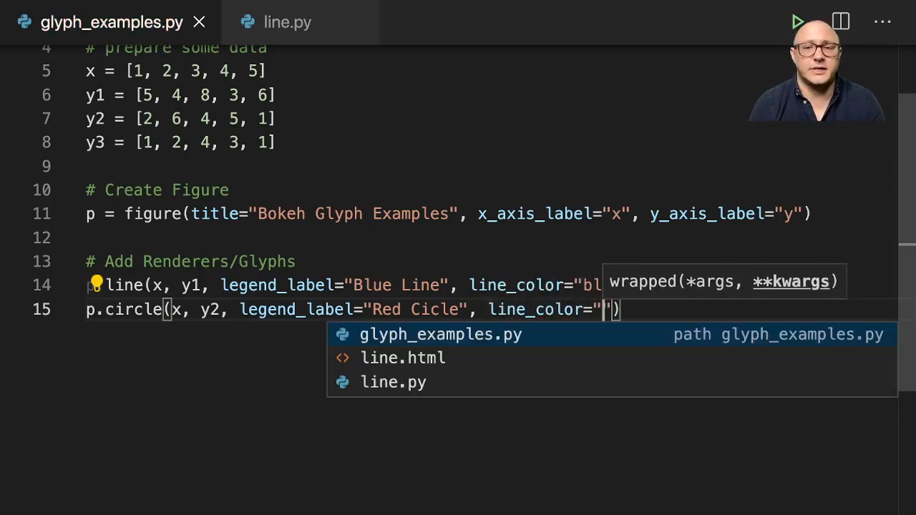
pyautogui.write('ye')
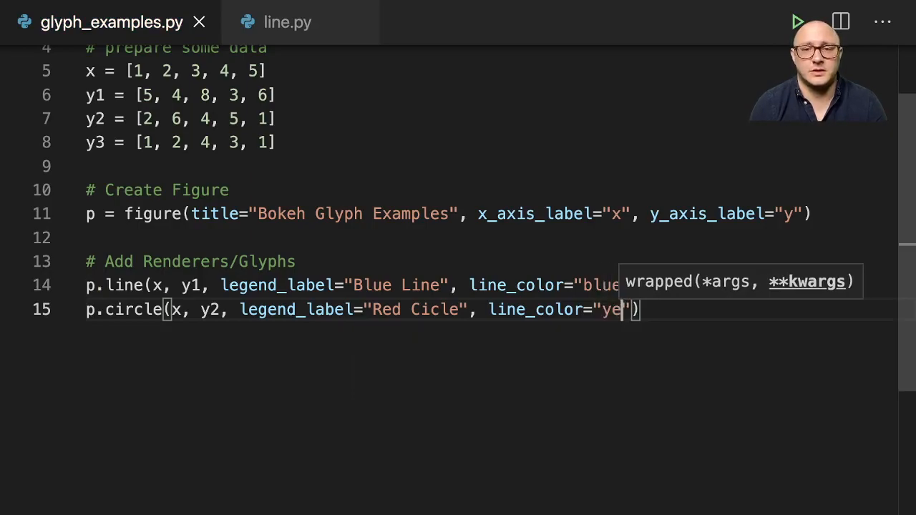
pyautogui.write('llow')
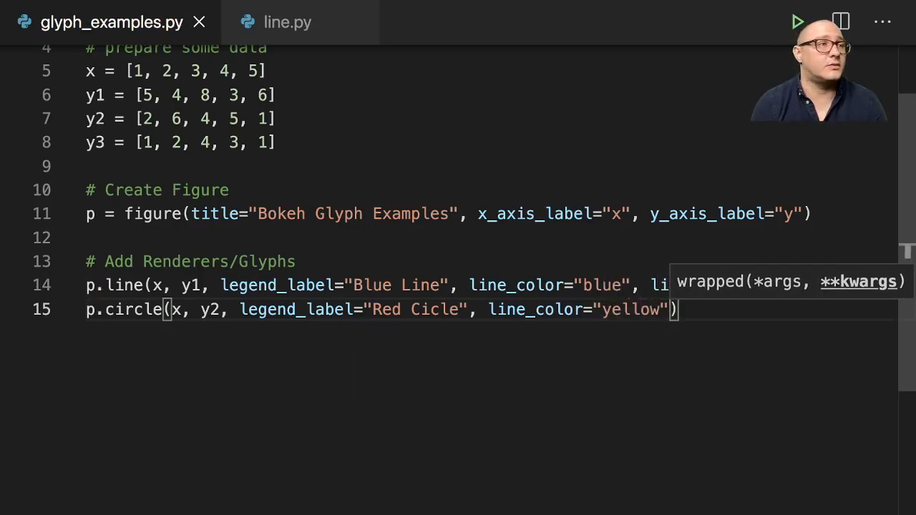
pyautogui.write(', size=')
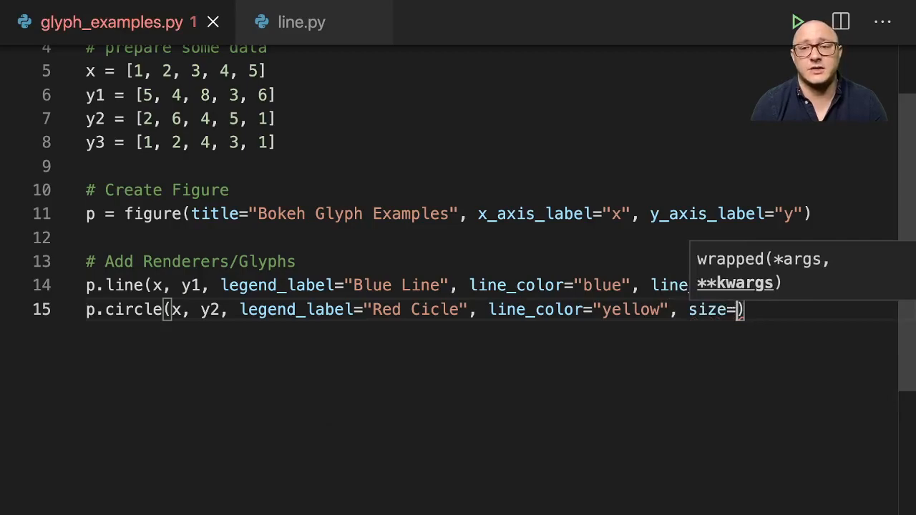
pyautogui.write('10')
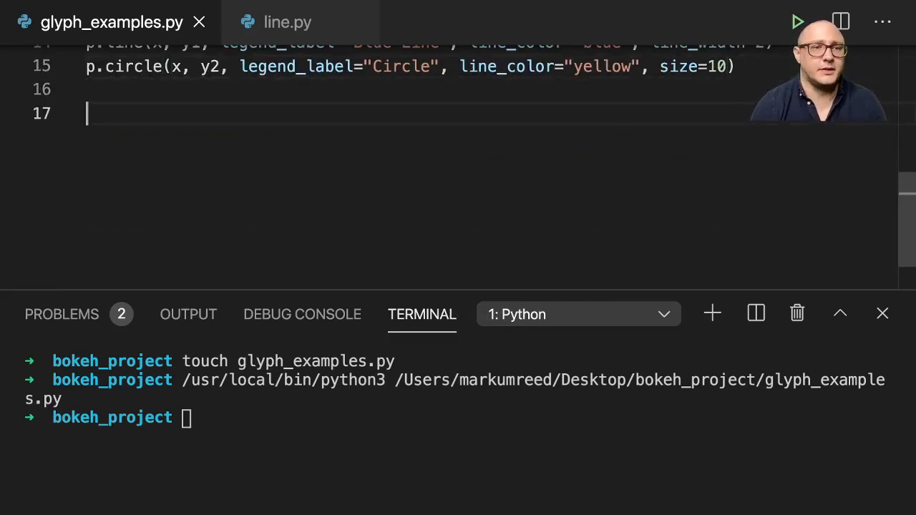
# Add show(p) at the end of the script and run it
pyautogui.write('show(p')
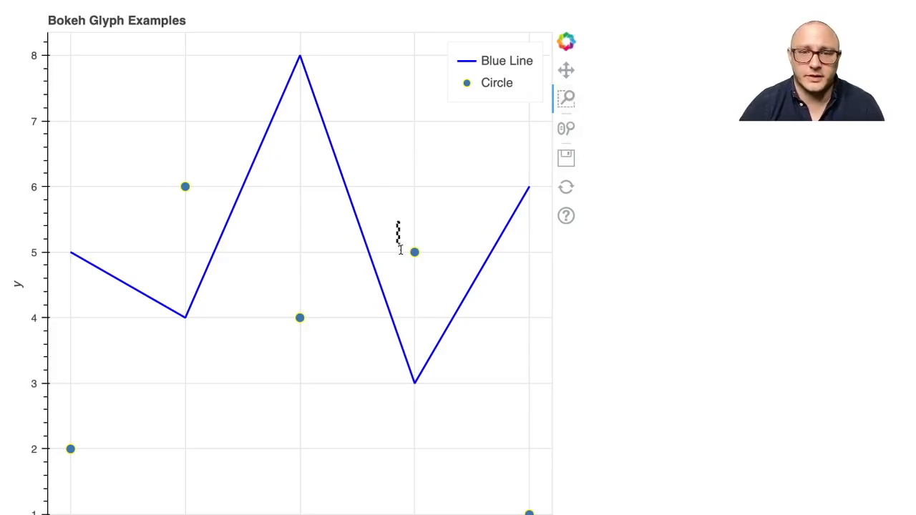
# Inspect the rendered blue line and yellow-outlined circle markers in the browser plot
pyautogui.moveTo(213, 248); pyautogui.dragTo(257, 309)
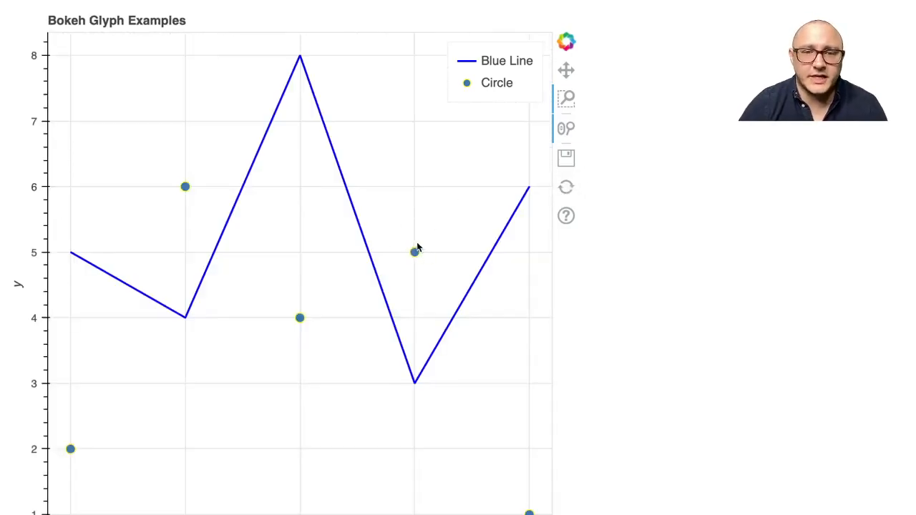
pyautogui.moveTo(425, 252)
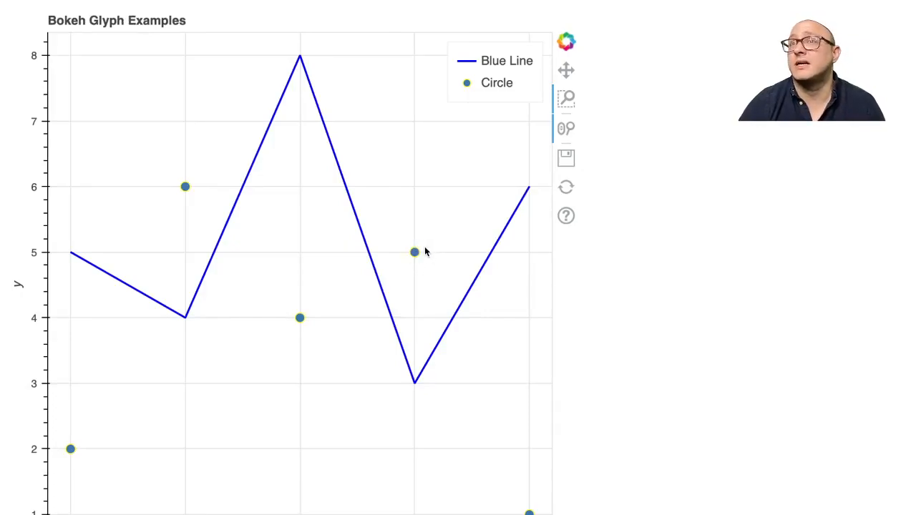
pyautogui.moveTo(390, 92)
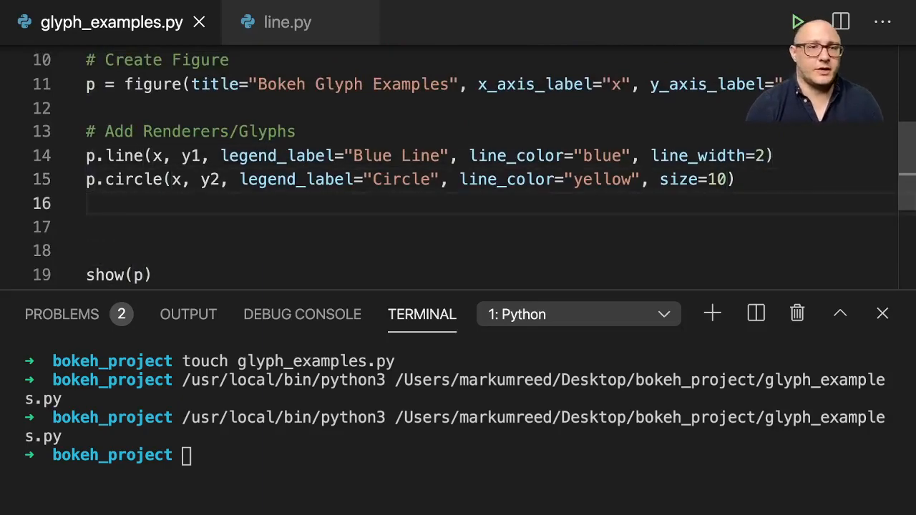
# Add p.bar(x, y3, legend_label="Bar", width=0.5, bottom=0, color="red")
pyautogui.write('p.bar()')
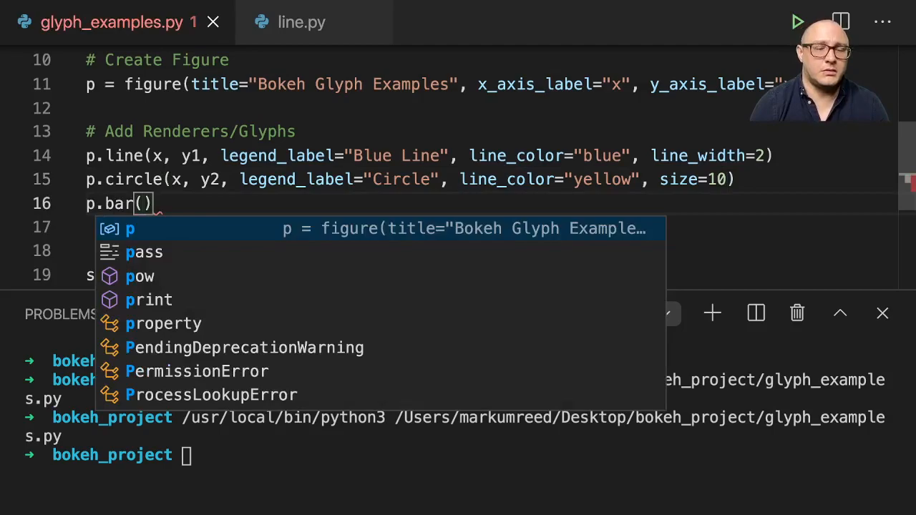
pyautogui.write('x,')
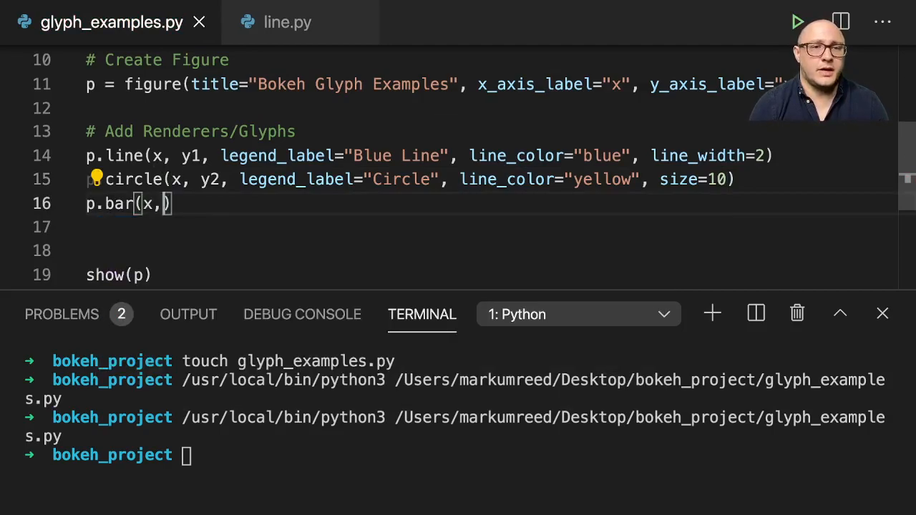
pyautogui.write('y3, legend_label=')
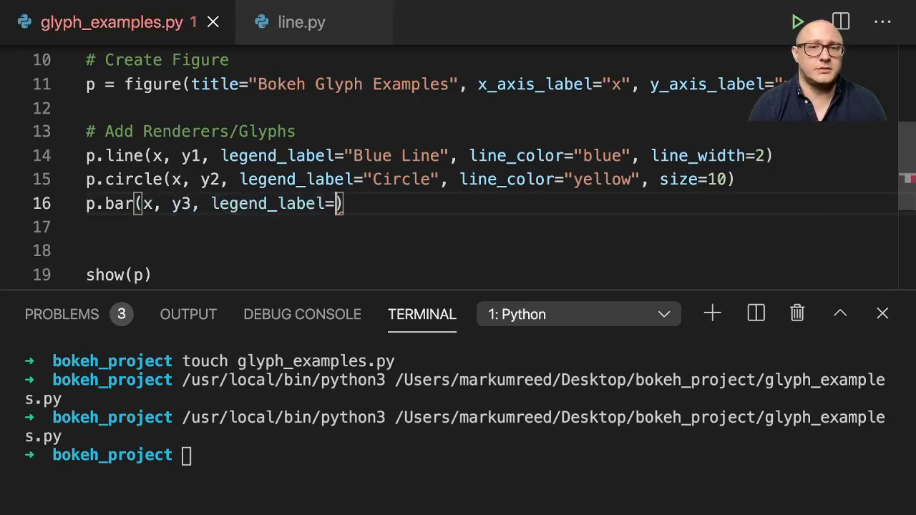
pyautogui.write('"Bar"')
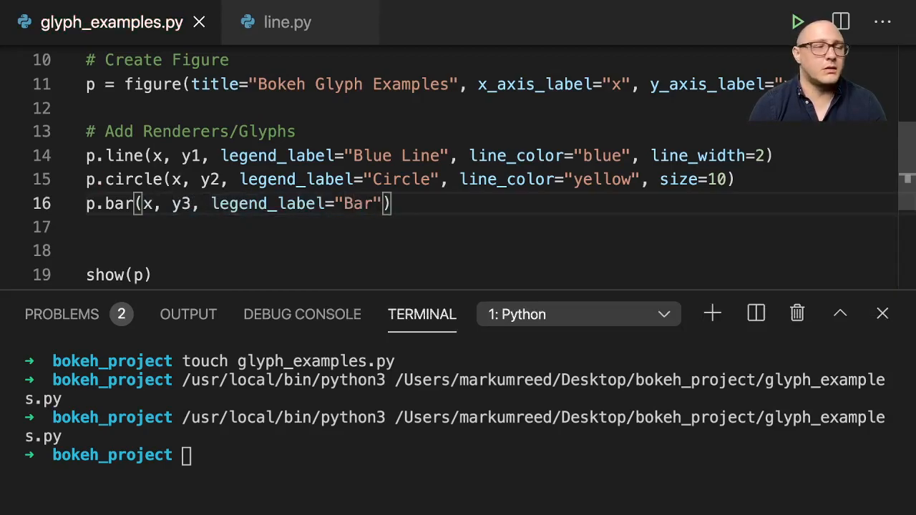
pyautogui.write('", "')
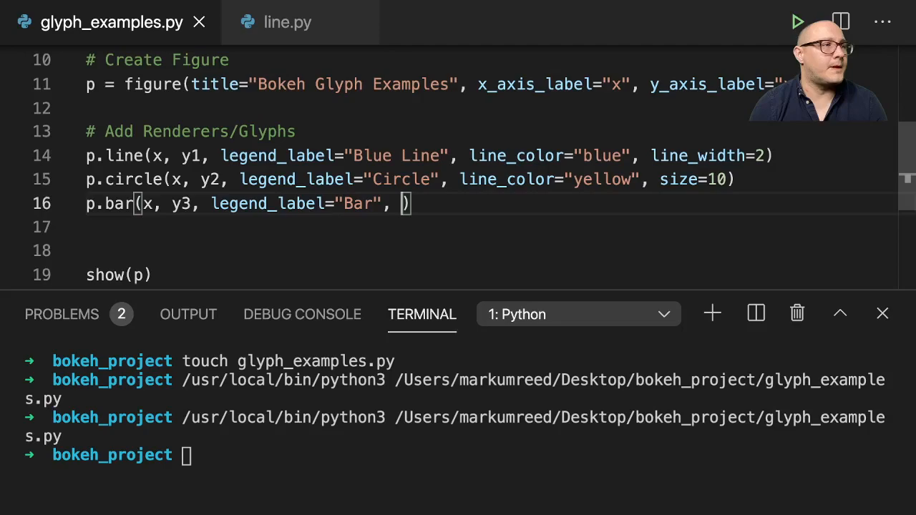
pyautogui.write('width=')
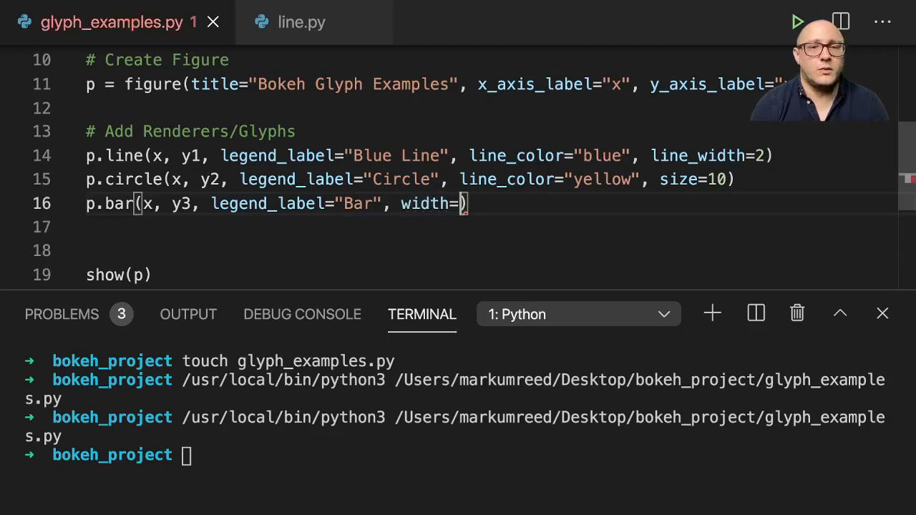
pyautogui.write('0.5, bottom=')
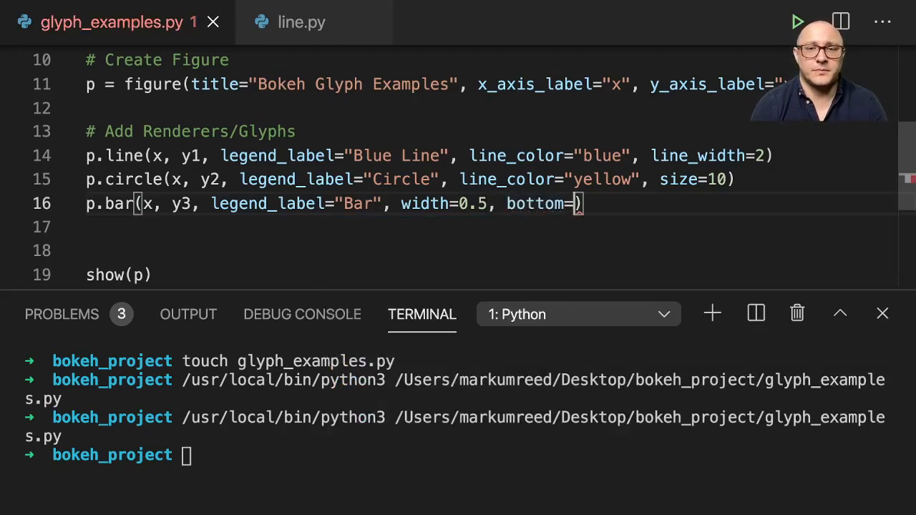
pyautogui.write('0, "colo')
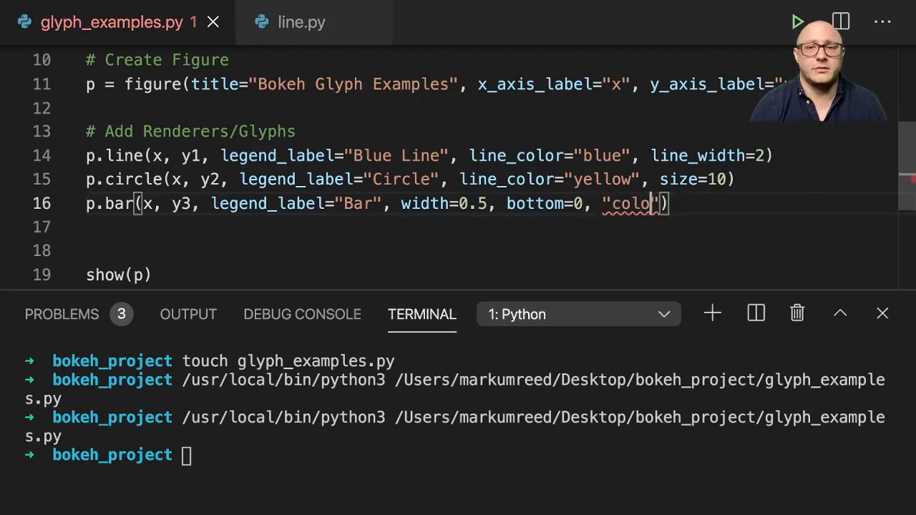
pyautogui.write('color="red')
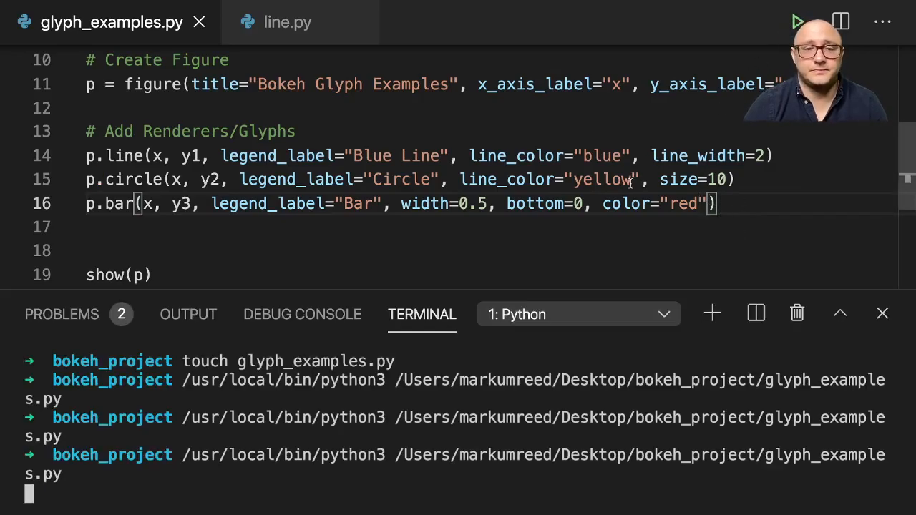
# Run the script, rename bar to vbar after the attribute error, and rerun
pyautogui.click(796, 21)
pyautogui.write('v')
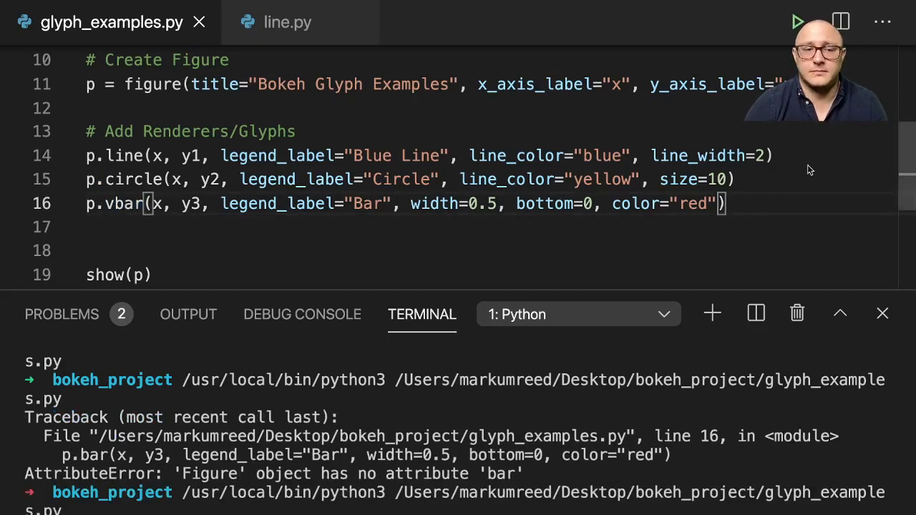
pyautogui.click(798, 21)
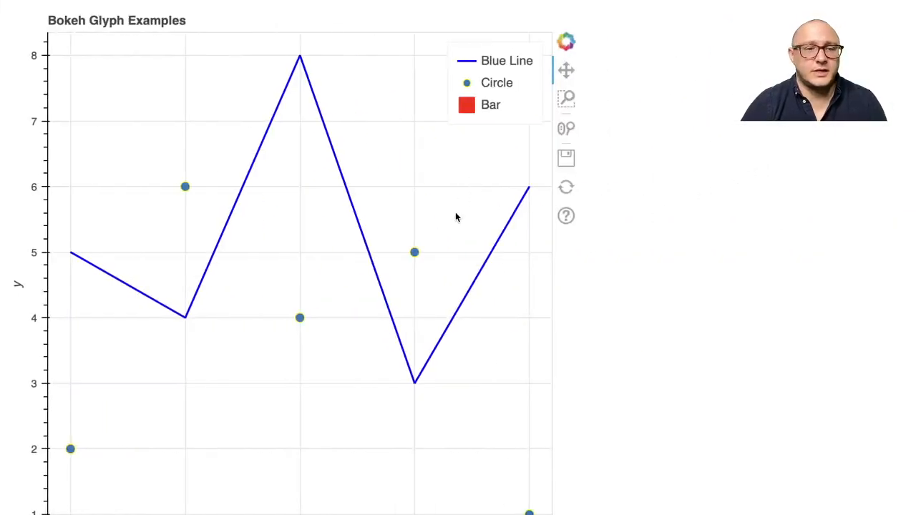
pyautogui.moveTo(470, 179)
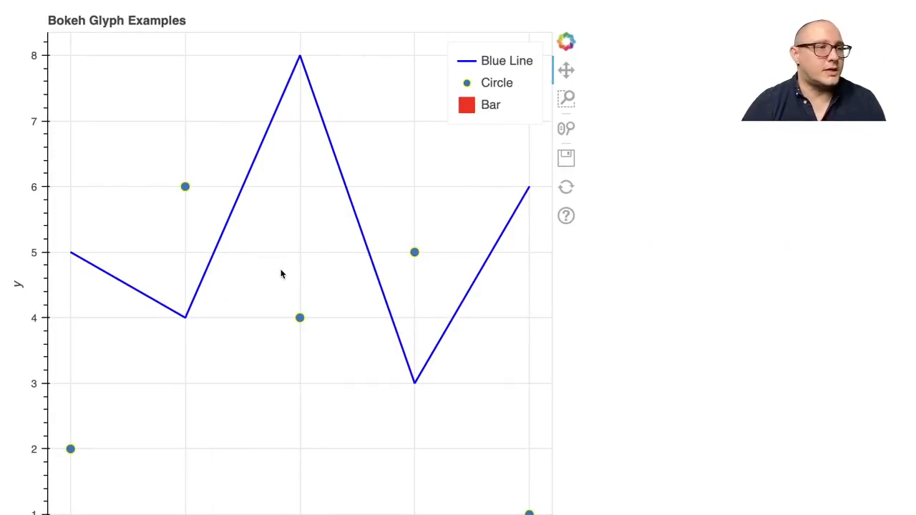
pyautogui.scroll(-3)
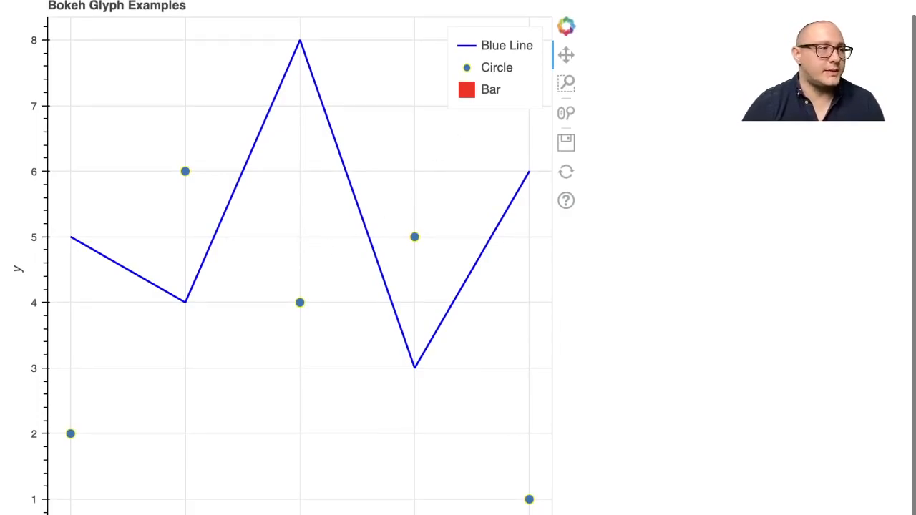
pyautogui.moveTo(393, 139)
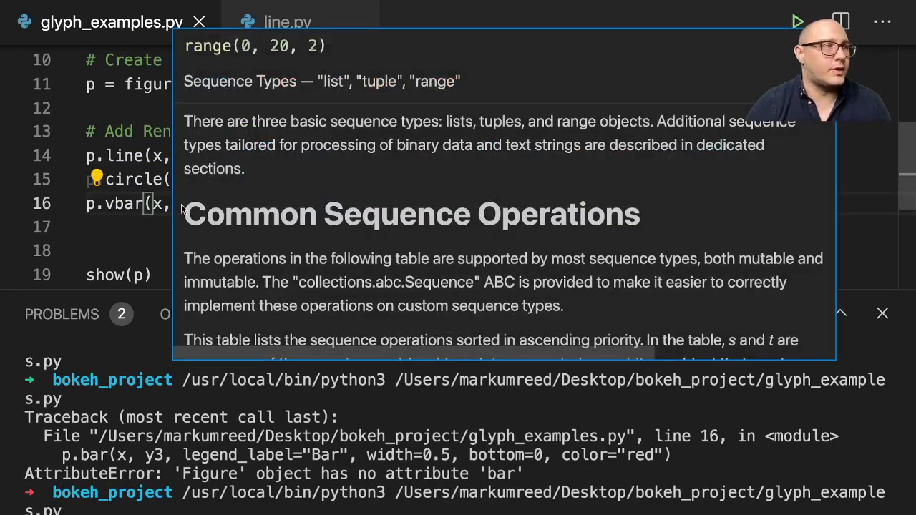
pyautogui.moveTo(167, 189)
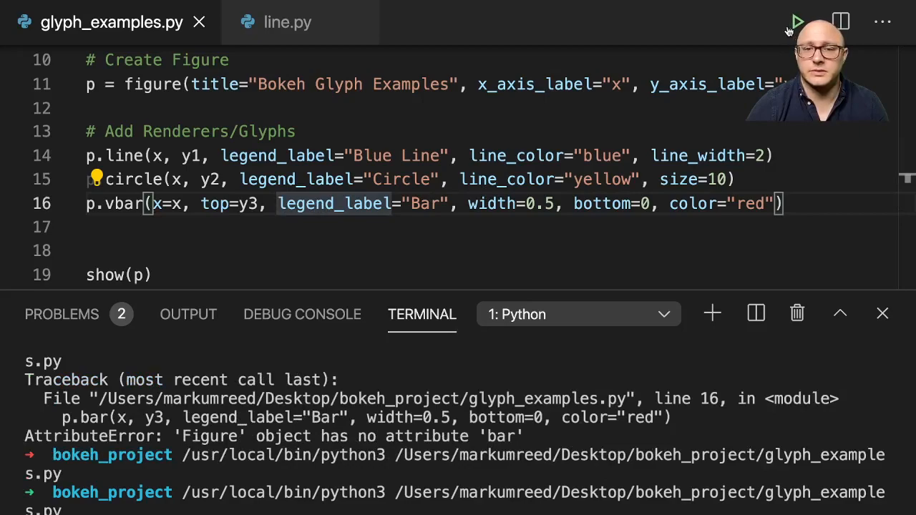
# Rerun the script with p.vbar(x=x, top=y3, ...) so red bars appear
pyautogui.click(798, 22)
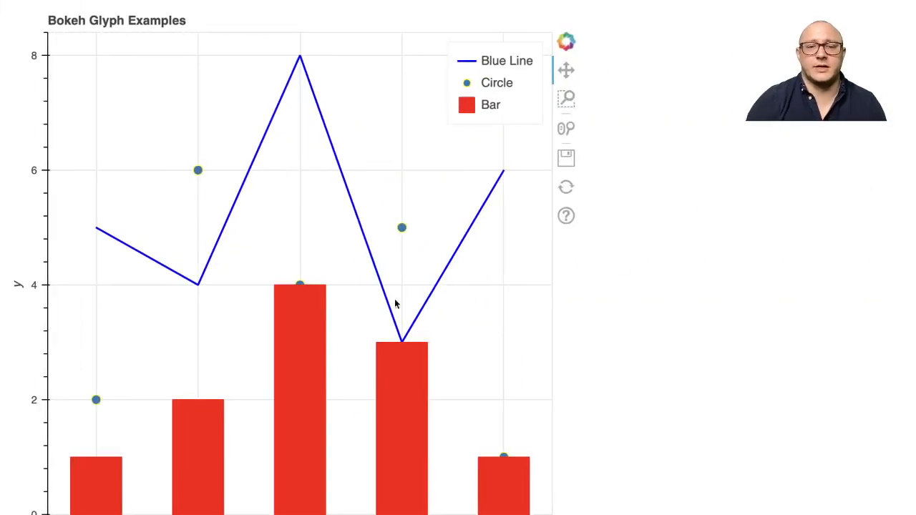
pyautogui.moveTo(476, 358)
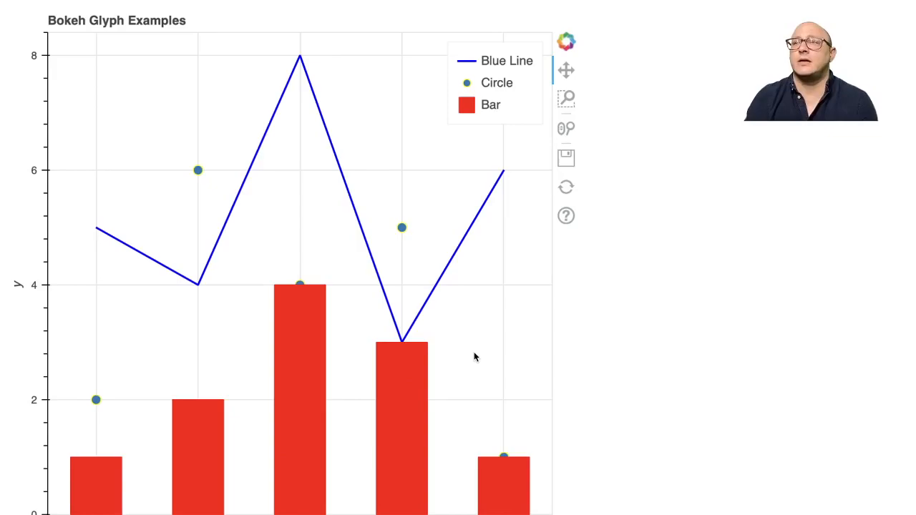
pyautogui.moveTo(330, 289)
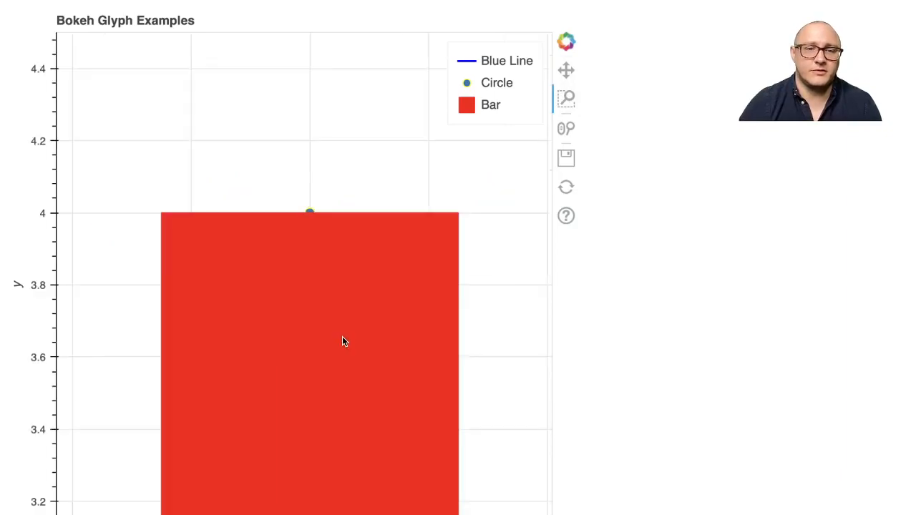
pyautogui.moveTo(318, 212)
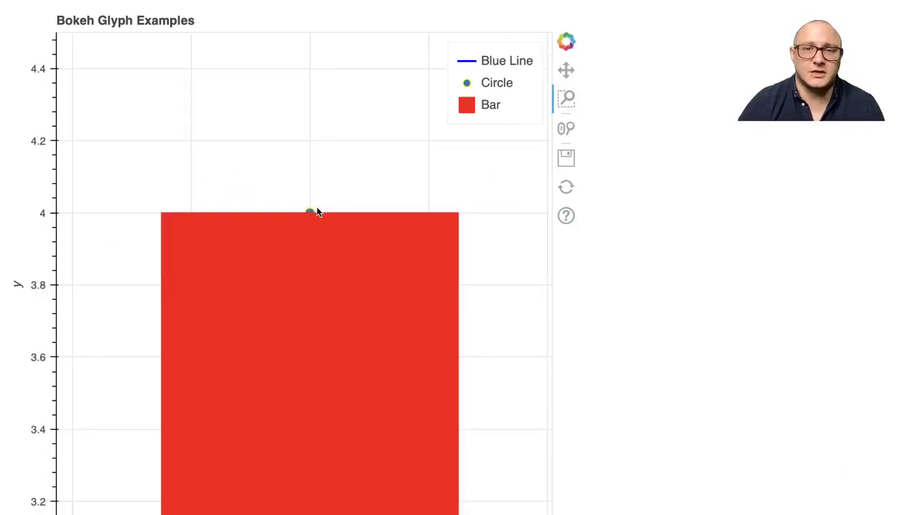
pyautogui.moveTo(311, 214)
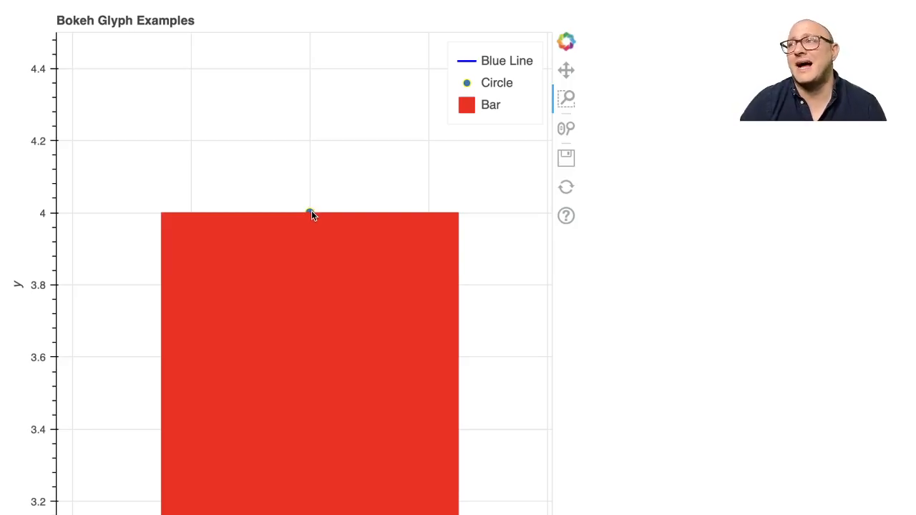
pyautogui.moveTo(539, 146)
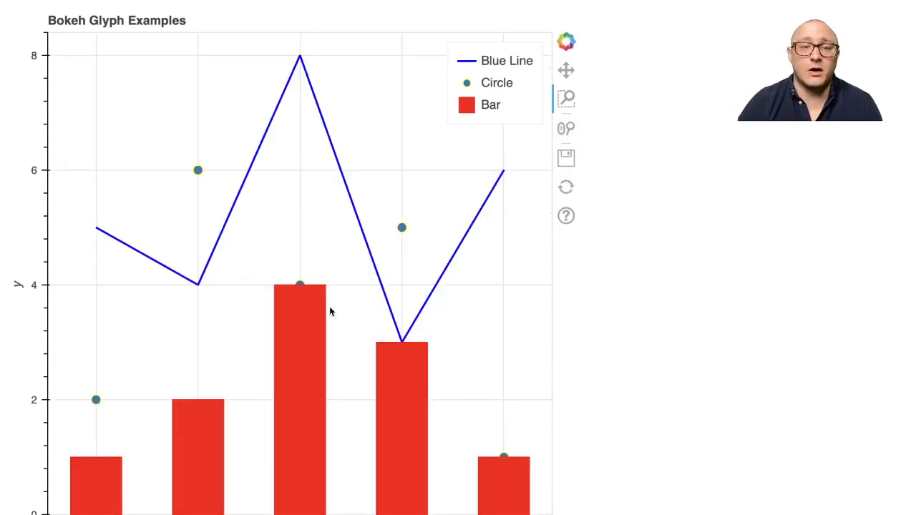
pyautogui.moveTo(392, 485)
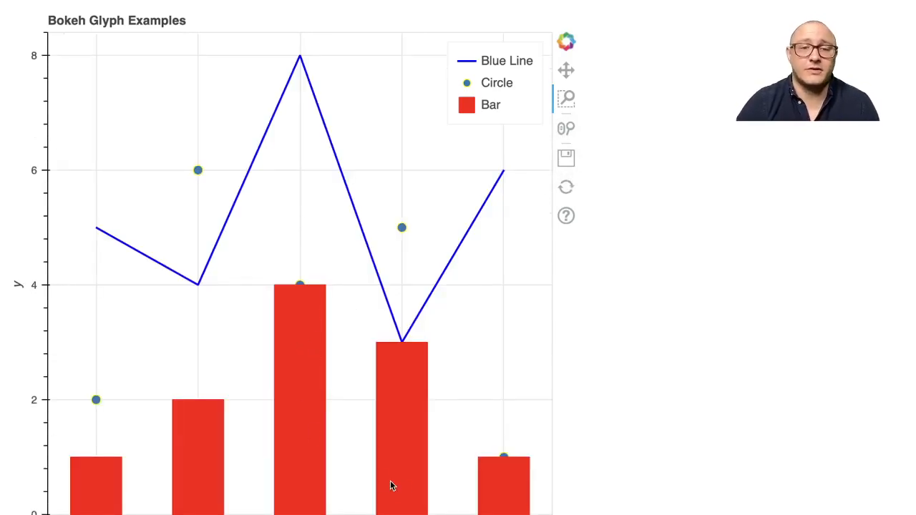
pyautogui.moveTo(403, 436)
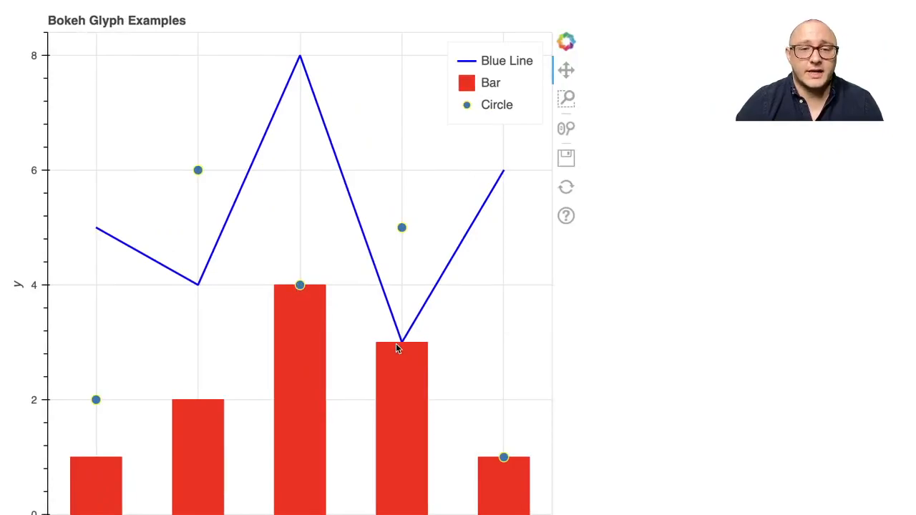
pyautogui.moveTo(407, 349)
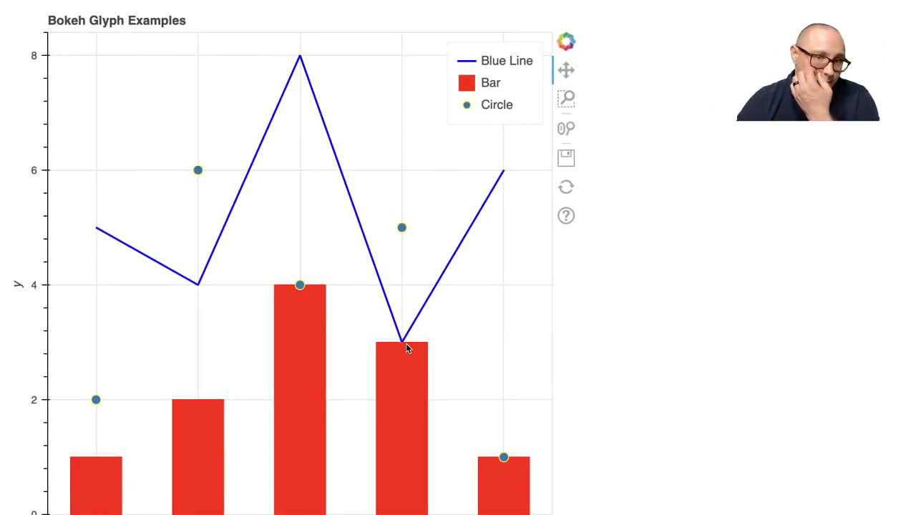
# Scroll down in the browser to view the plot with circles drawn over the bars
pyautogui.scroll(-3)
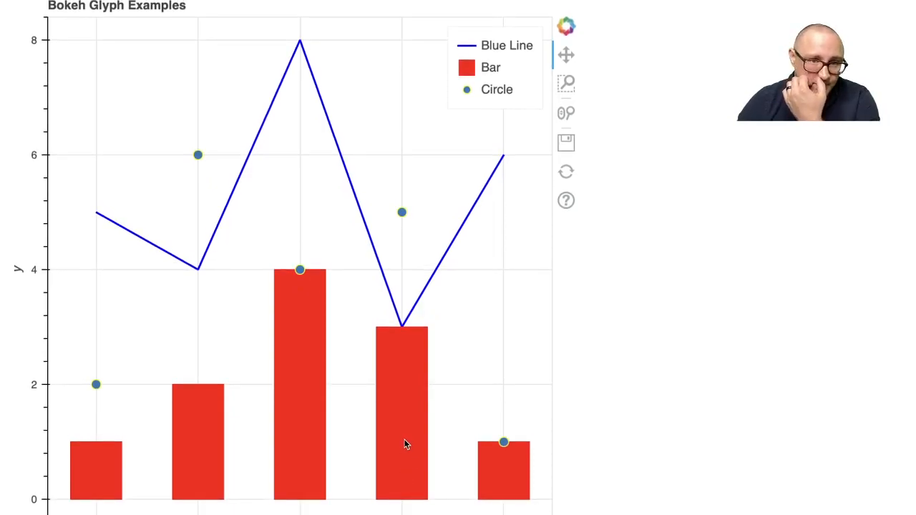
pyautogui.moveTo(404, 328)
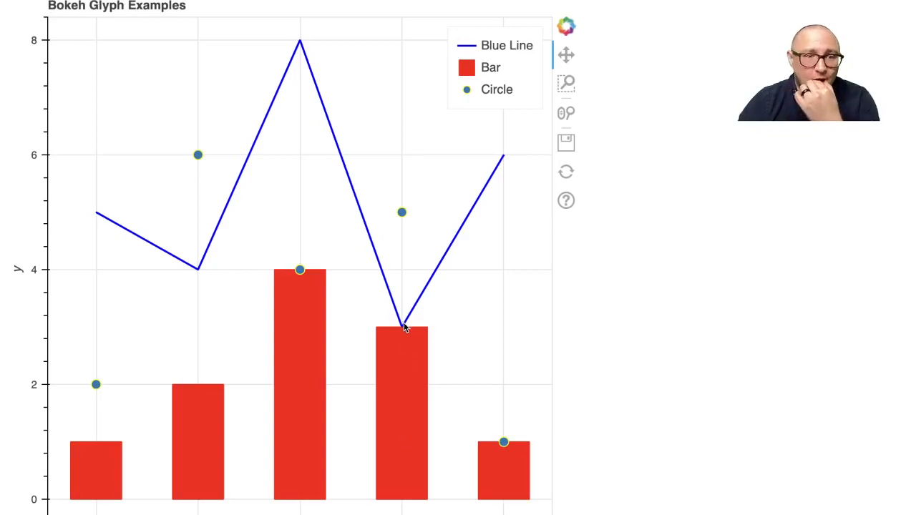
pyautogui.moveTo(34, 320)
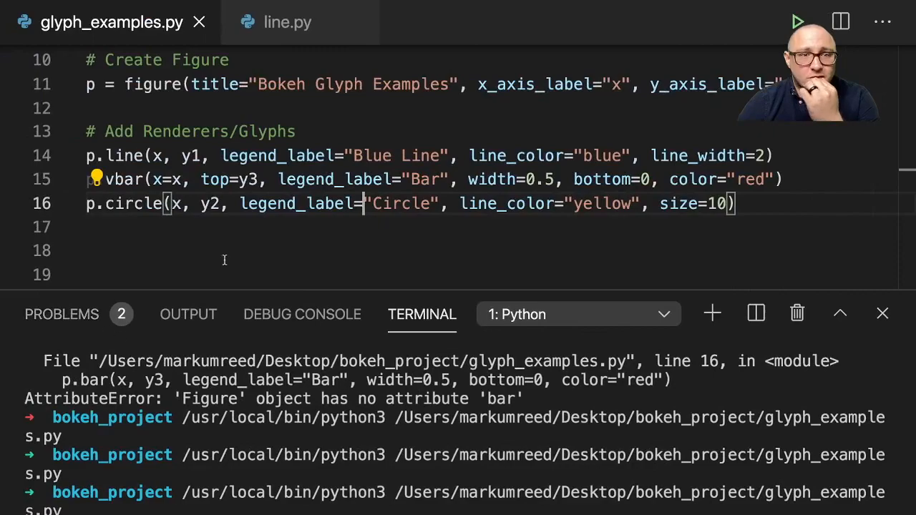
pyautogui.moveTo(271, 180)
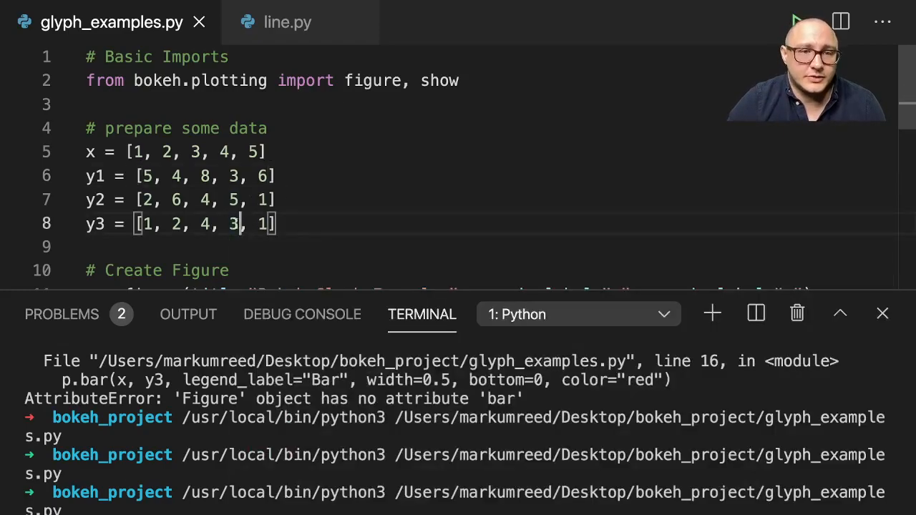
pyautogui.moveTo(231, 223)
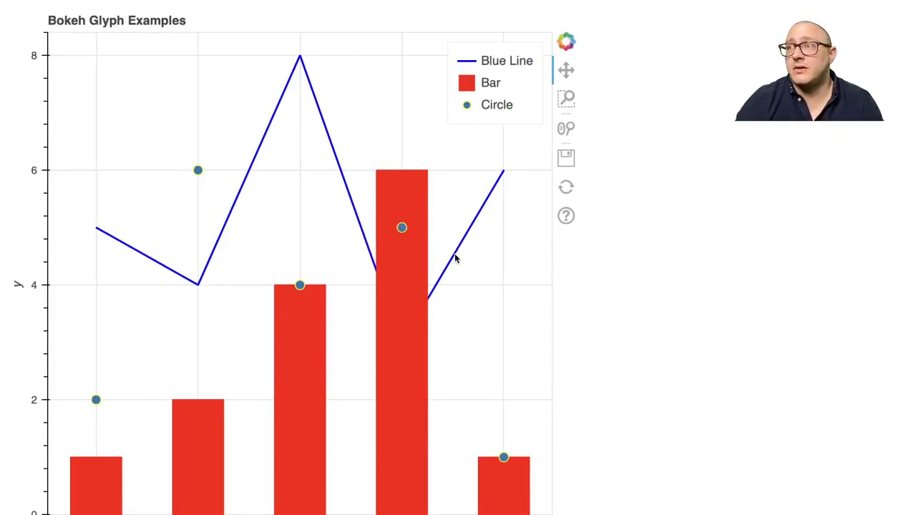
pyautogui.moveTo(408, 258)
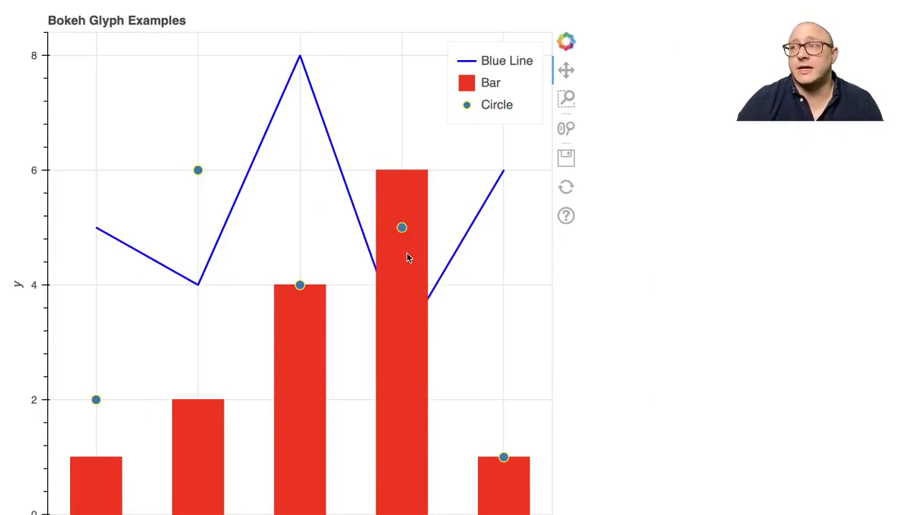
pyautogui.moveTo(438, 249)
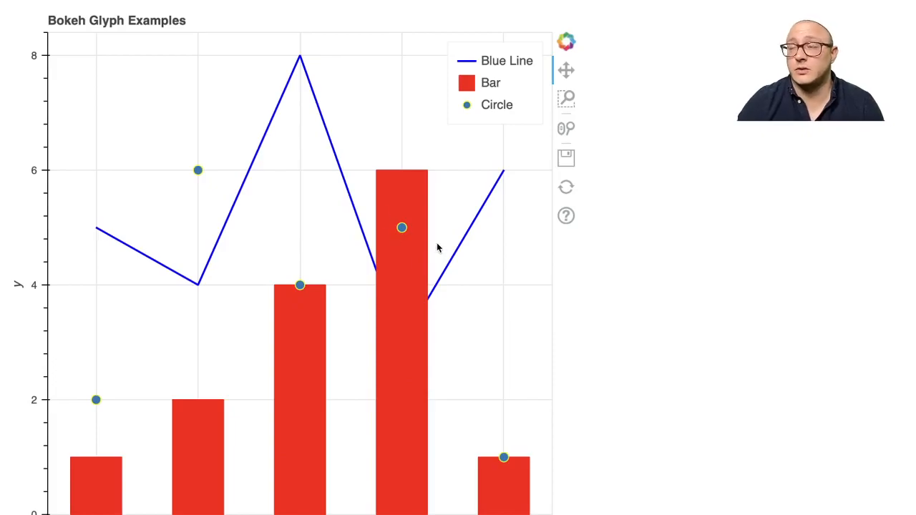
pyautogui.moveTo(297, 222)
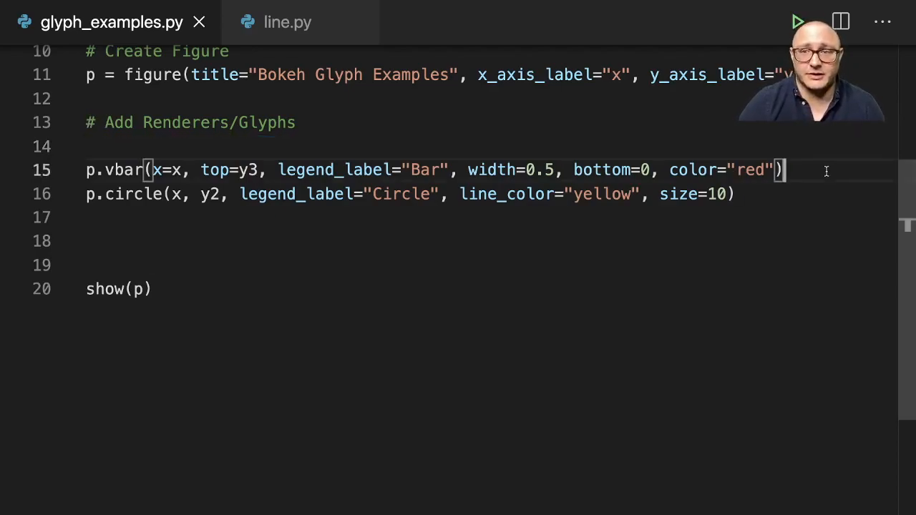
# Re-enter the p.line Blue Line call (line_color="blue", line_width=2) between the vbar and circle calls
pyautogui.write('p.line(x, y1, legend_label="Blue Line", line_color="blue", line_width=2)')
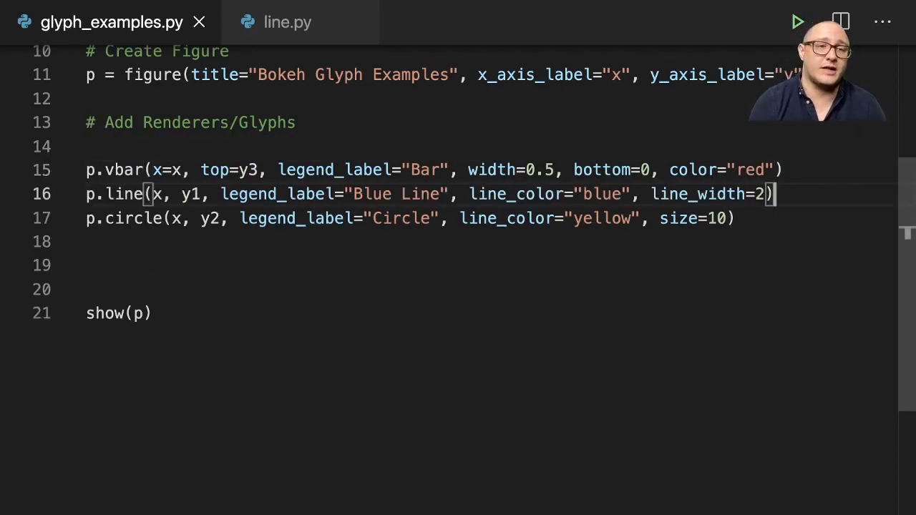
pyautogui.press('Backspace')
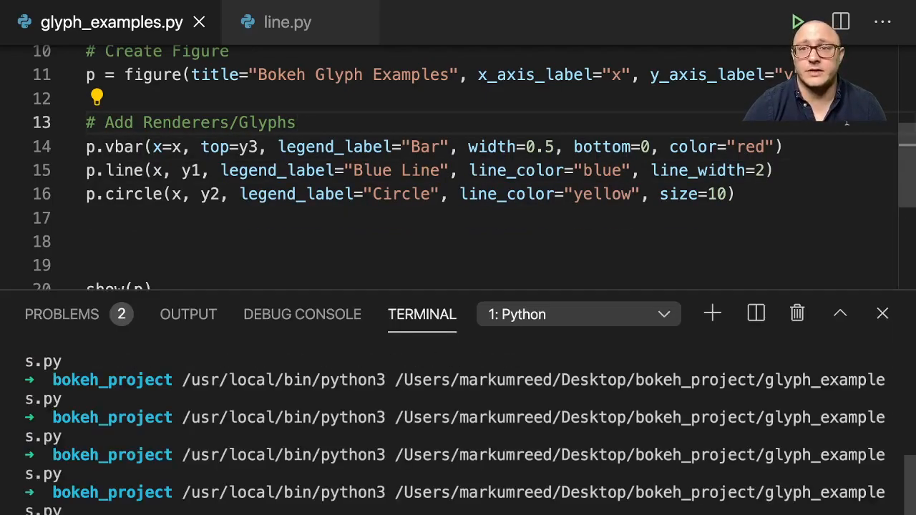
pyautogui.click(796, 21)
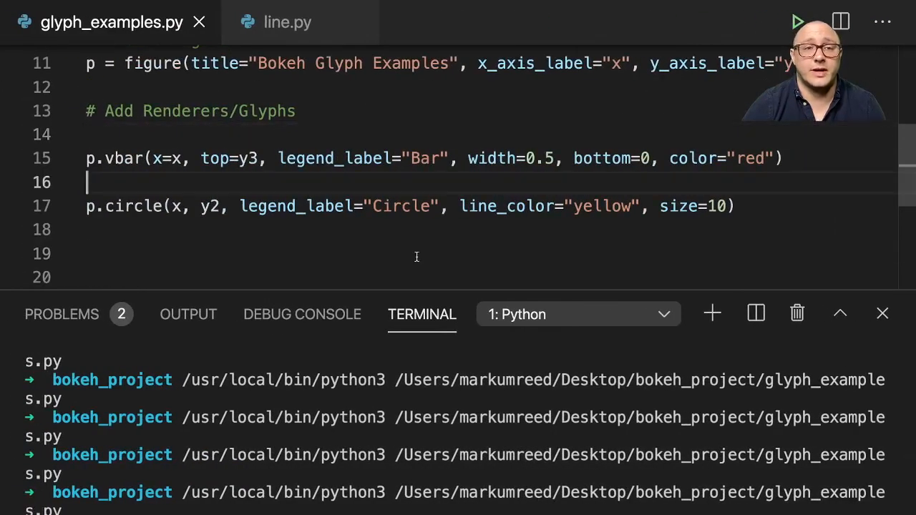
pyautogui.write('p.line(x, y1, legend_label="Blue Line", line_color="blue", line_width=2)')
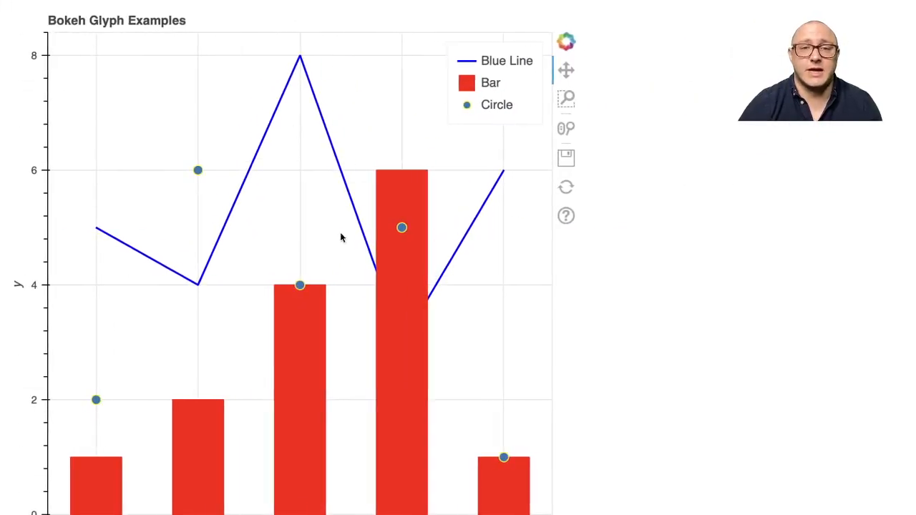
pyautogui.moveTo(486, 270)
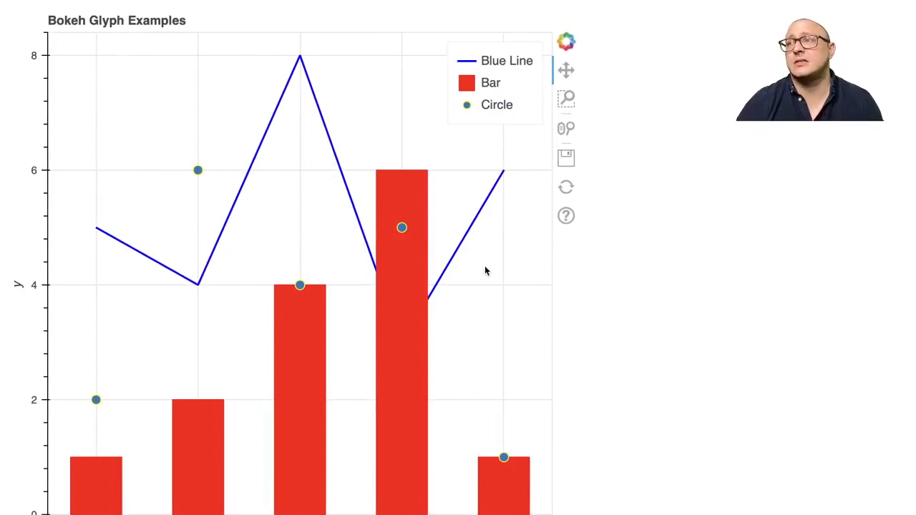
pyautogui.scroll(-3)
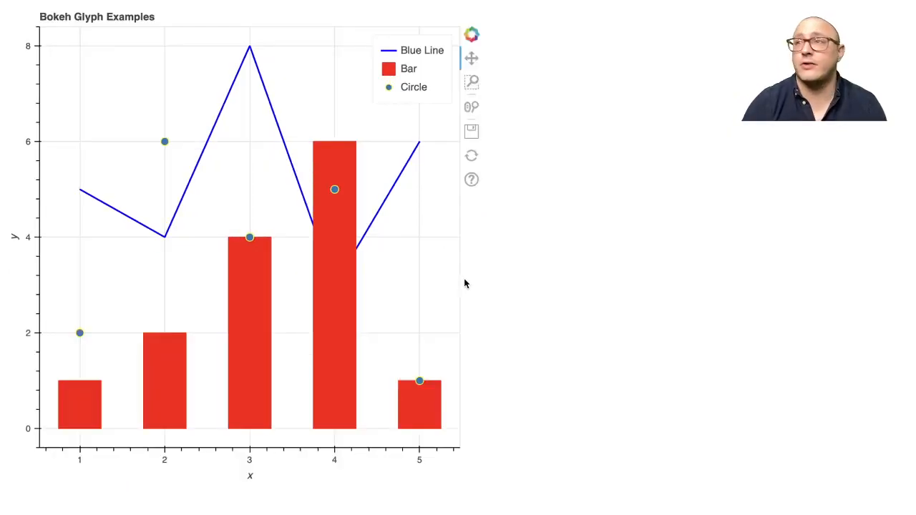
pyautogui.moveTo(344, 303)
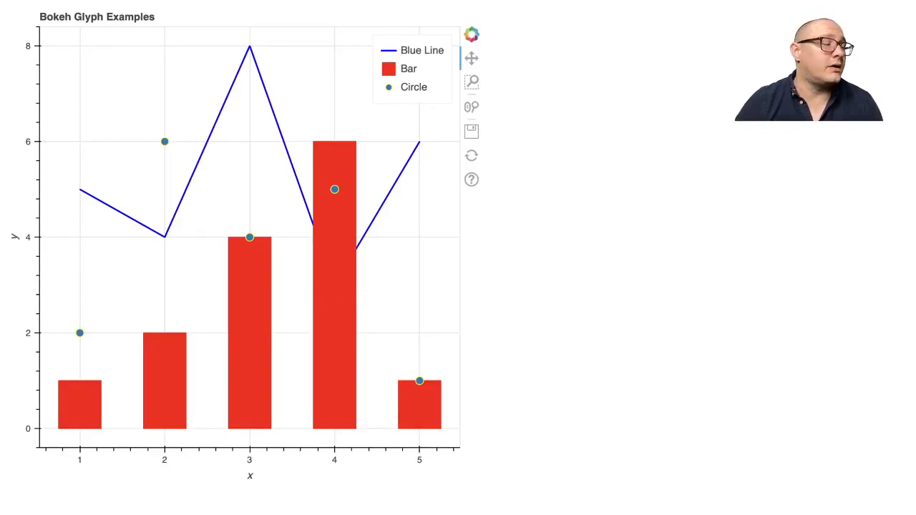
pyautogui.moveTo(187, 244)
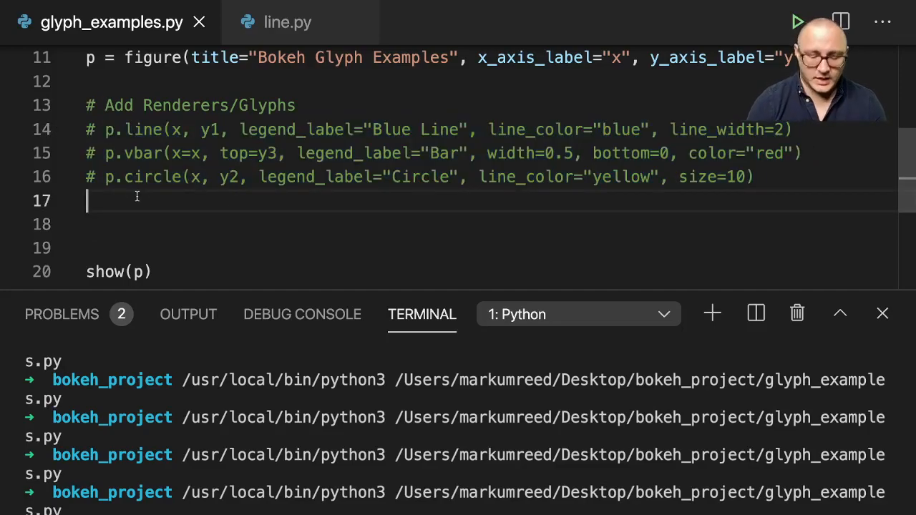
# Comment out the glyph calls and add a '# Circle Customization' section comment
pyautogui.write('#')
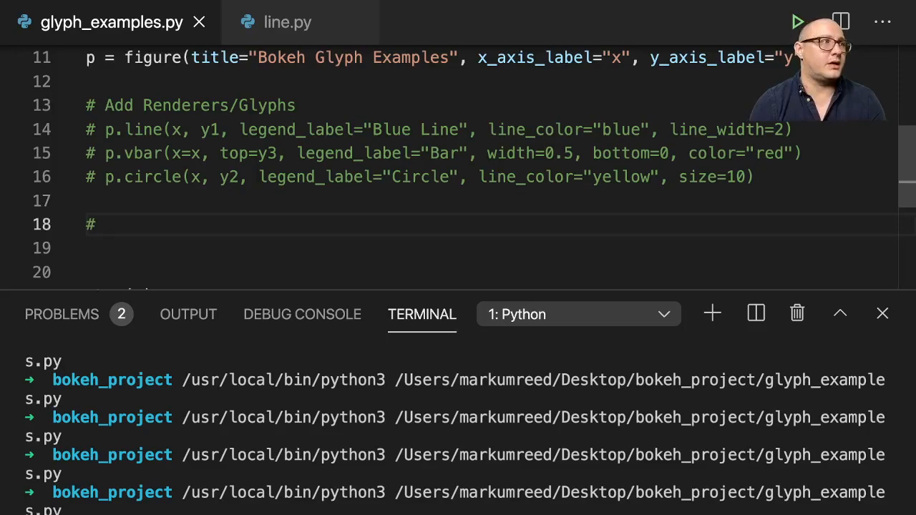
pyautogui.write('Circ')
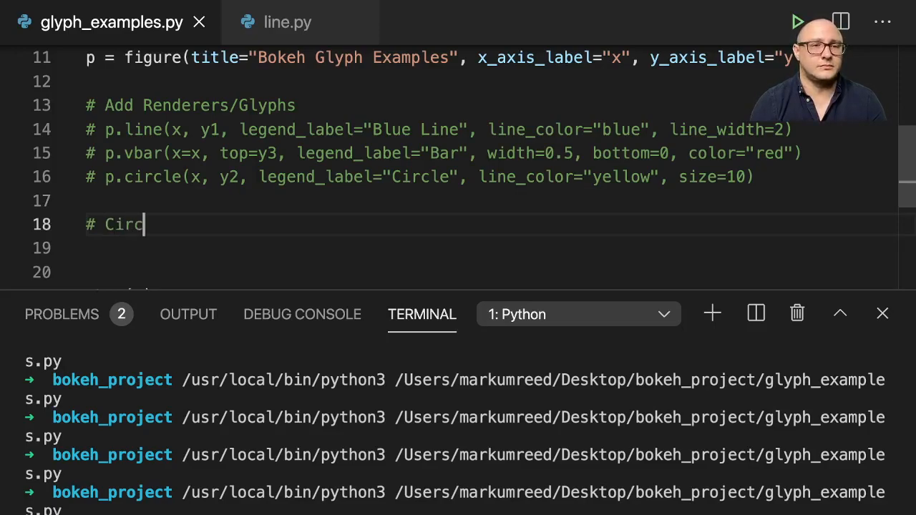
pyautogui.write('le')
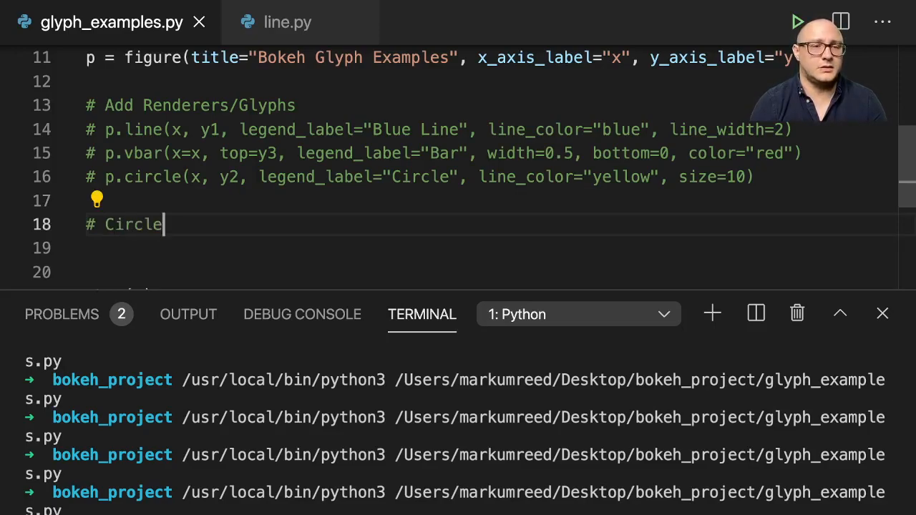
pyautogui.write('C')
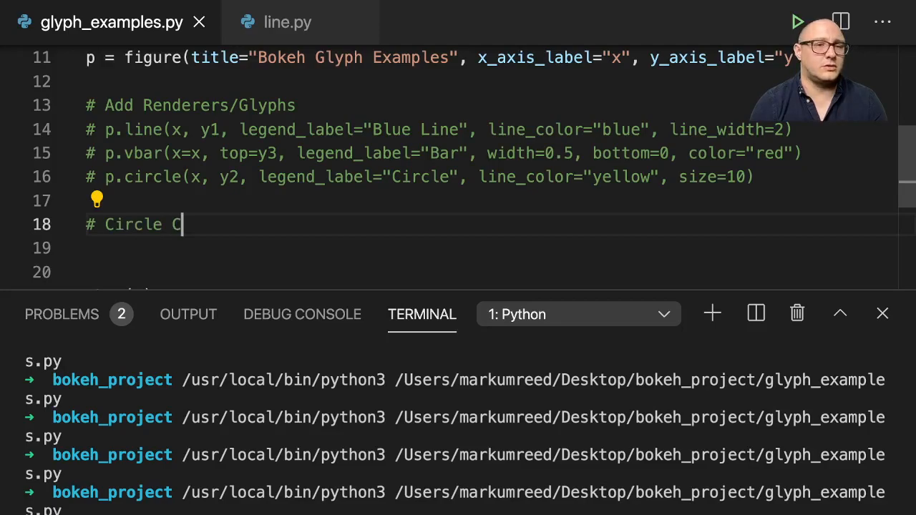
pyautogui.write('ustomization')
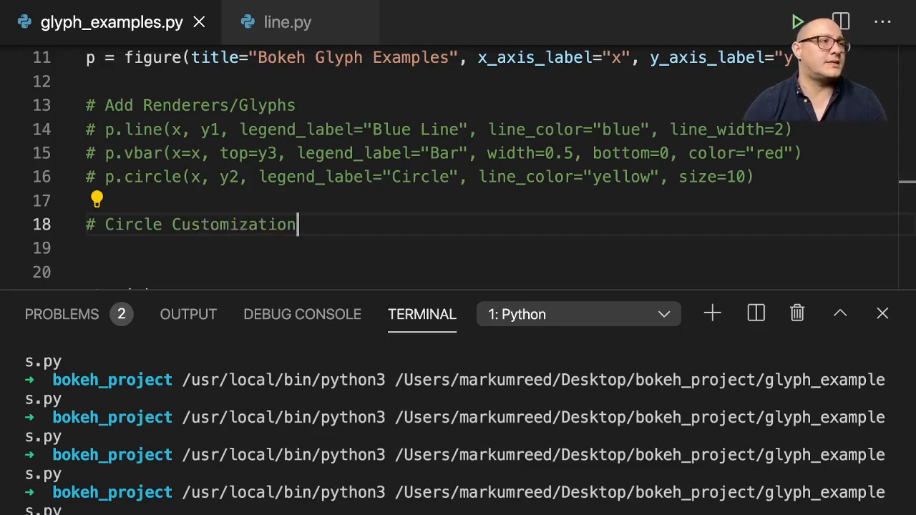
pyautogui.moveTo(255, 205)
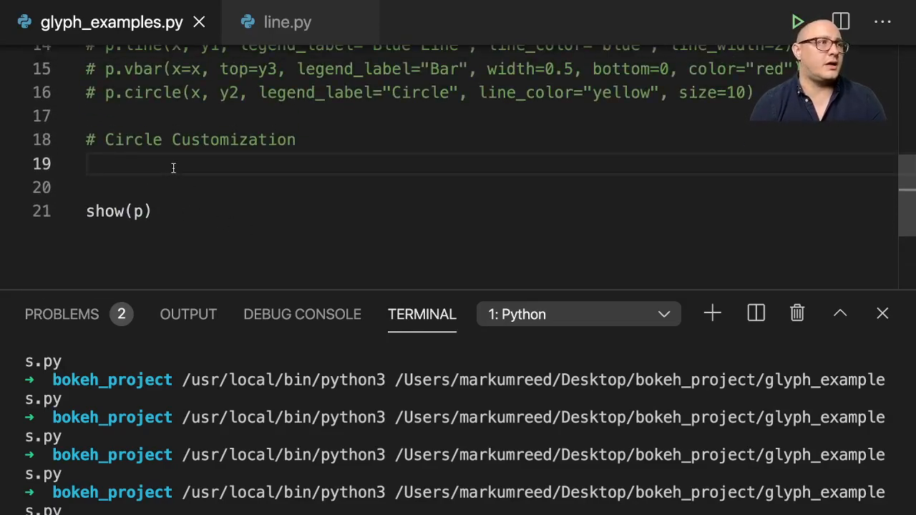
# Create a new figure titled "Glyph Properties" with x and y axis labels
pyautogui.write('p =')
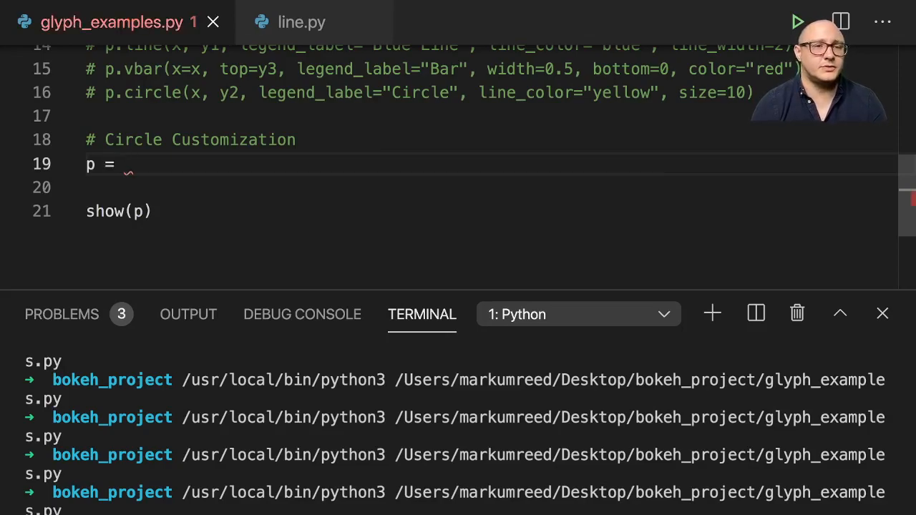
pyautogui.write('fi')
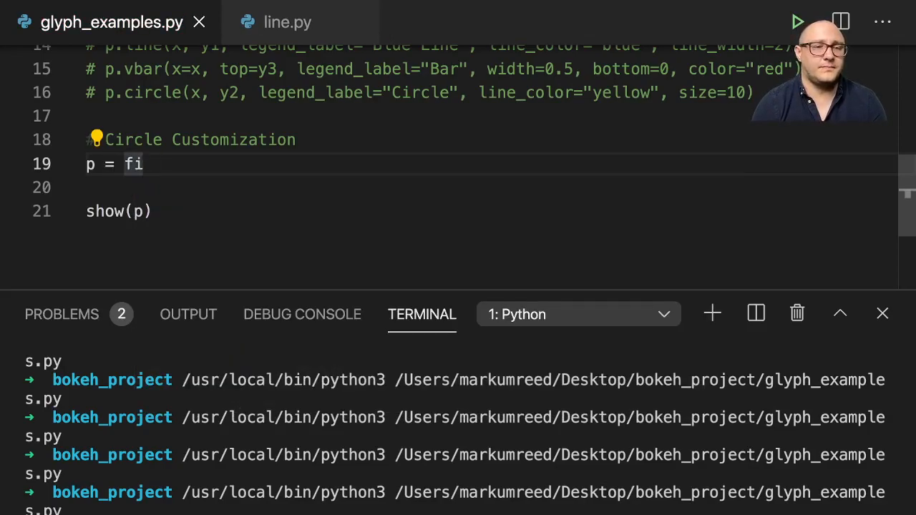
pyautogui.write('gure()')
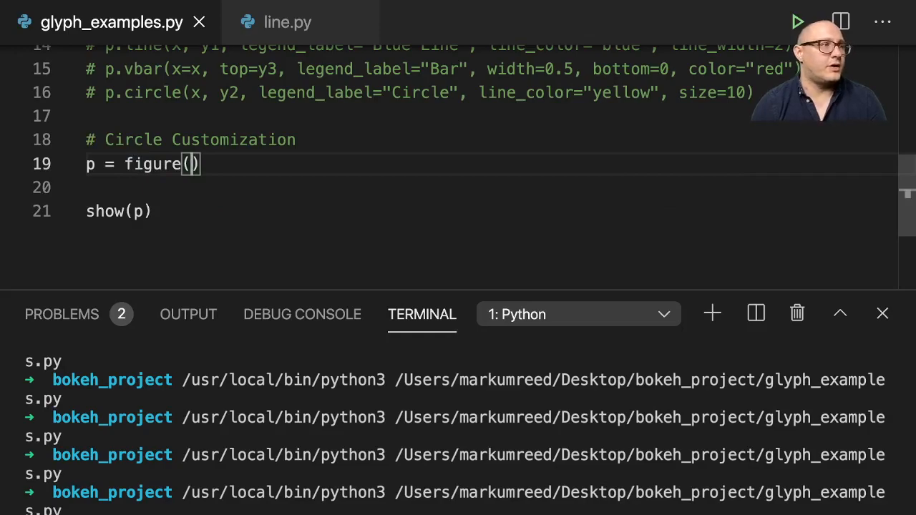
pyautogui.write('title="')
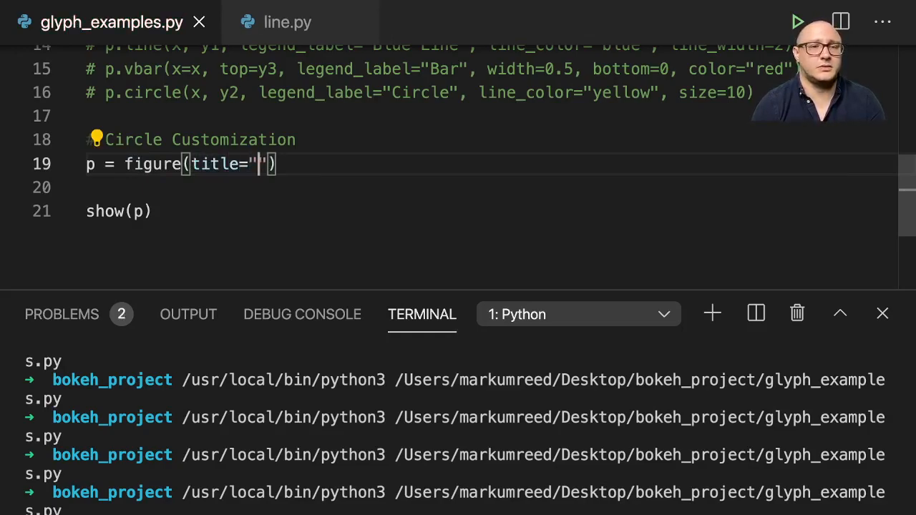
pyautogui.write('Glyph P')
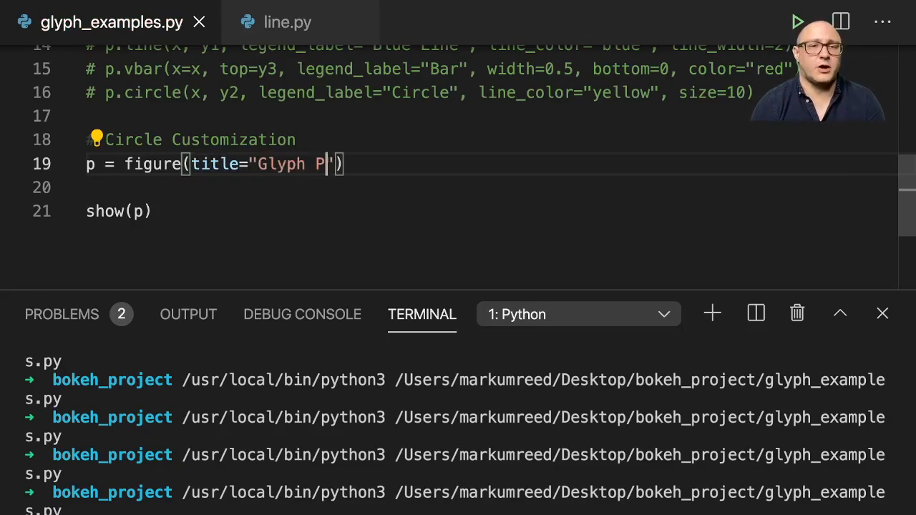
pyautogui.write('roper')
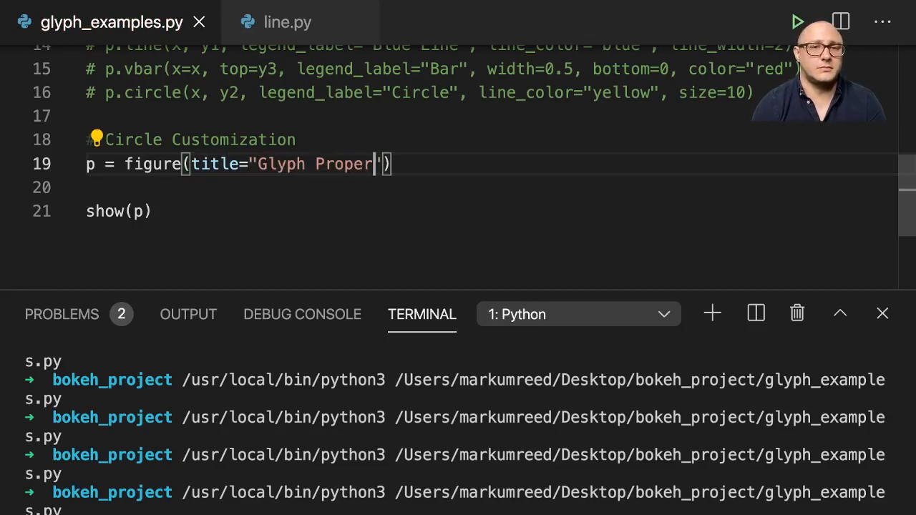
pyautogui.write('ties", x_axis_label=')
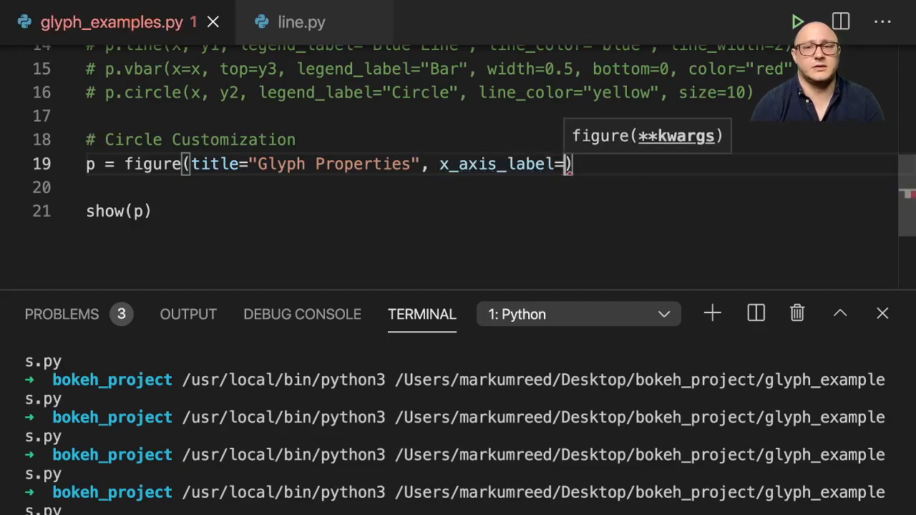
pyautogui.write('"x", y')
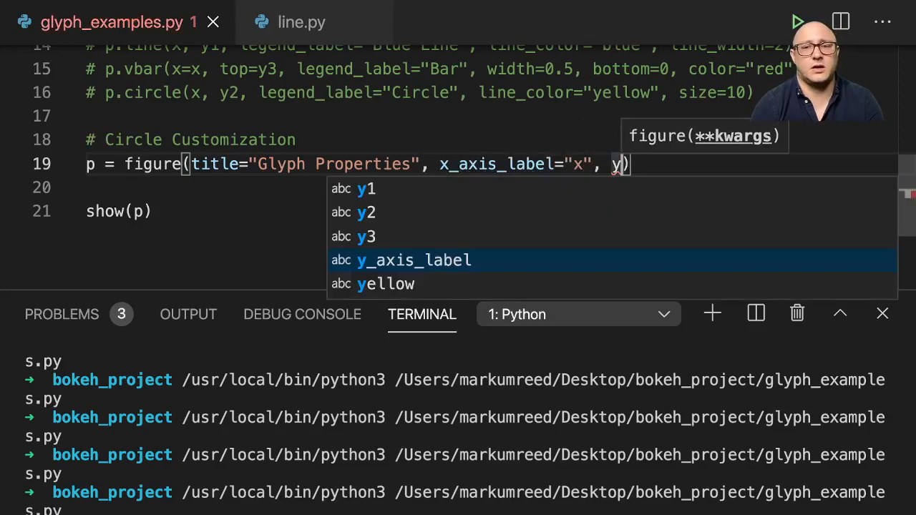
pyautogui.write('=')
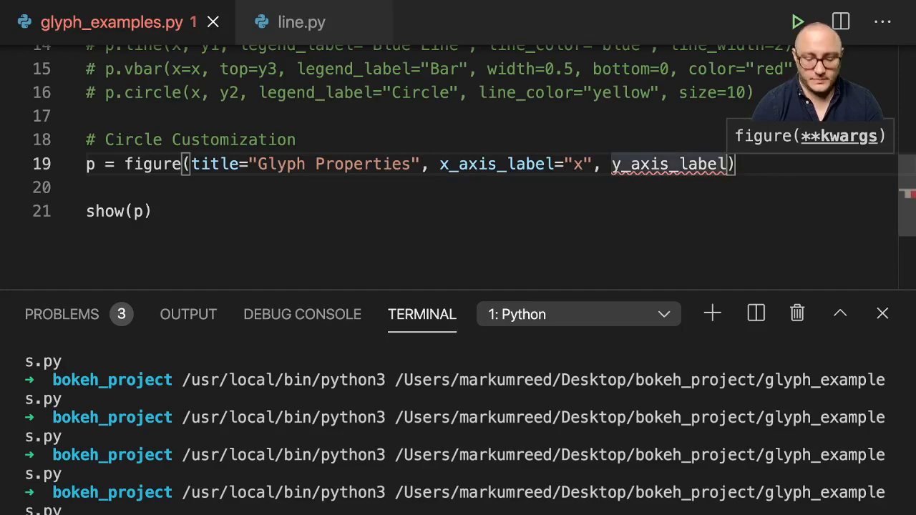
pyautogui.write('=""')
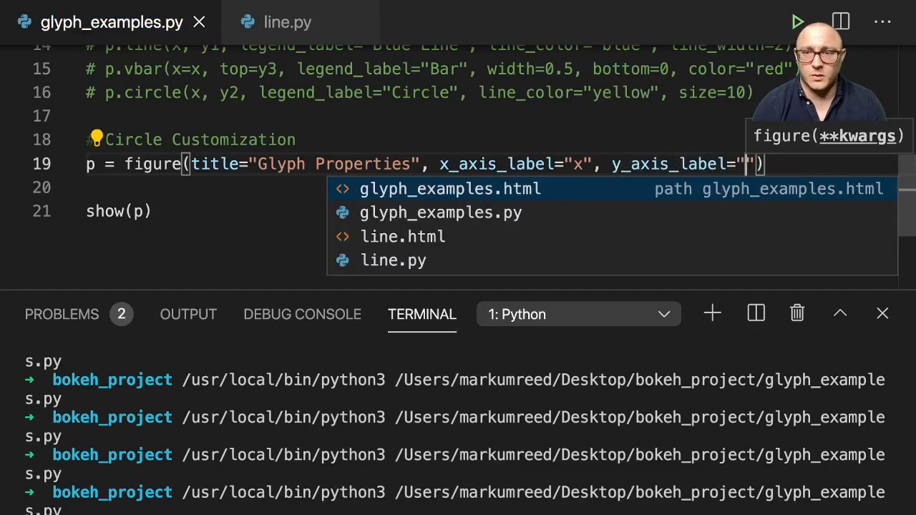
pyautogui.write('y')
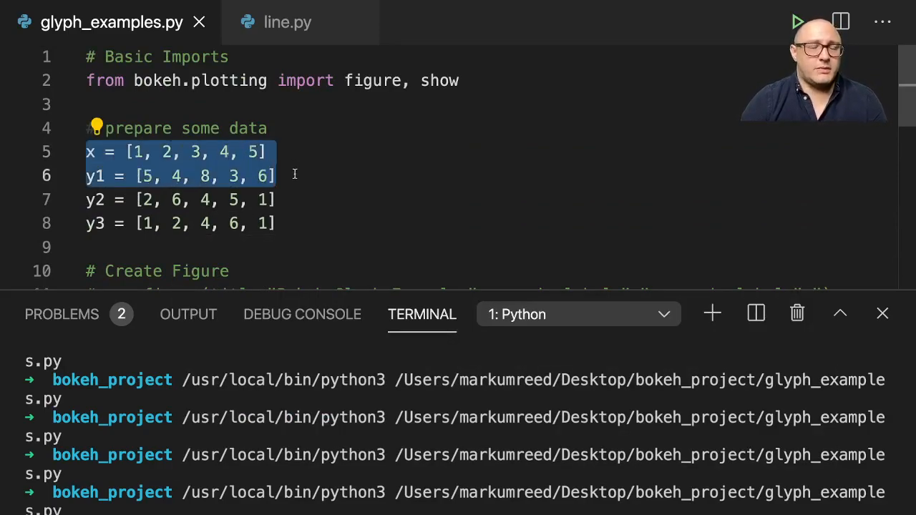
pyautogui.scroll(-3)
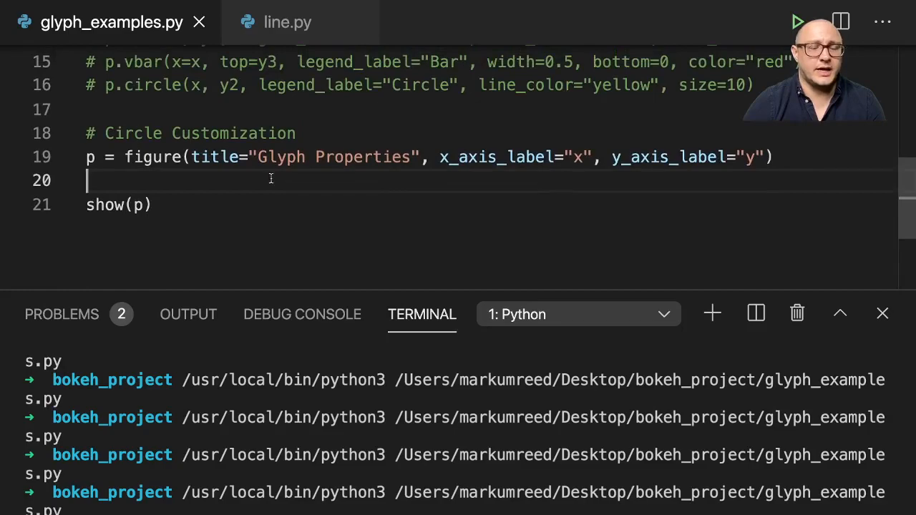
pyautogui.moveTo(183, 182)
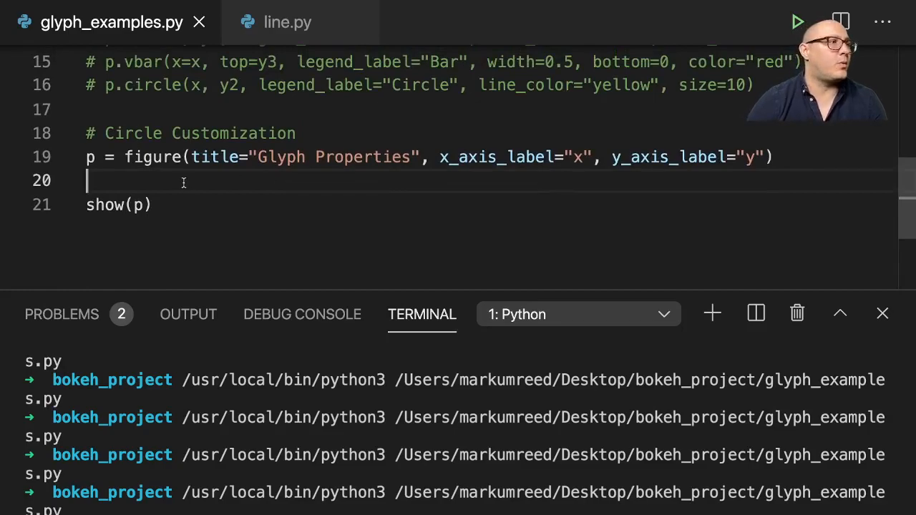
pyautogui.press('enter')
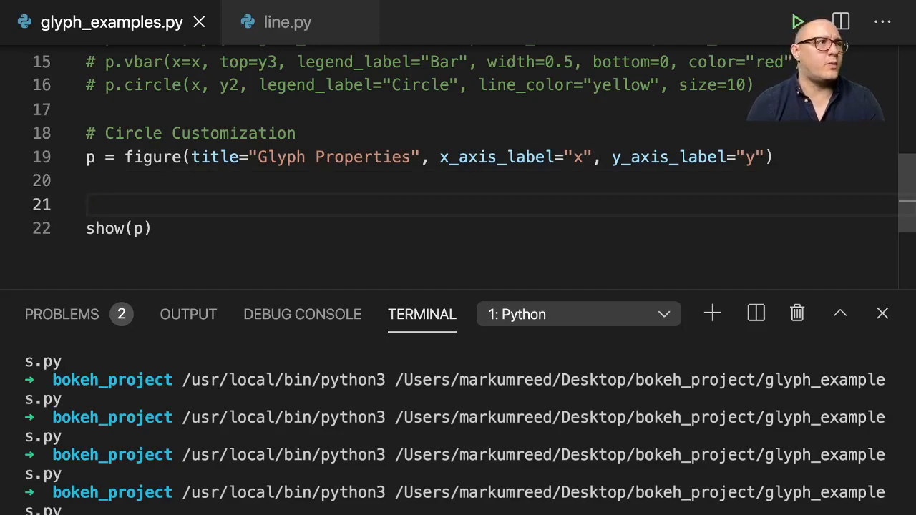
# Start a p.circle(x, y) call labelled "Custom Circles" with a fill_color argument
pyautogui.write('p.cir')
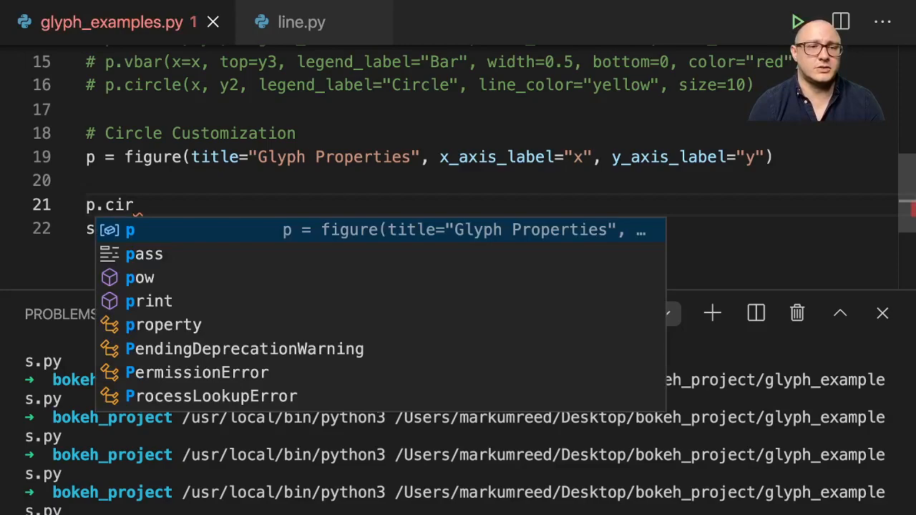
pyautogui.write('cle()')
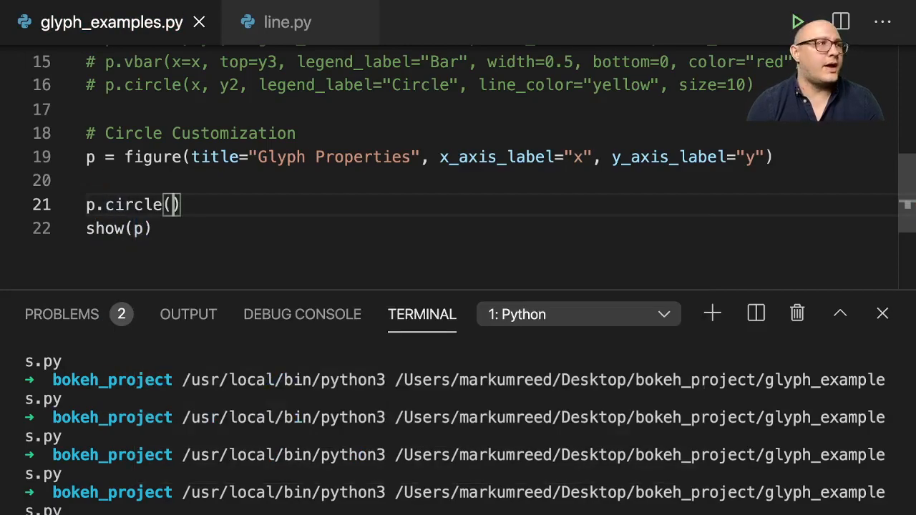
pyautogui.write('x, y2, len')
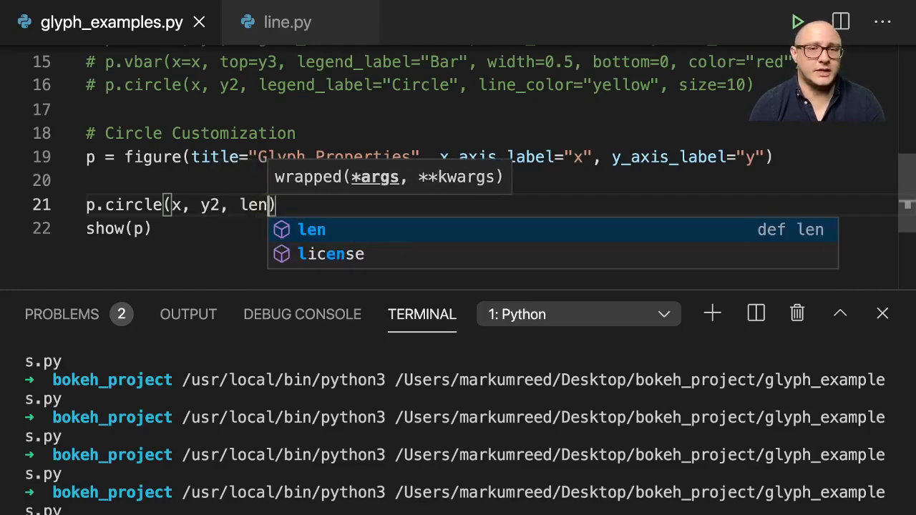
pyautogui.write('gend_label="')
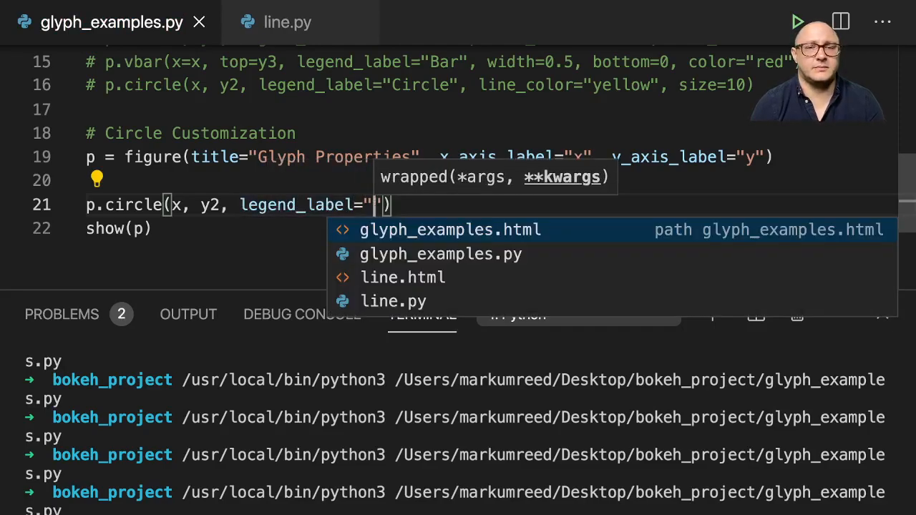
pyautogui.write('Custom')
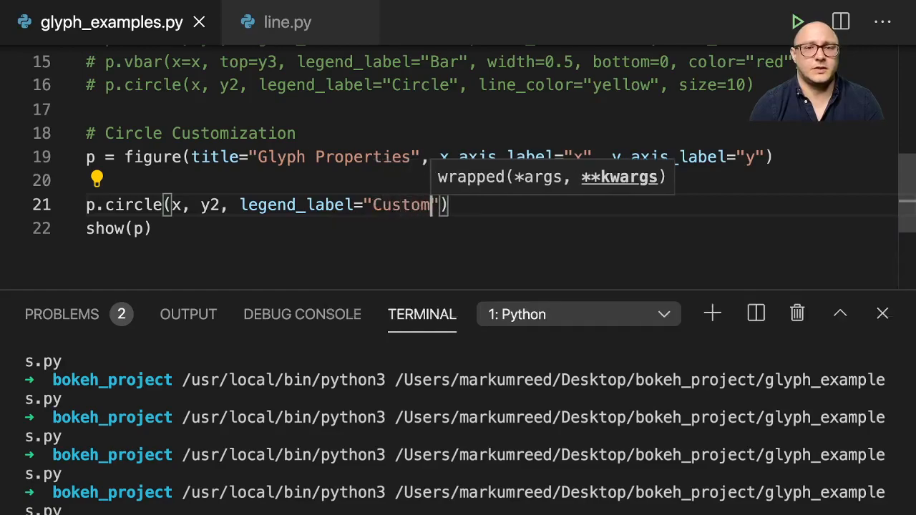
pyautogui.write('Circ')
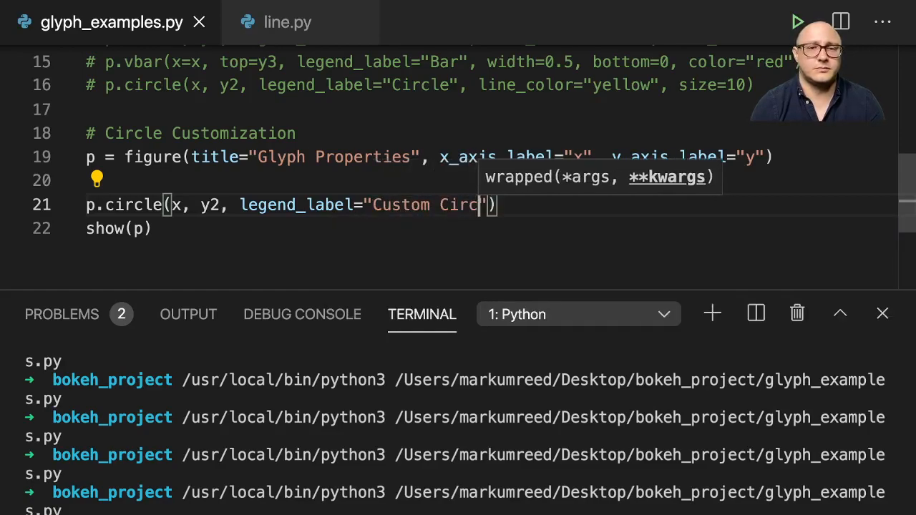
pyautogui.write('les",')
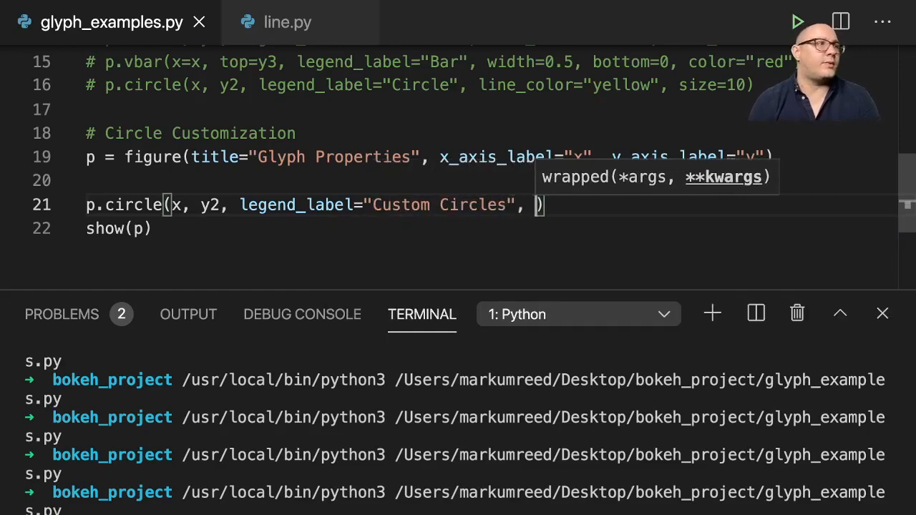
pyautogui.write('fill')
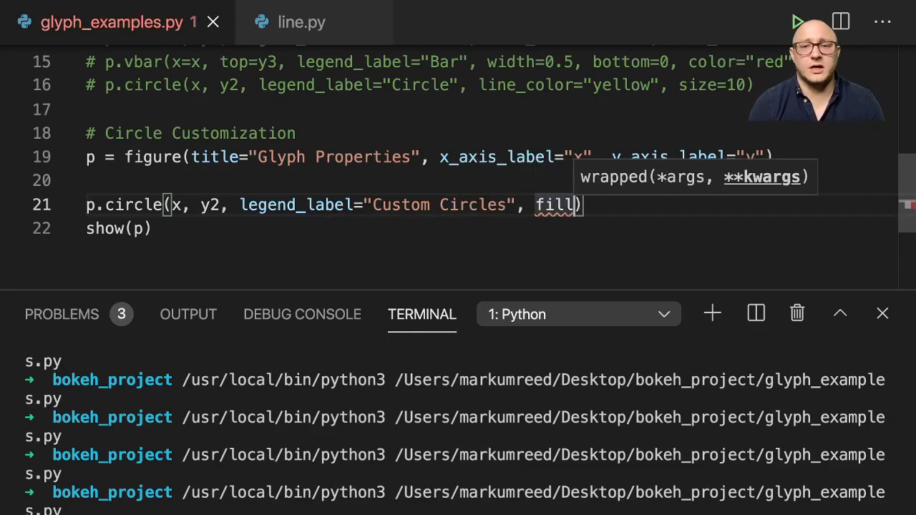
pyautogui.write('_color="blue",')
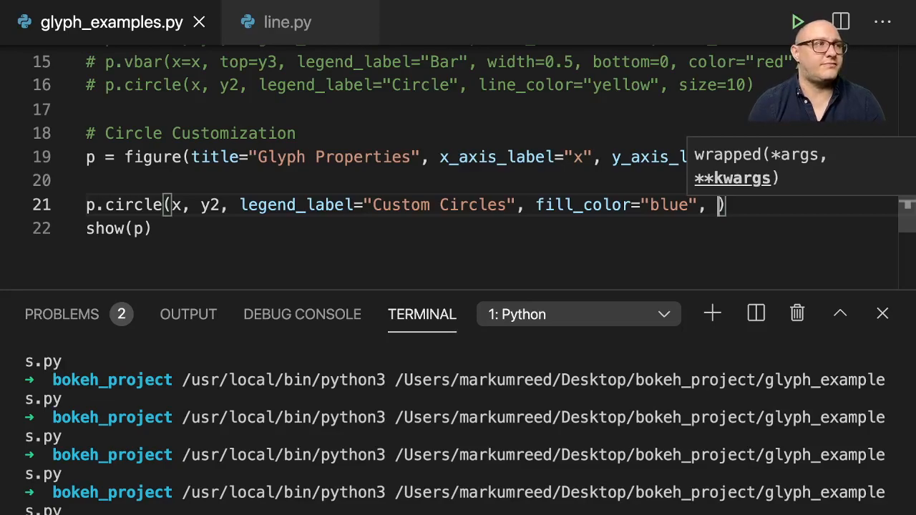
# Give the circles a red line_color, fill_alpha=0.5 and size 25
pyautogui.write('line_color="')
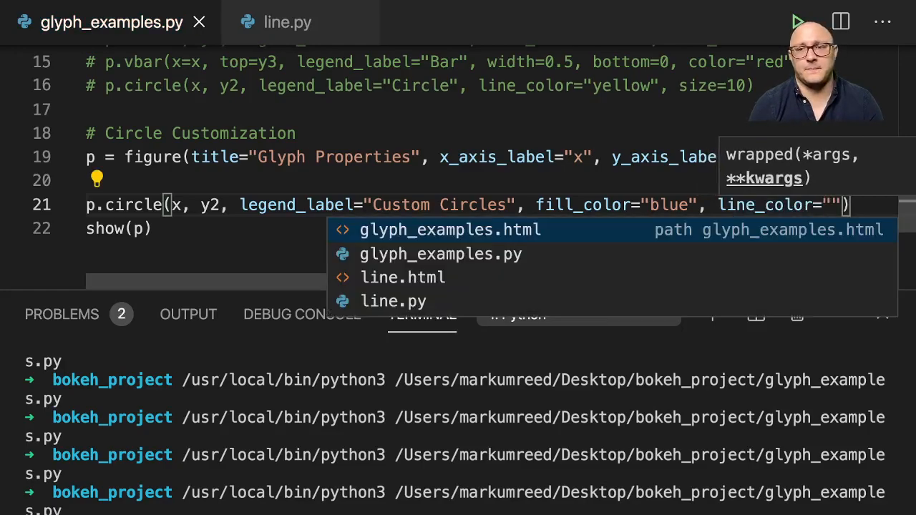
pyautogui.write('red")')
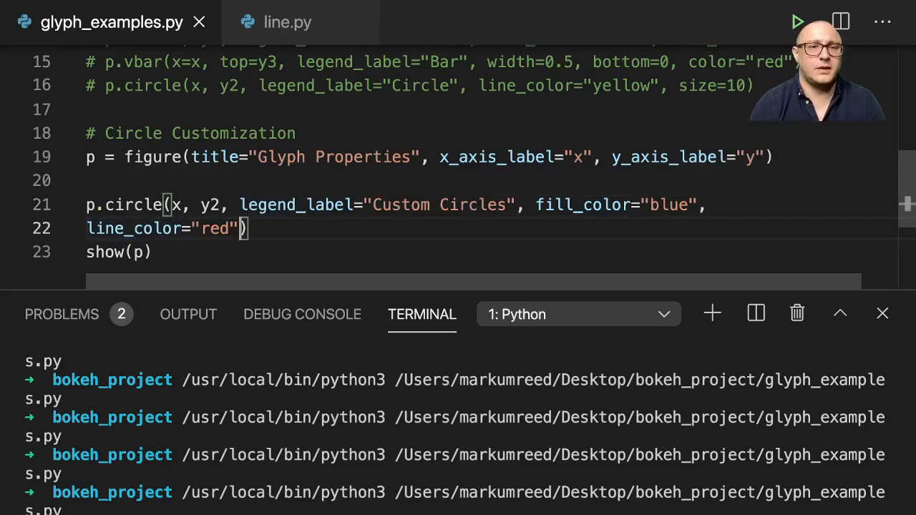
pyautogui.write(',')
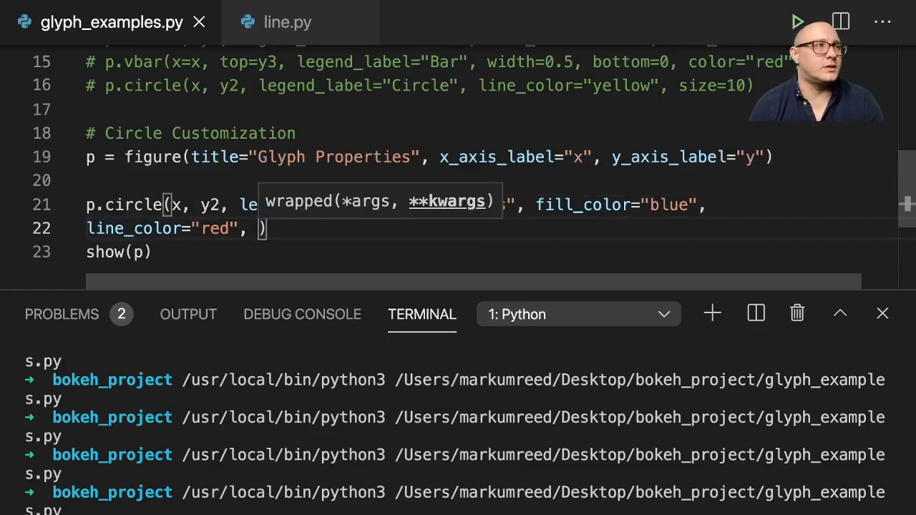
pyautogui.write('fill_alph')
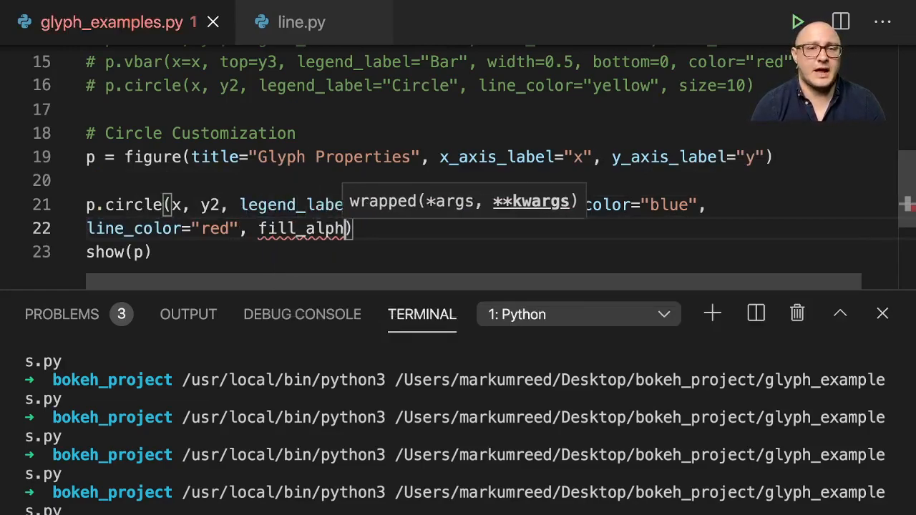
pyautogui.write('a=0')
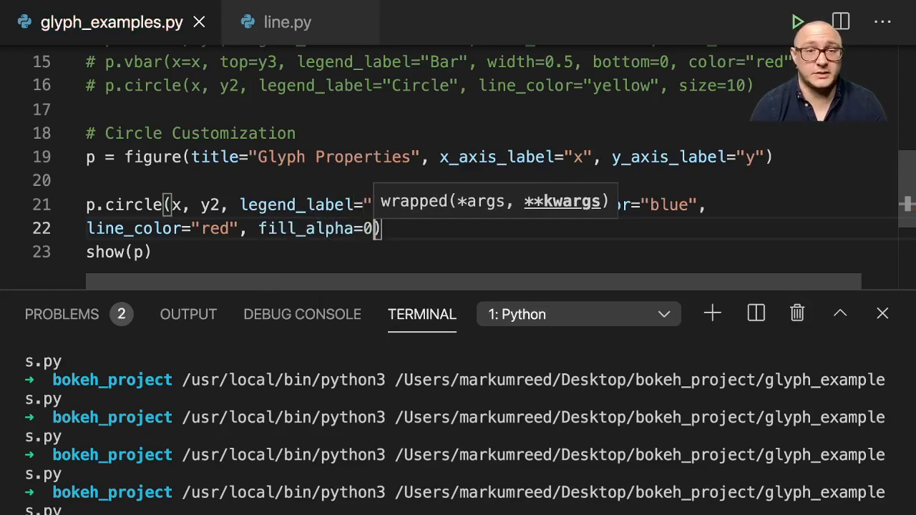
pyautogui.write('.5')
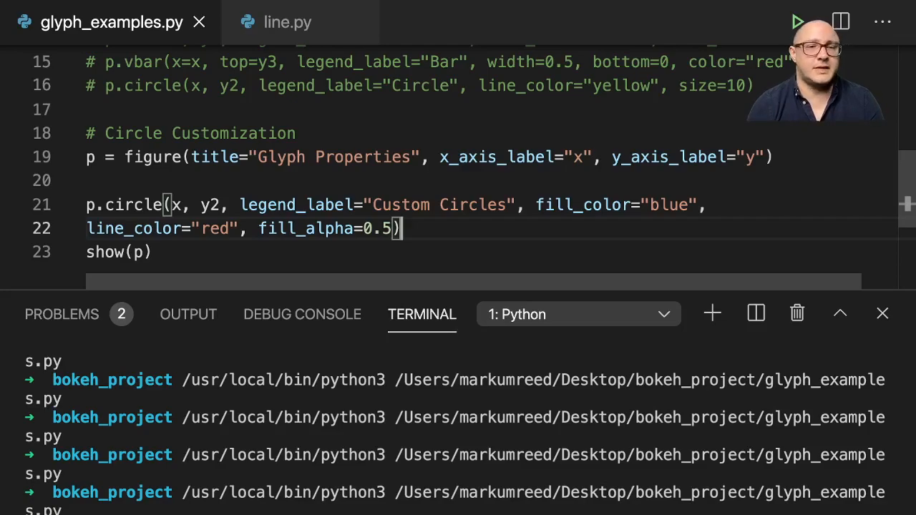
pyautogui.write(', size=')
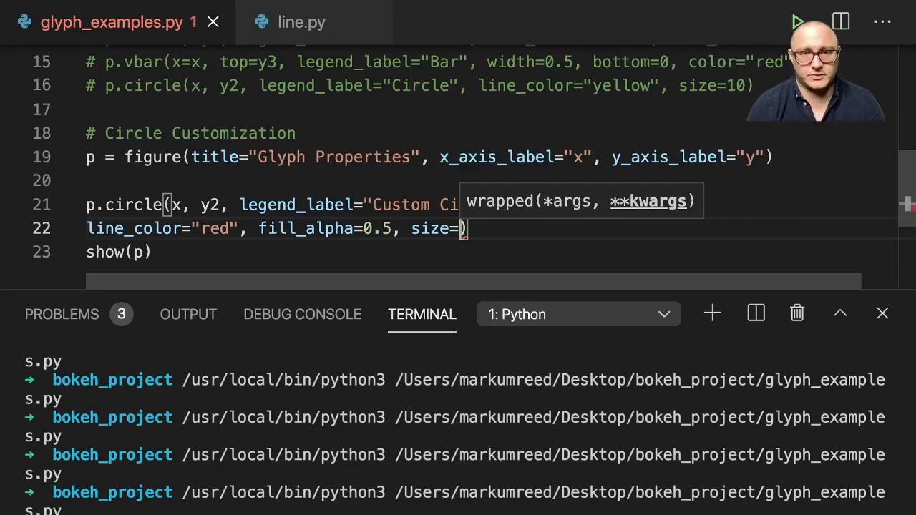
pyautogui.write('25')
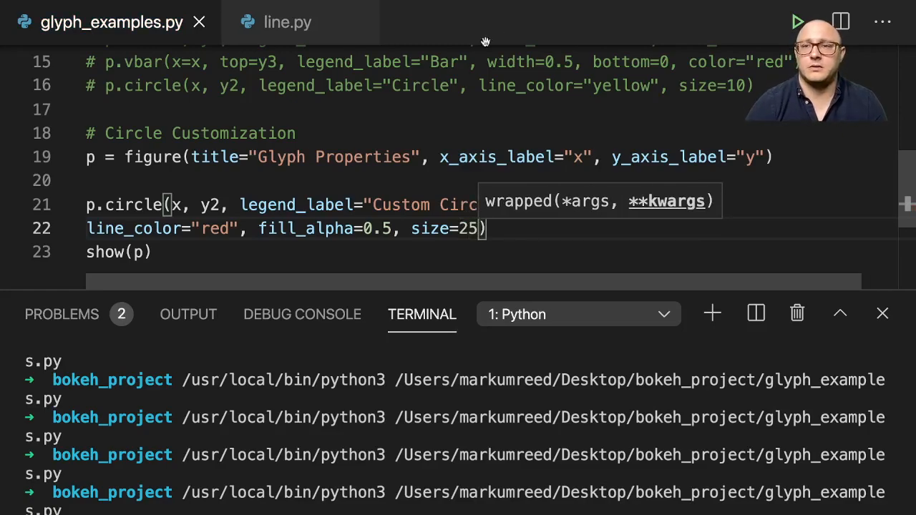
# Check the size-25 circles in the plot, then enlarge them to size=90
pyautogui.click(798, 22)
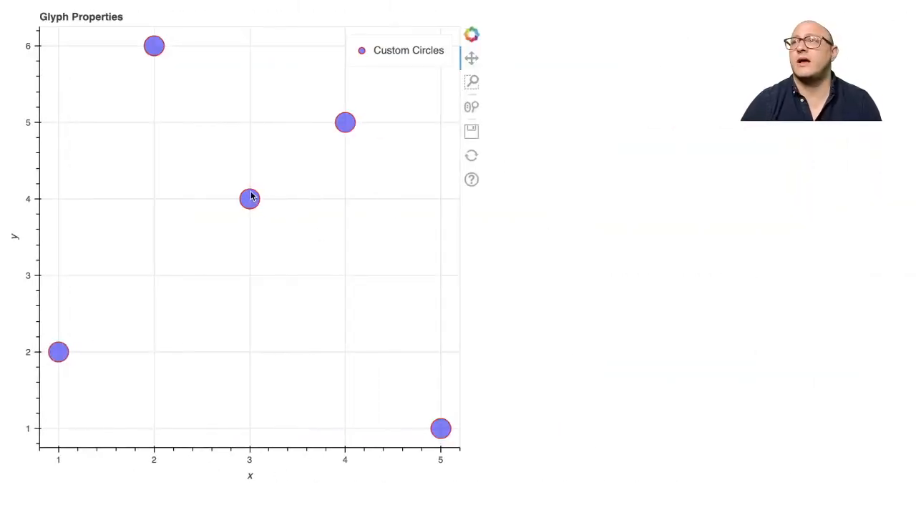
pyautogui.moveTo(234, 217)
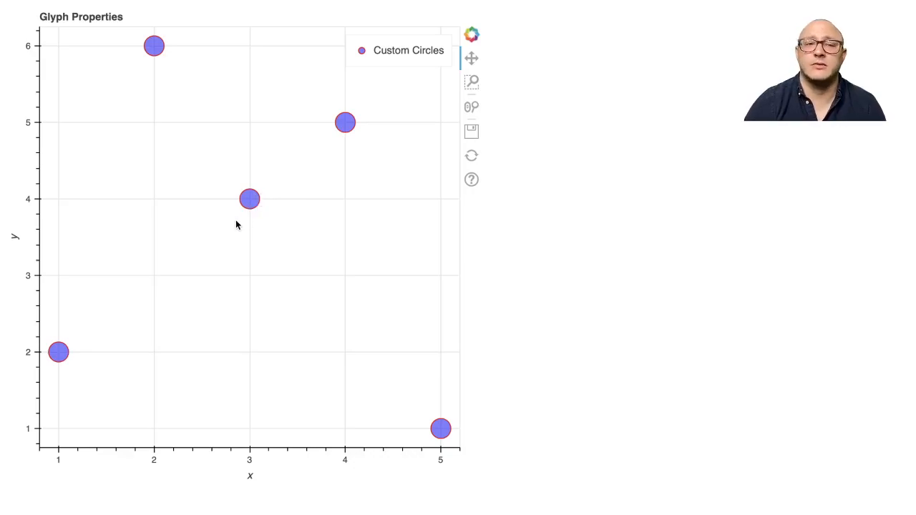
pyautogui.moveTo(248, 230)
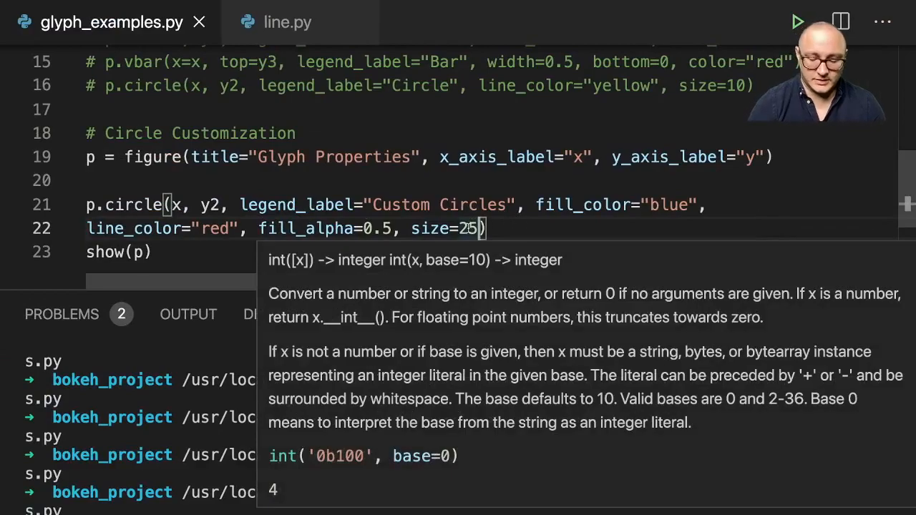
pyautogui.write('90')
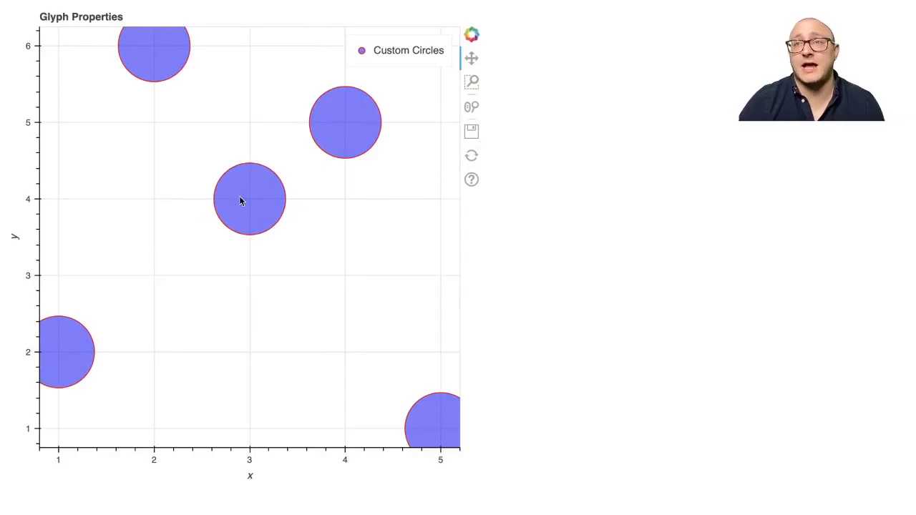
pyautogui.moveTo(167, 215)
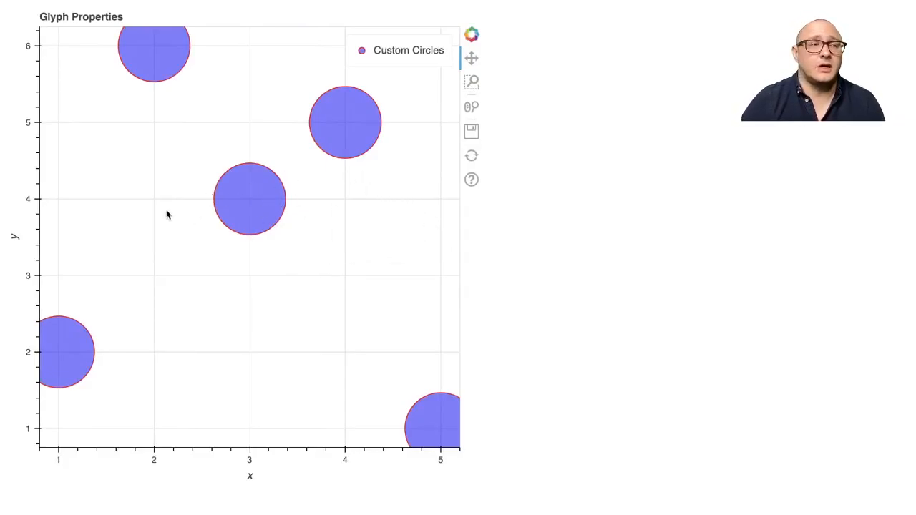
pyautogui.moveTo(311, 184)
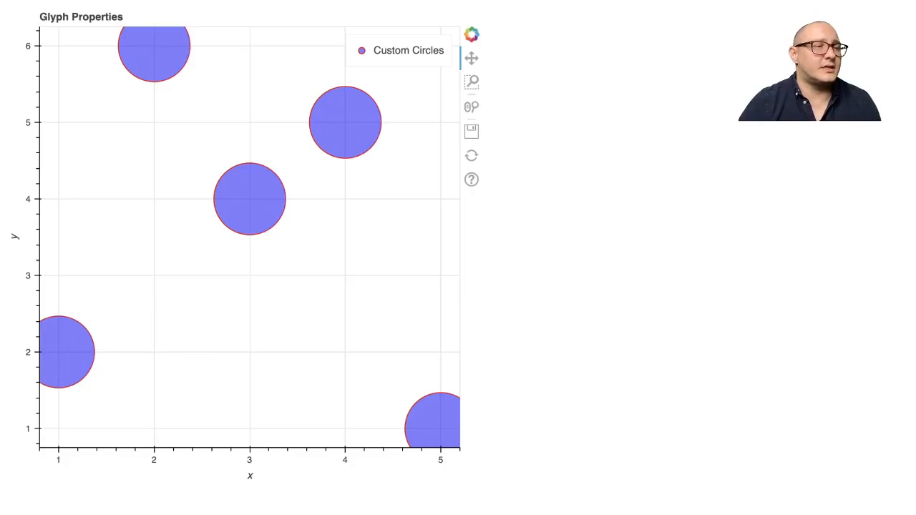
pyautogui.moveTo(287, 234)
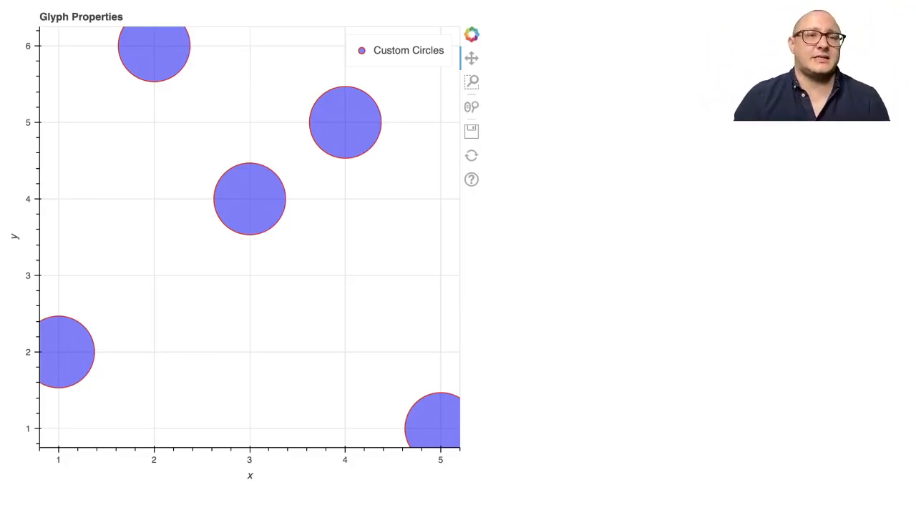
pyautogui.moveTo(251, 214)
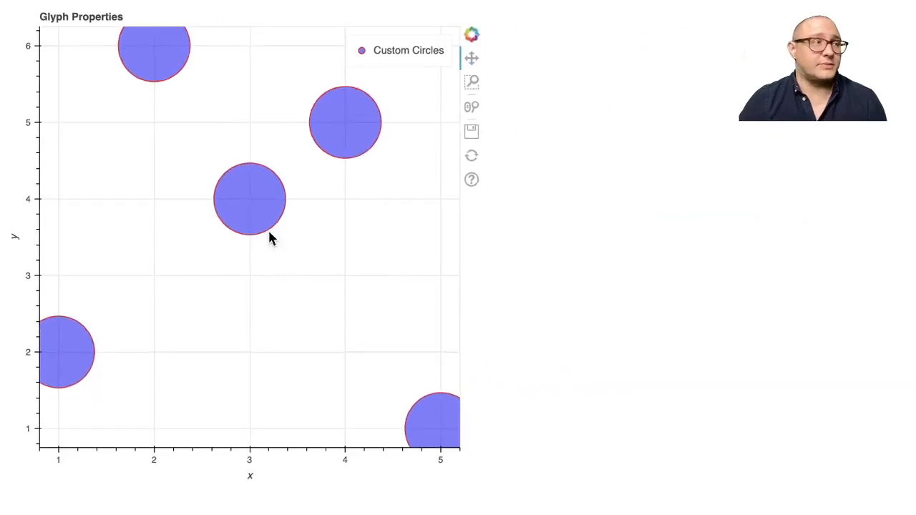
pyautogui.moveTo(18, 202)
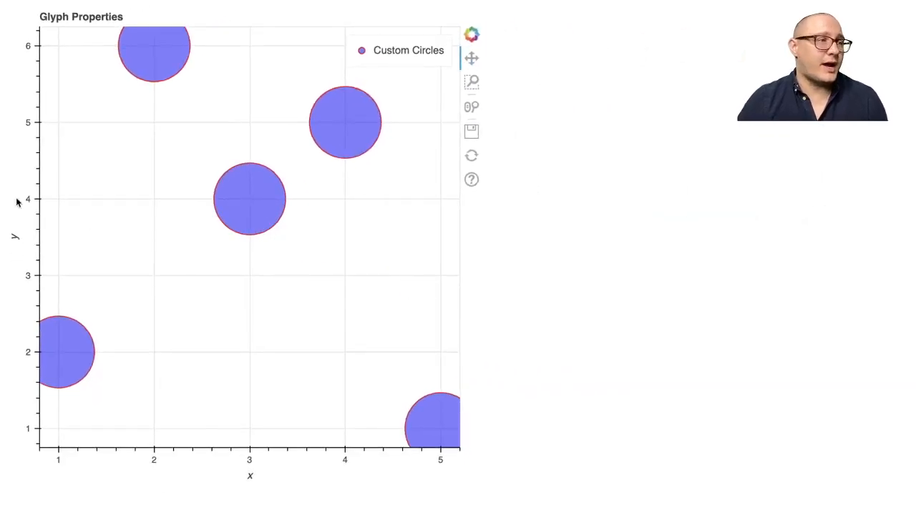
pyautogui.moveTo(111, 196)
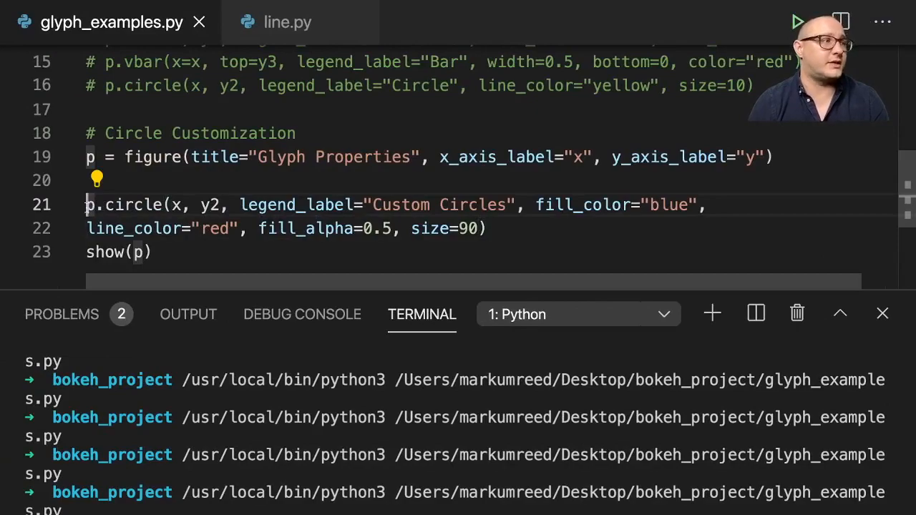
# Assign the circle renderer to circ and take g = circ.glyph from it
pyautogui.write('circ =')
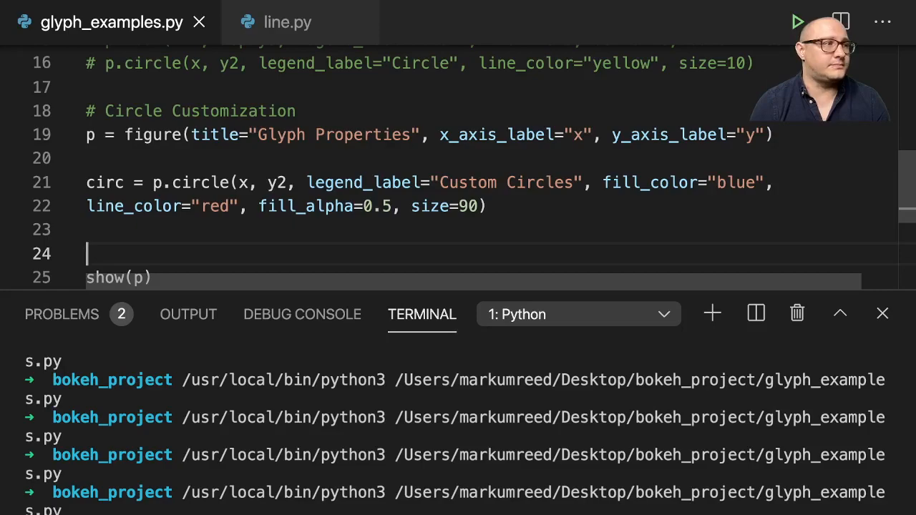
pyautogui.write('ph')
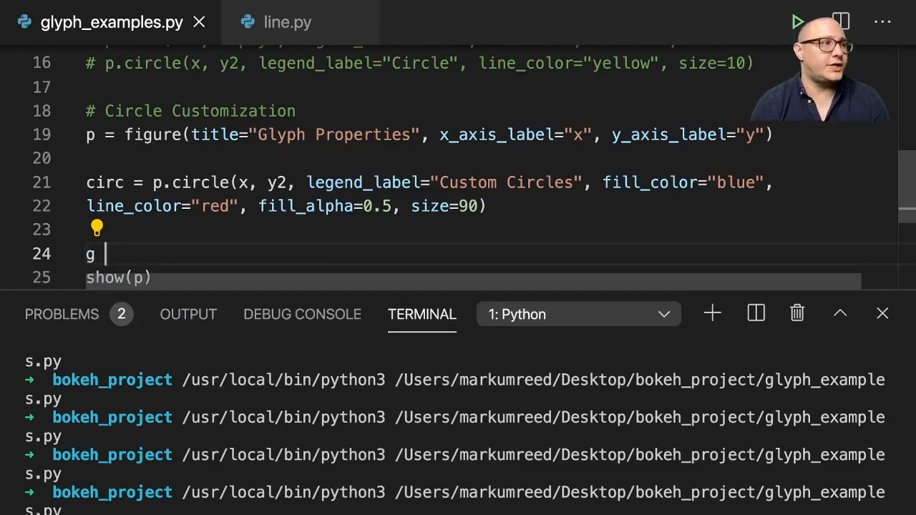
pyautogui.write('= circ')
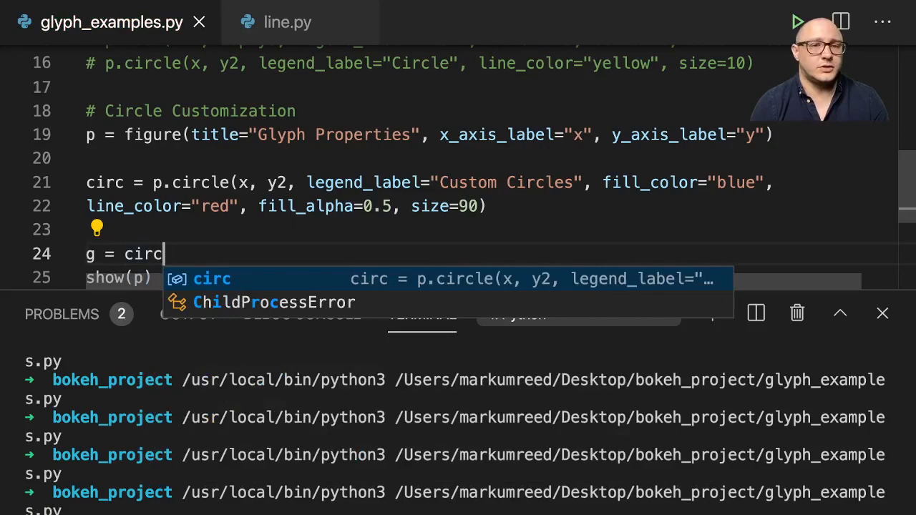
pyautogui.write('.p')
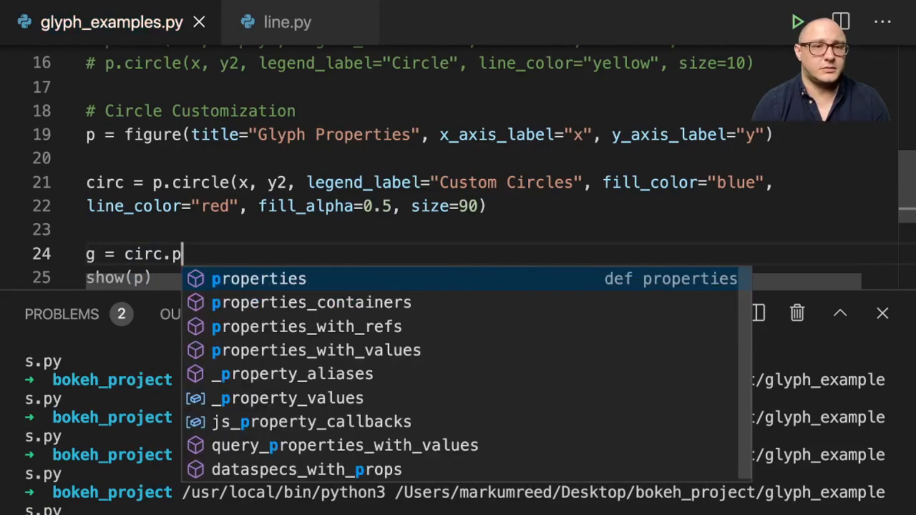
pyautogui.write('g')
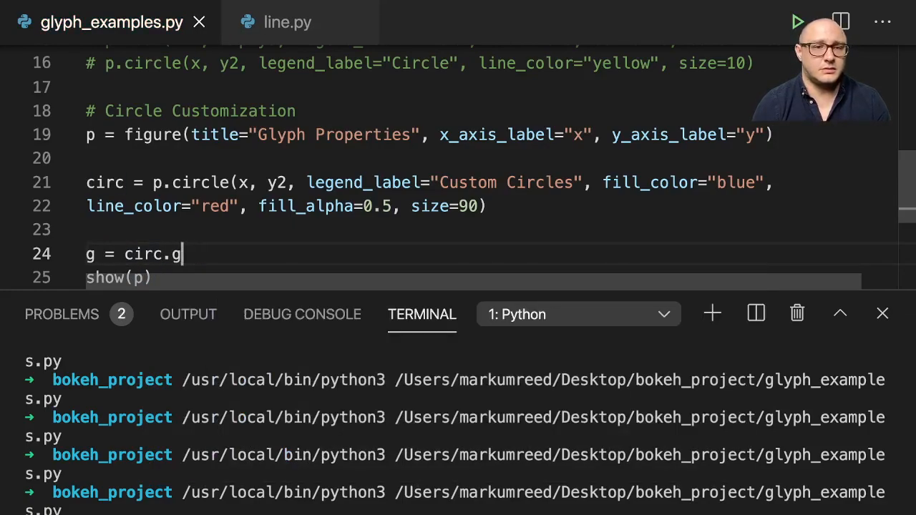
pyautogui.write('lyph')
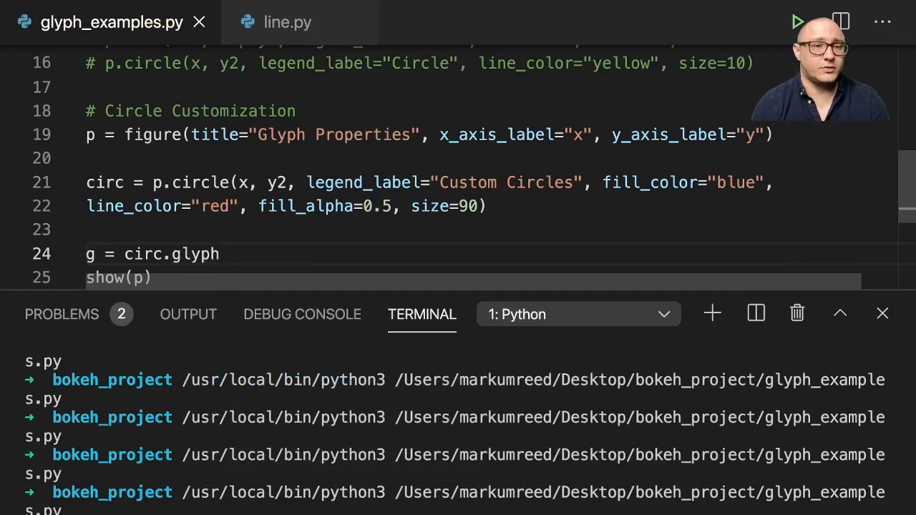
pyautogui.press('Enter')
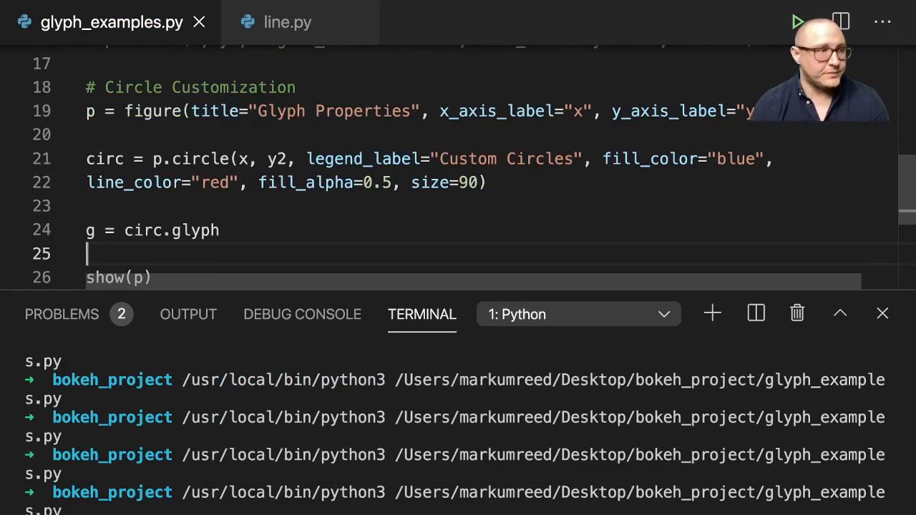
# Set g.fill_color="red" to recolor the Custom Circles
pyautogui.write('g.fill_')
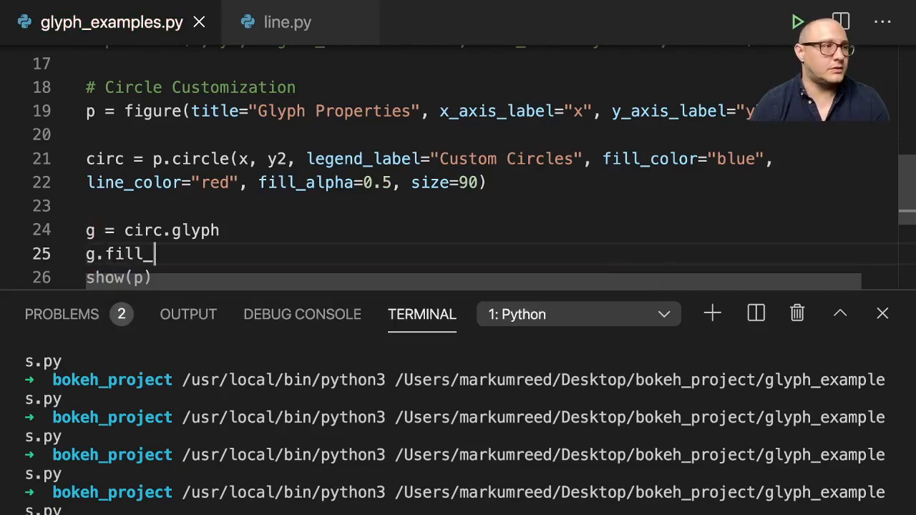
pyautogui.write('color=""')
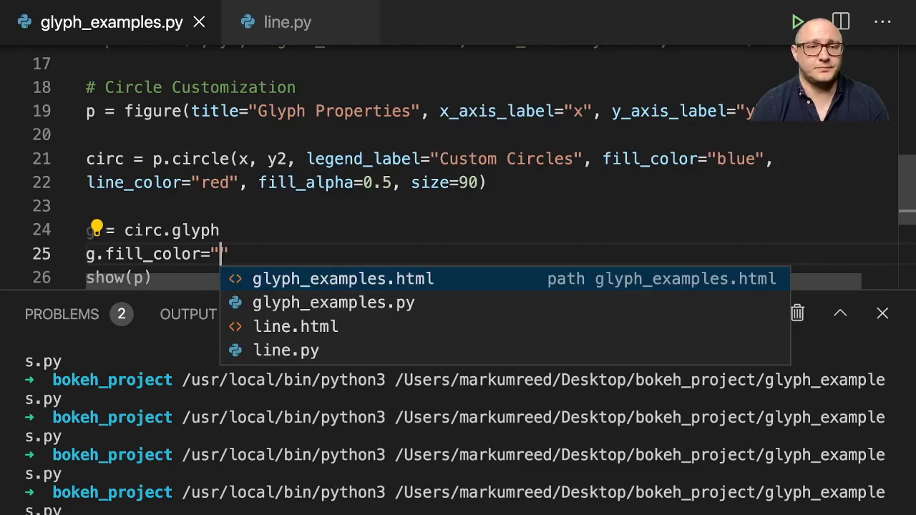
pyautogui.write('red')
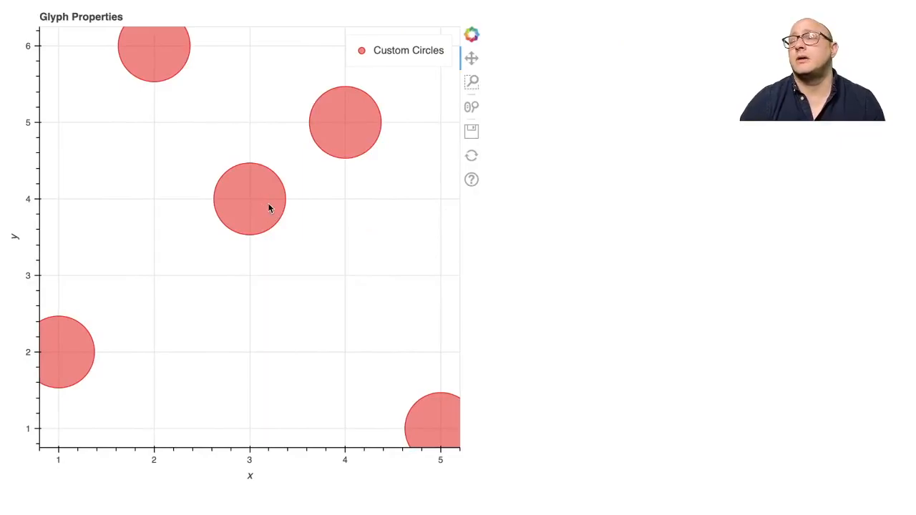
pyautogui.moveTo(251, 215)
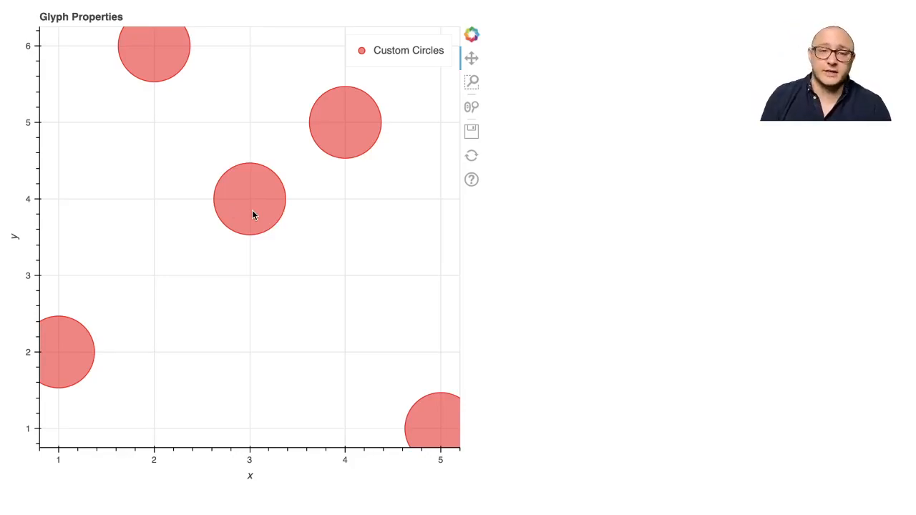
pyautogui.moveTo(148, 173)
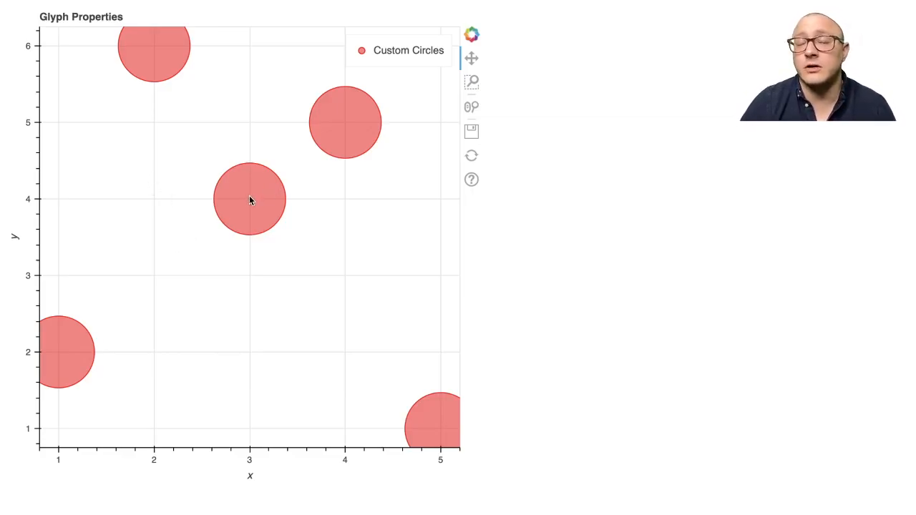
pyautogui.moveTo(218, 217)
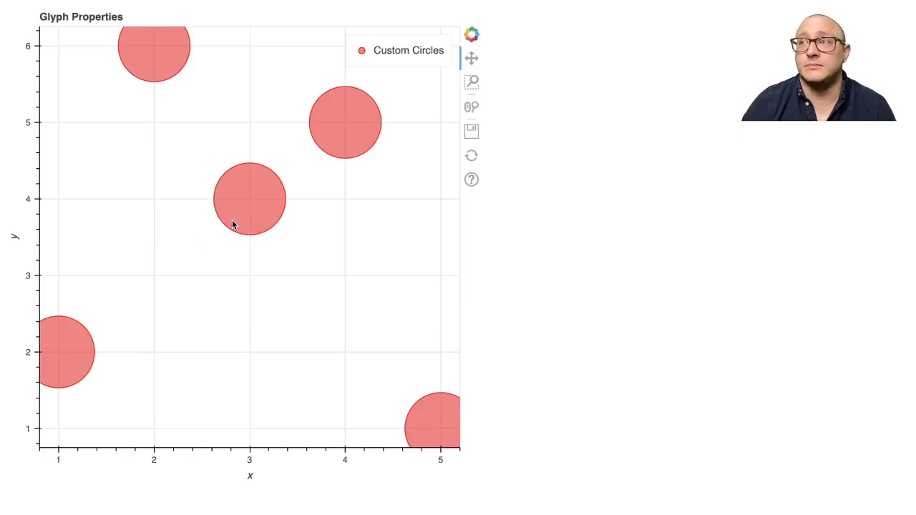
pyautogui.moveTo(239, 195)
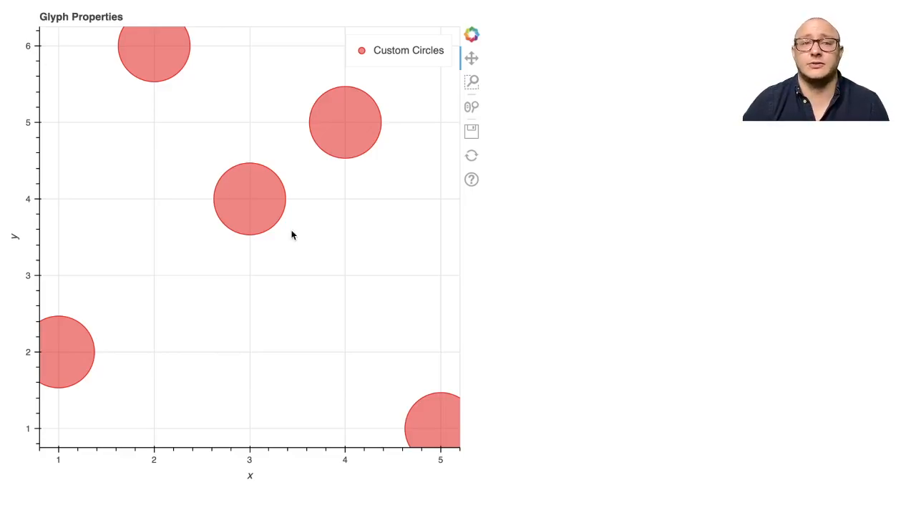
pyautogui.moveTo(313, 214)
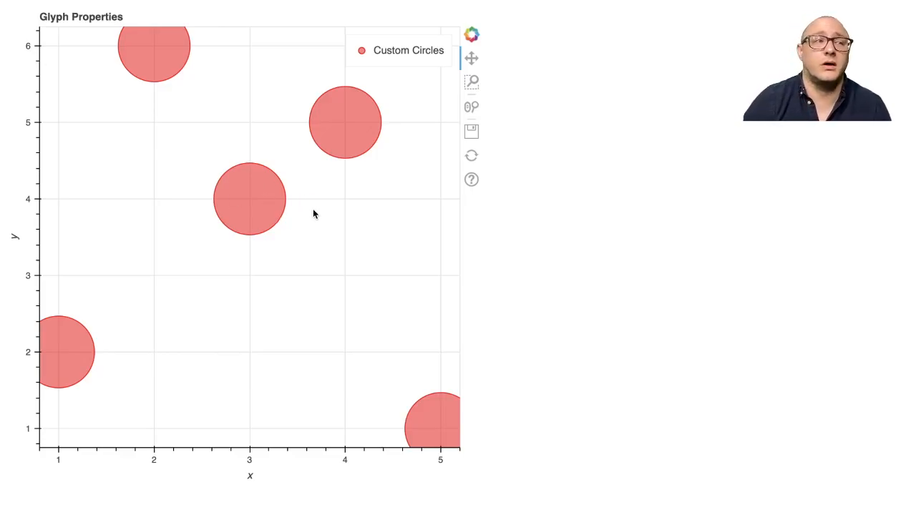